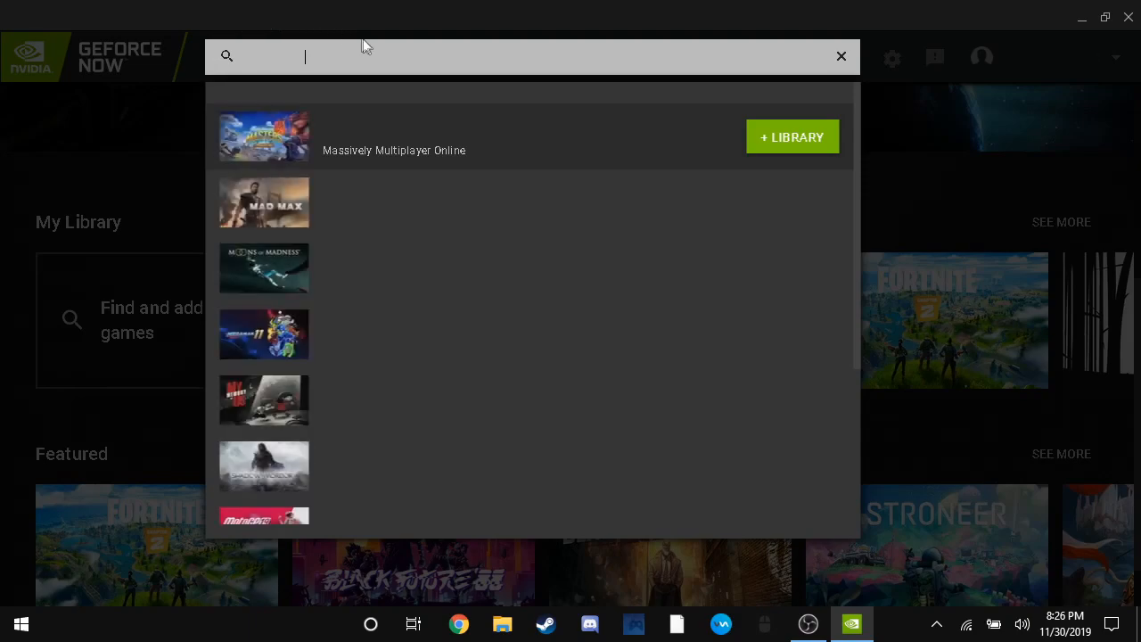
- Search for minecraft and launch Minecraft Java Version to open its streaming session
text(minecraft)
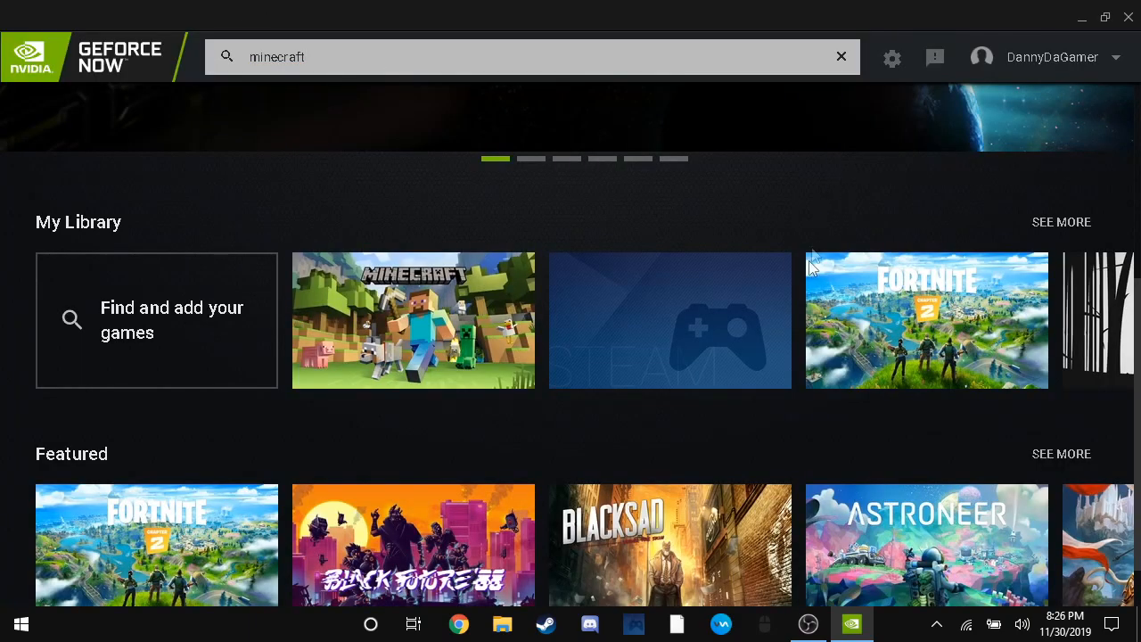
mouse_move(414, 321)
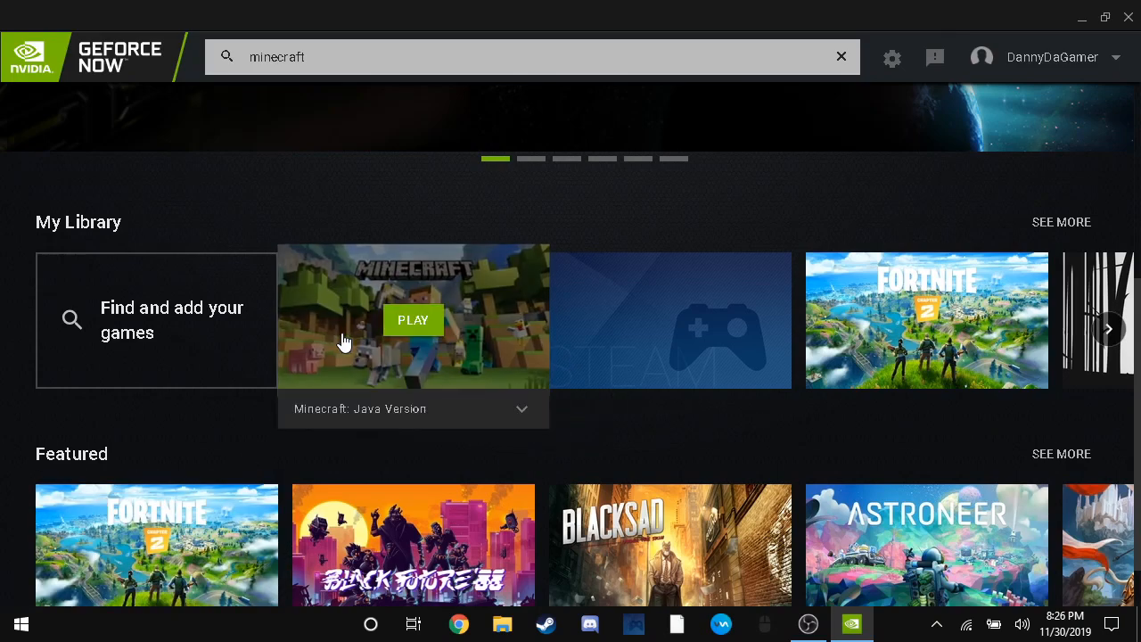
click(414, 321)
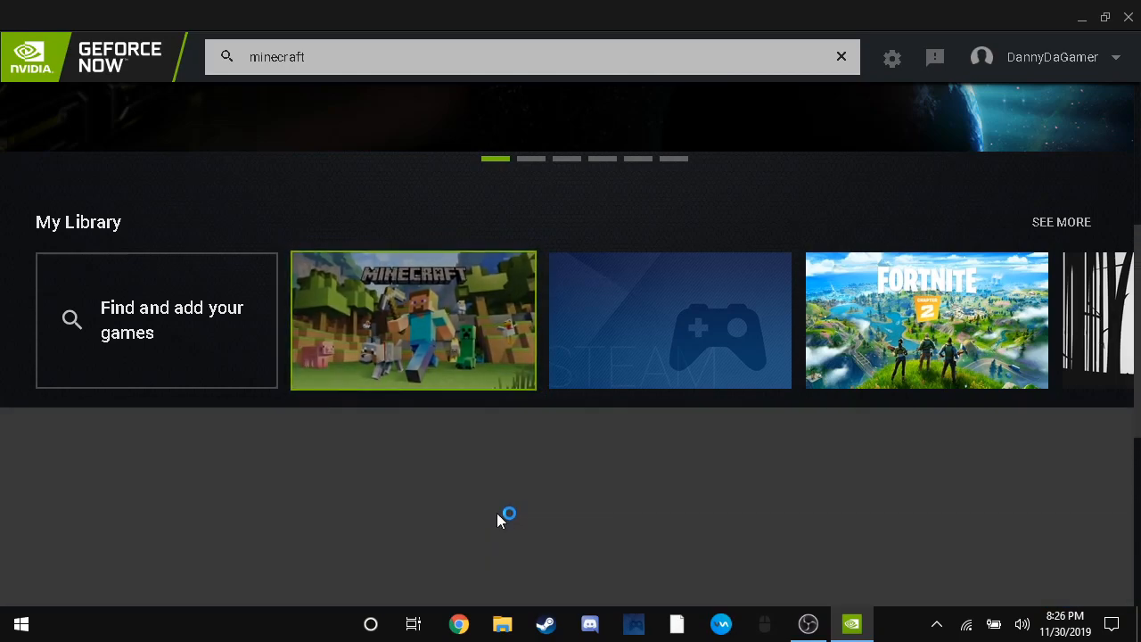
click(414, 321)
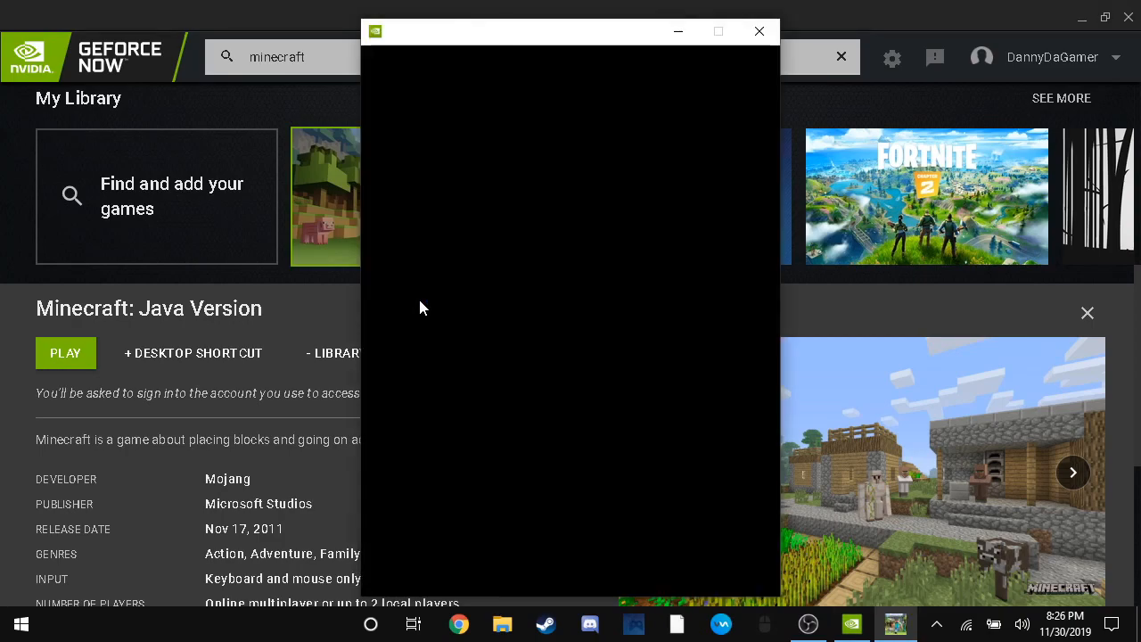
mouse_move(641, 169)
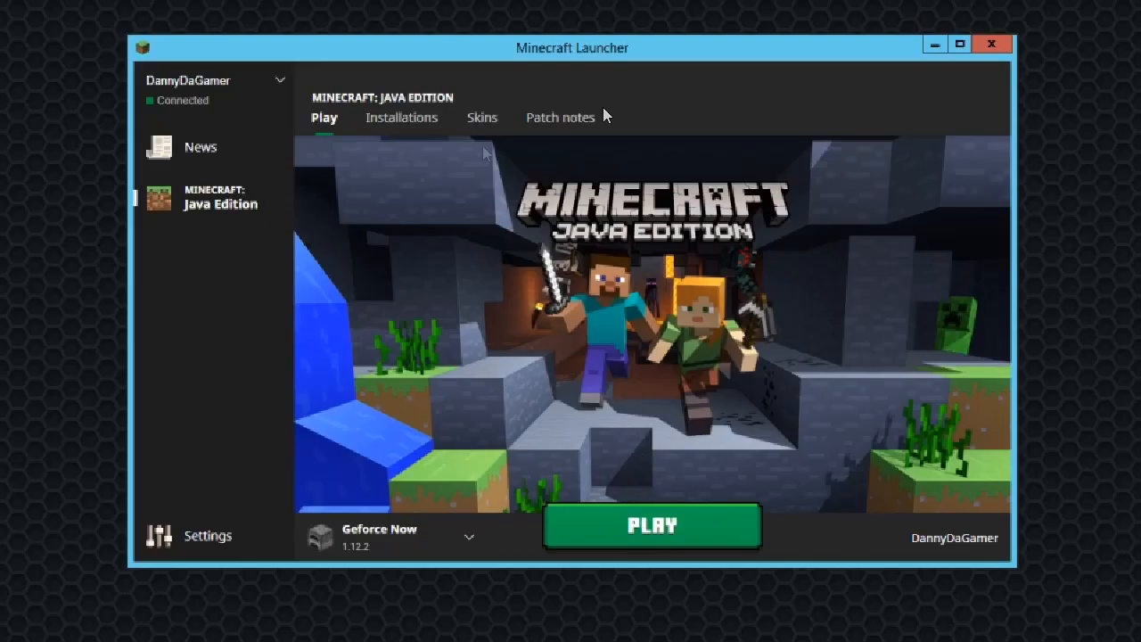
mouse_move(799, 61)
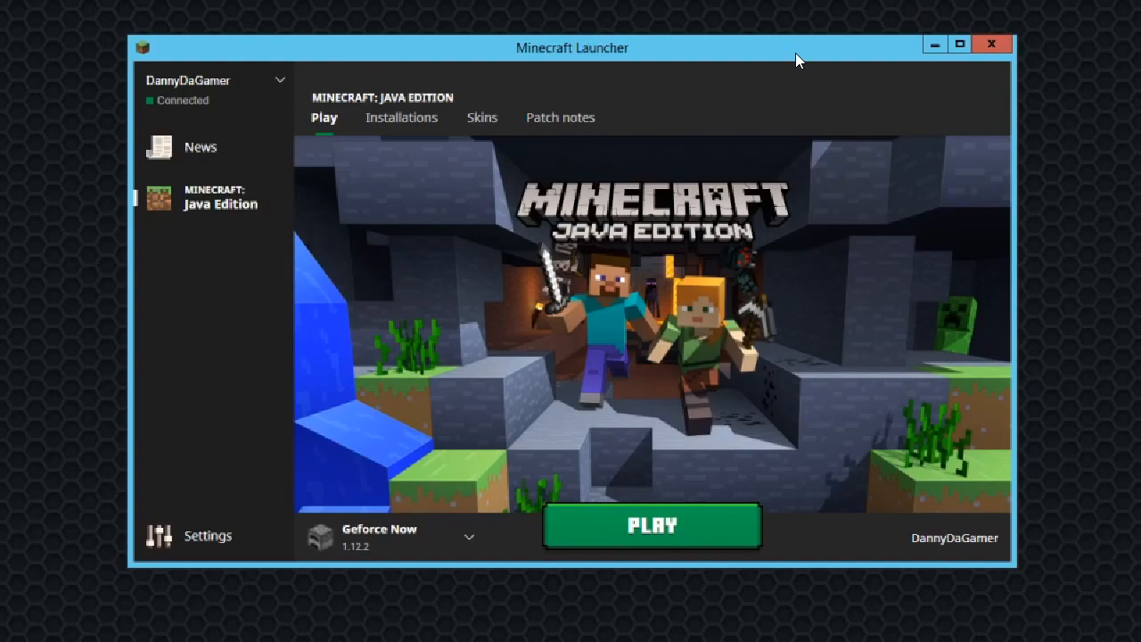
mouse_move(396, 525)
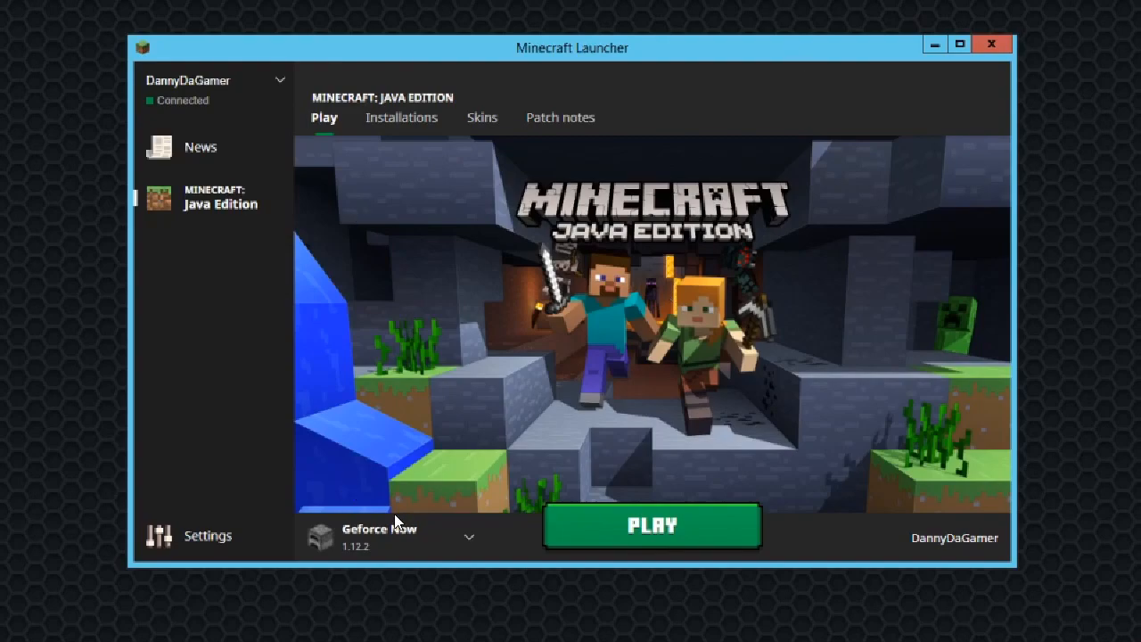
mouse_move(564, 328)
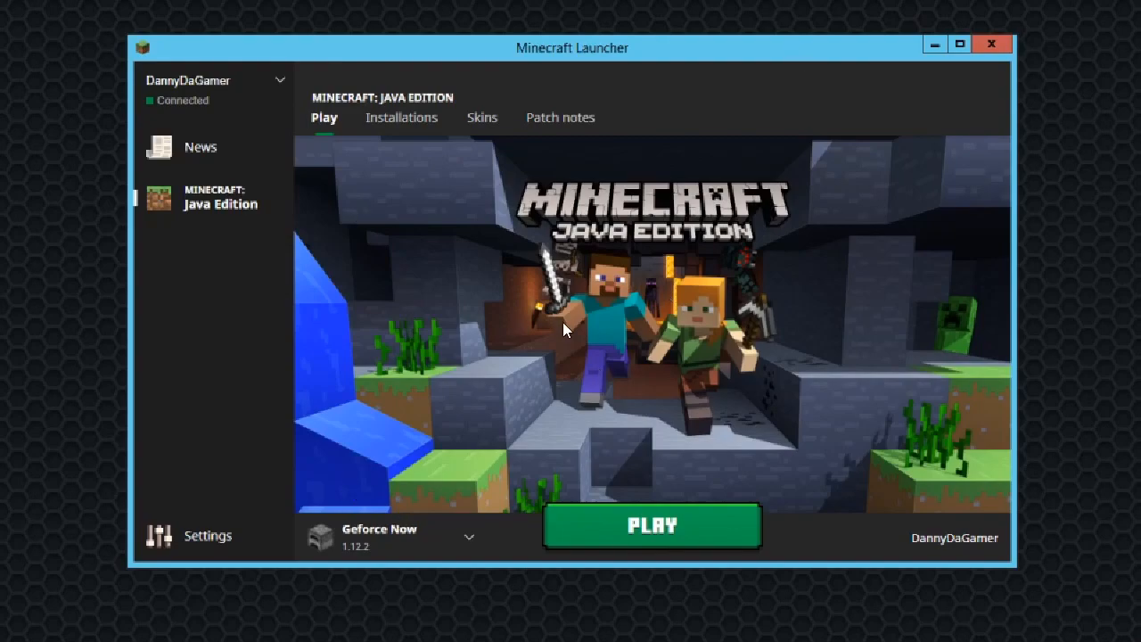
mouse_move(674, 293)
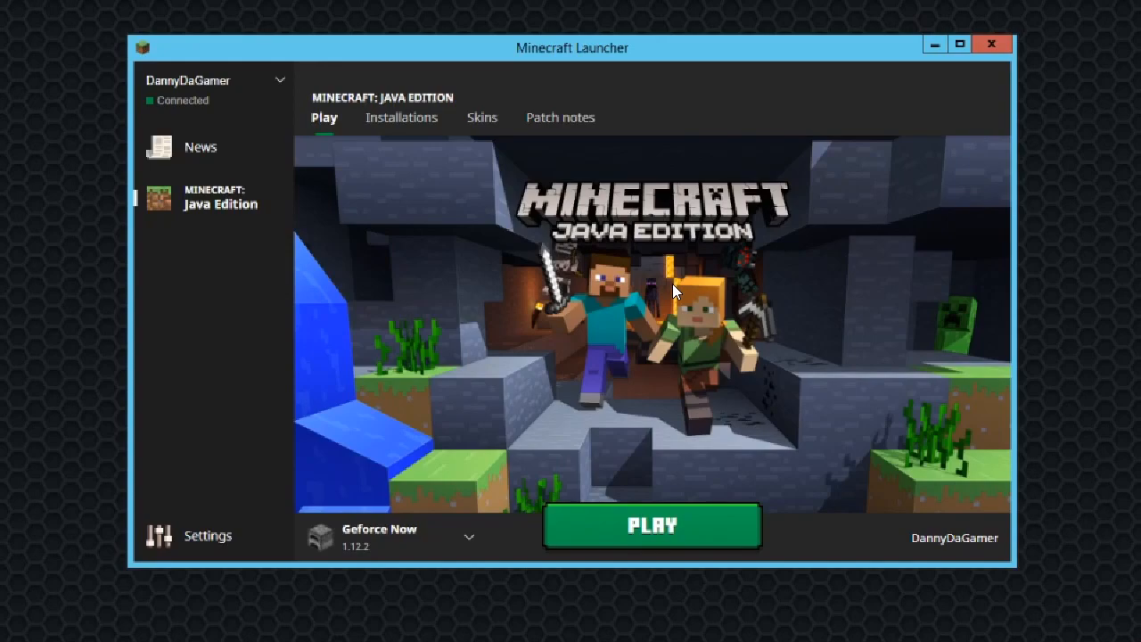
mouse_move(467, 542)
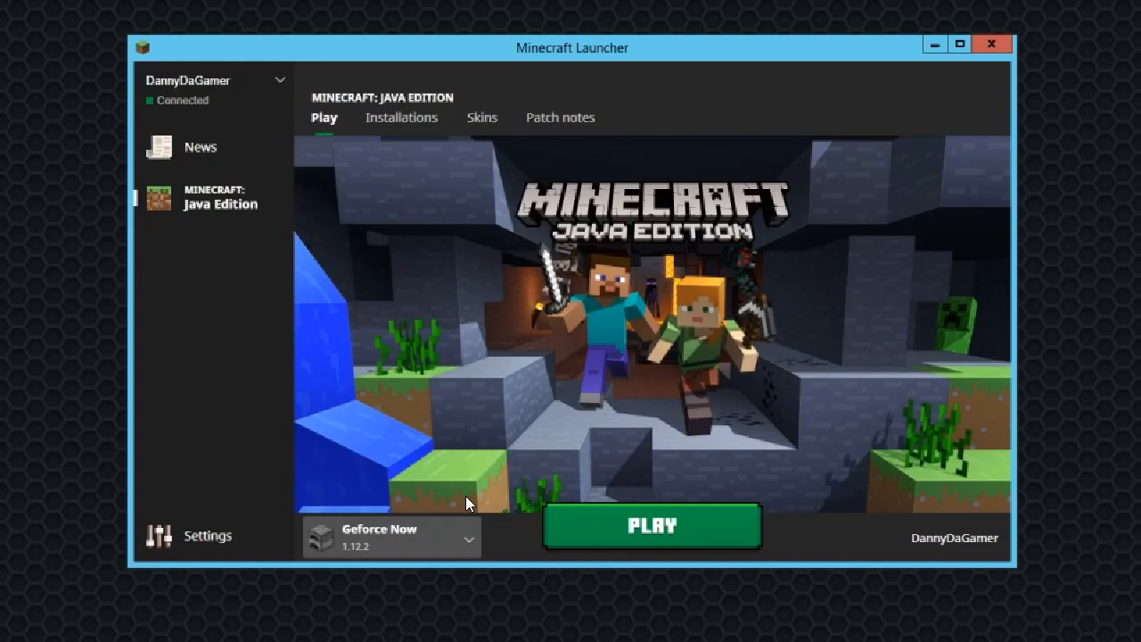
mouse_move(402, 118)
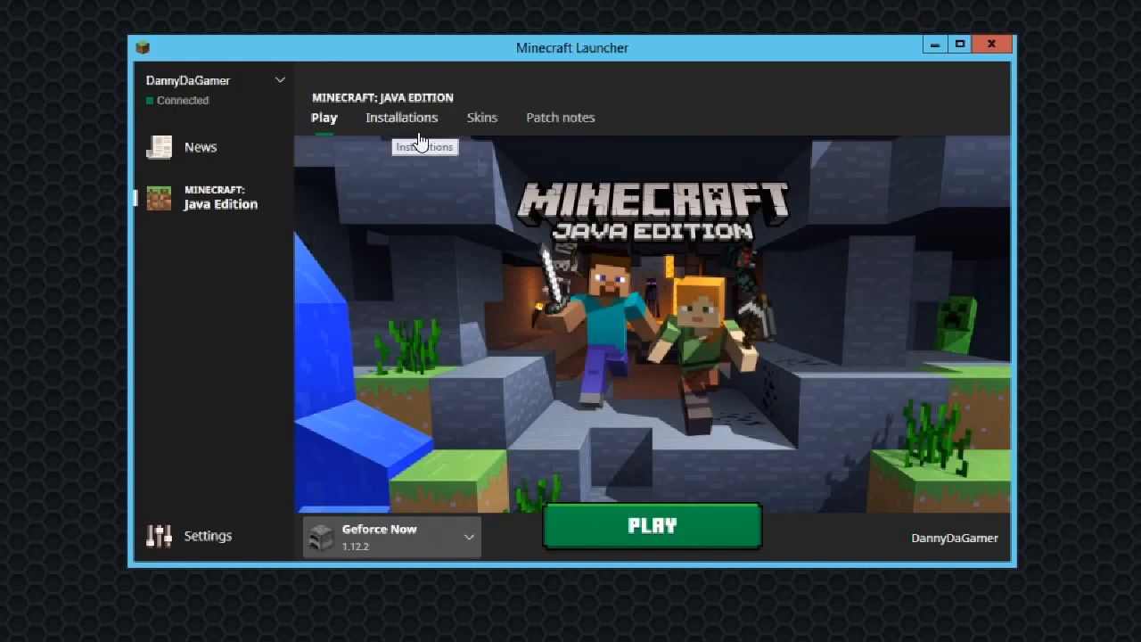
- Show the launcher's Installations list with Geforce Now 1.12.2 and Latest release 1.14.4
click(401, 118)
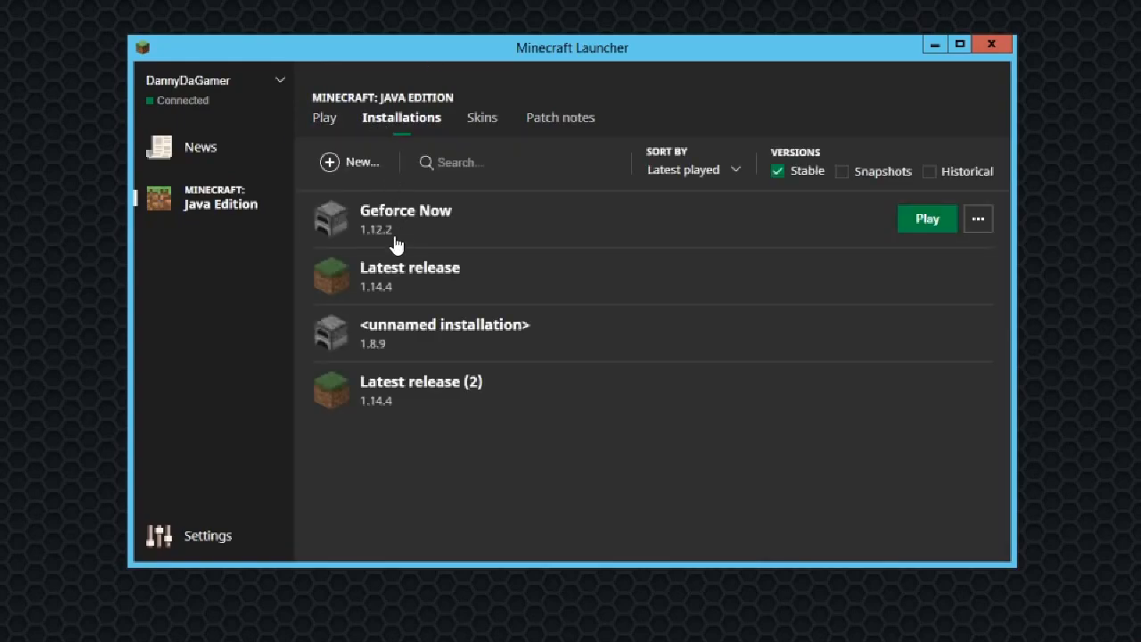
mouse_move(353, 167)
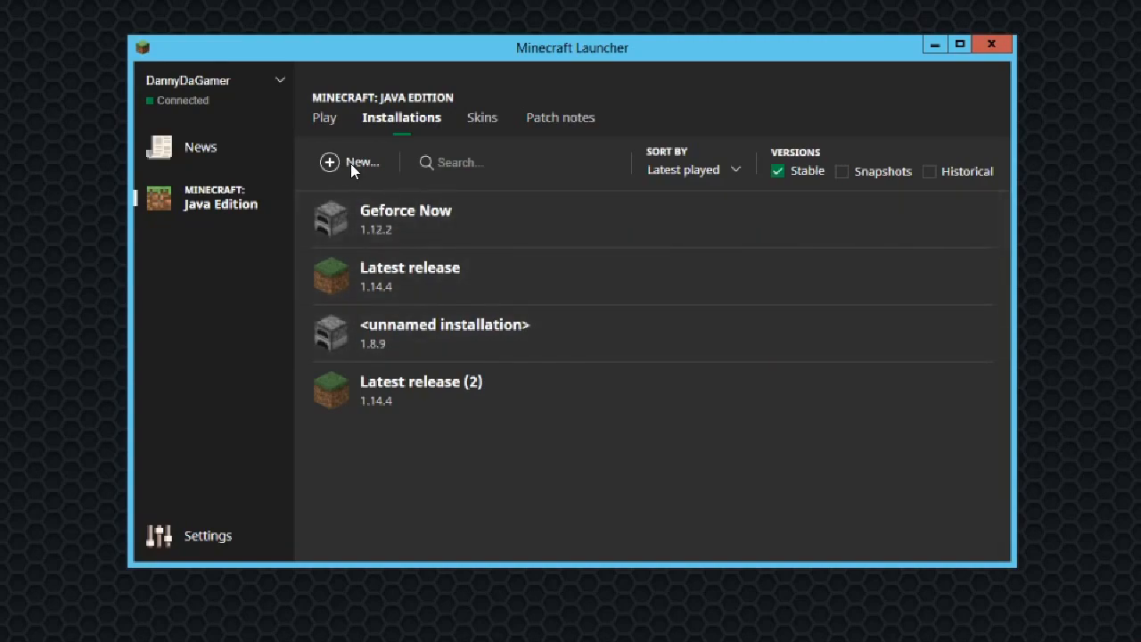
- Create a new installation named geforce now using version release 1.12.2
click(353, 162)
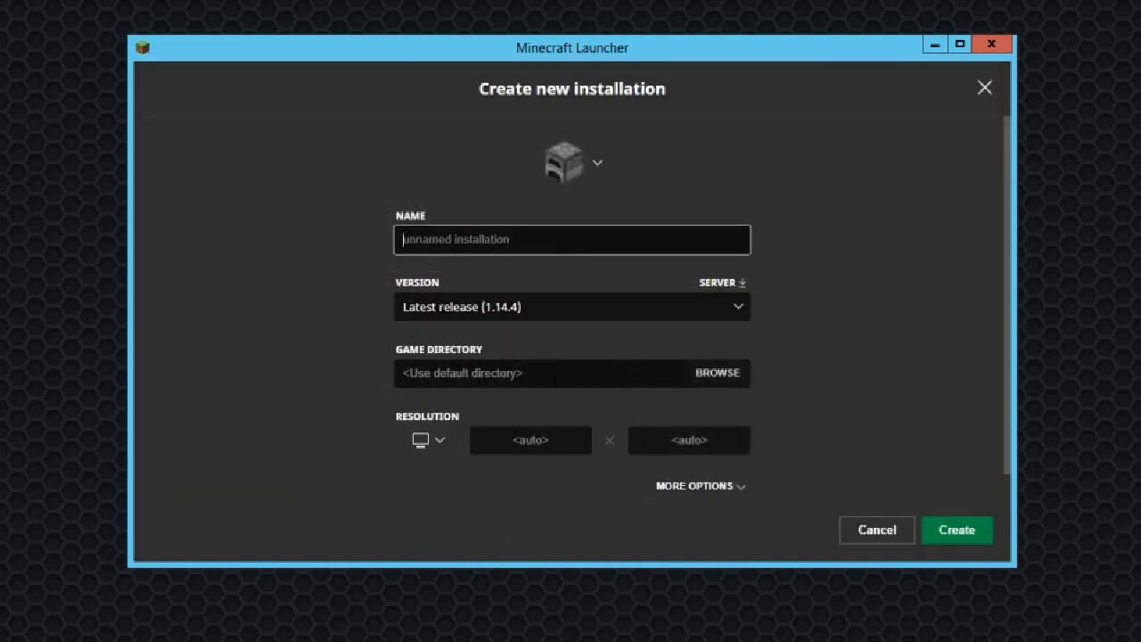
text(geforce n)
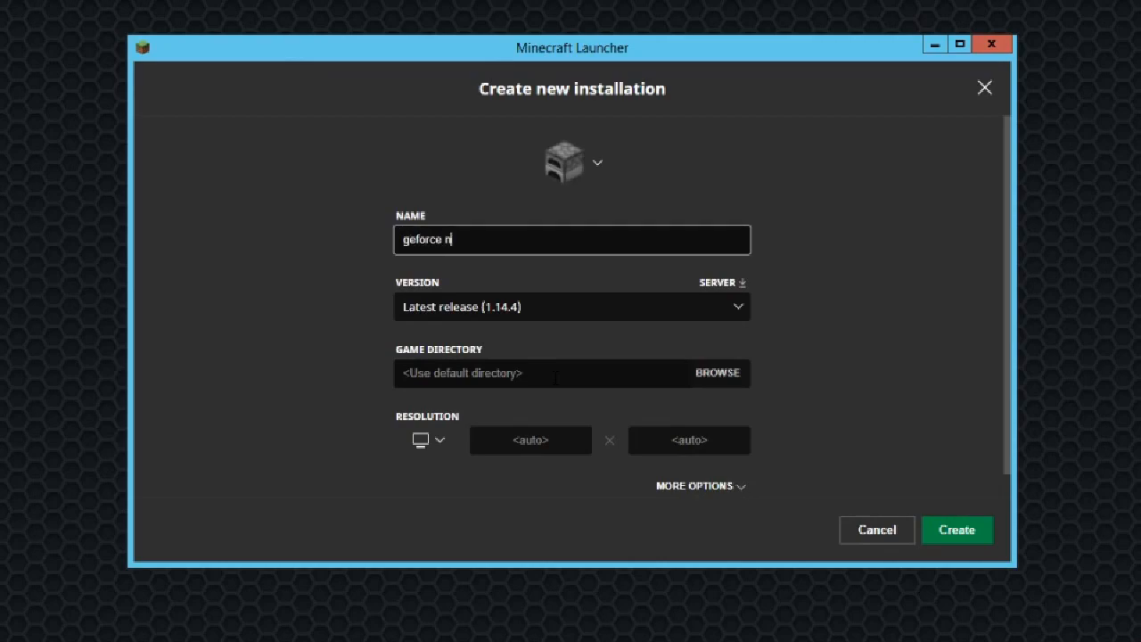
text(ow)
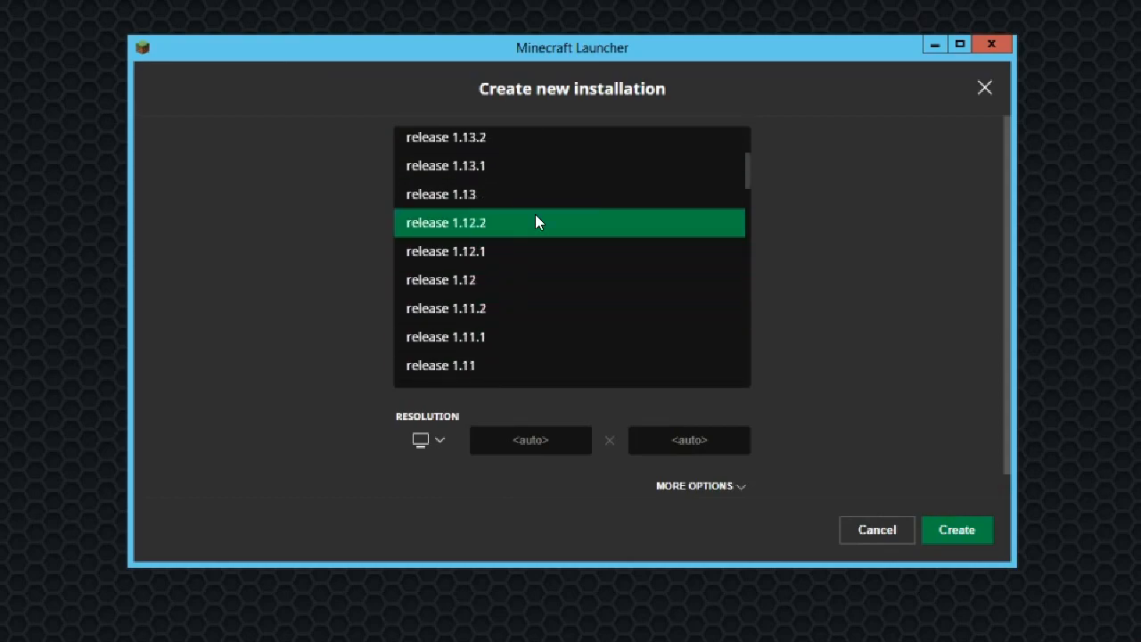
click(446, 221)
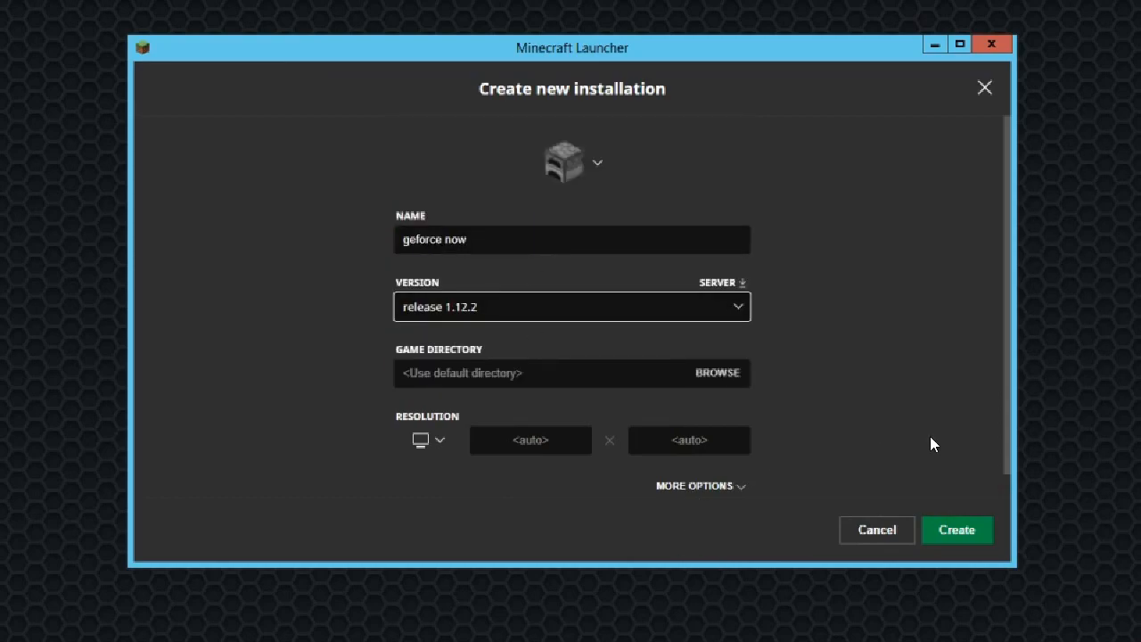
mouse_move(956, 530)
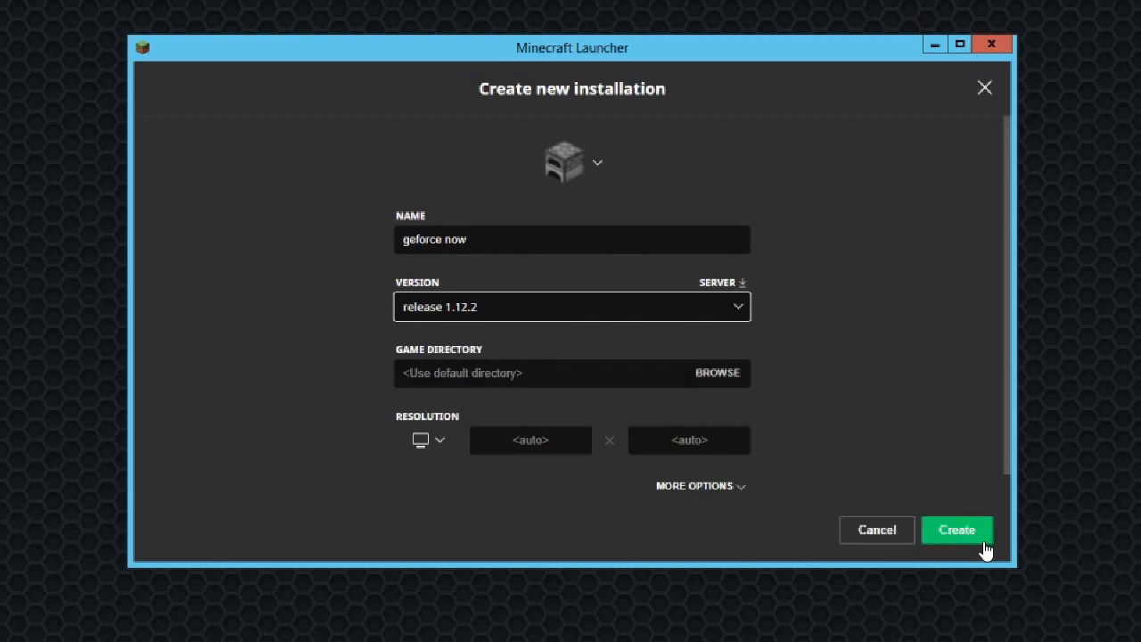
click(955, 529)
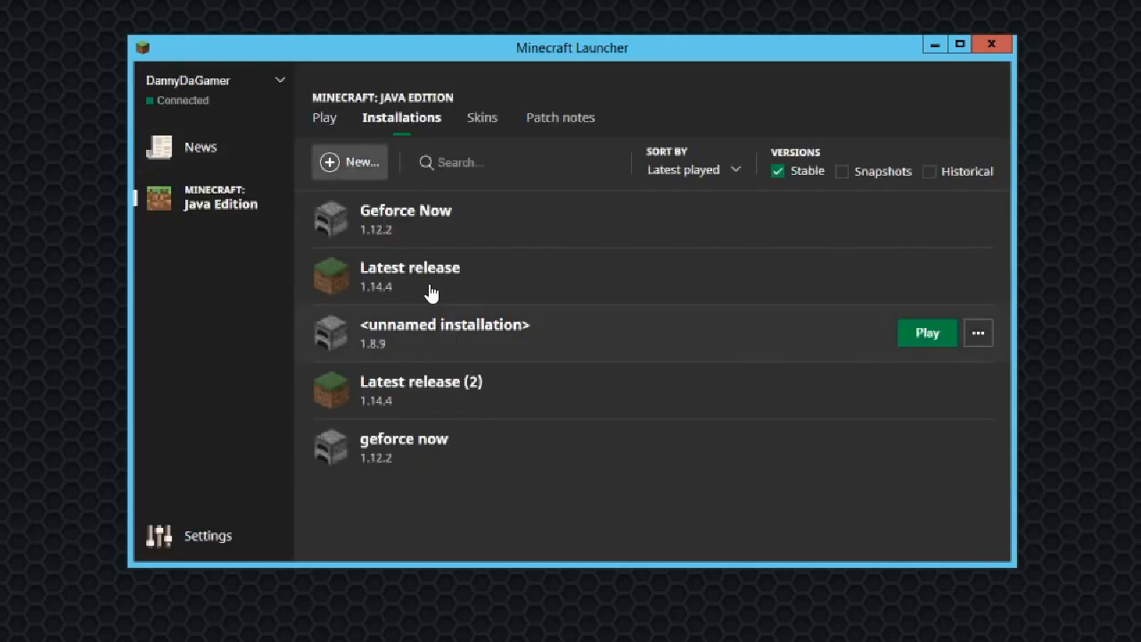
mouse_move(977, 460)
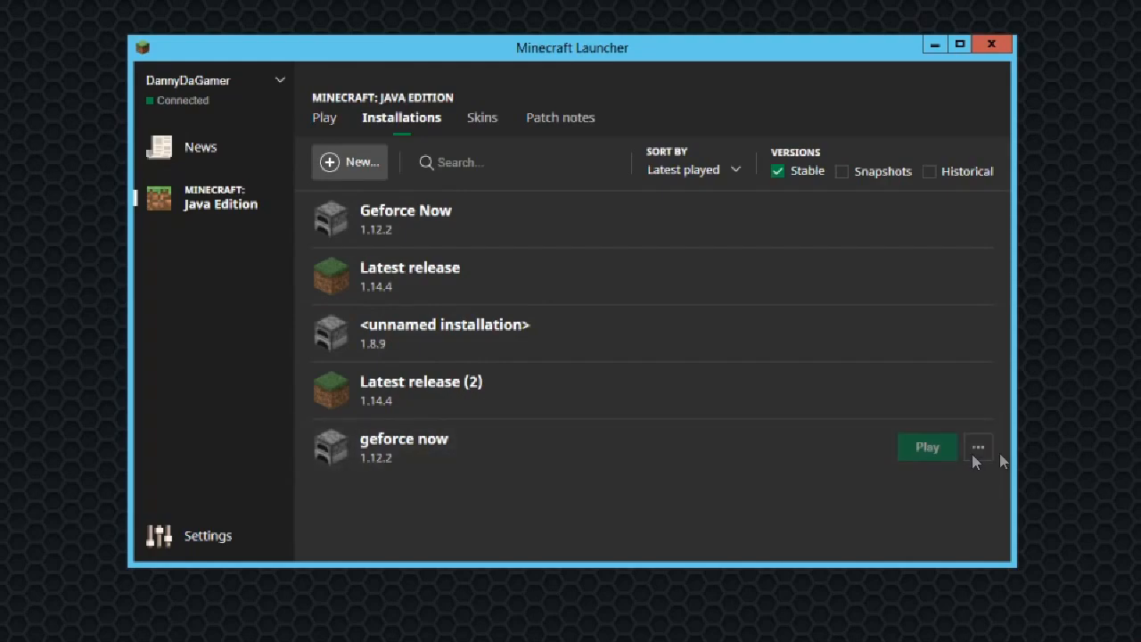
- Set the installation's game directory to a new temp folder under .minecraft and save
click(977, 446)
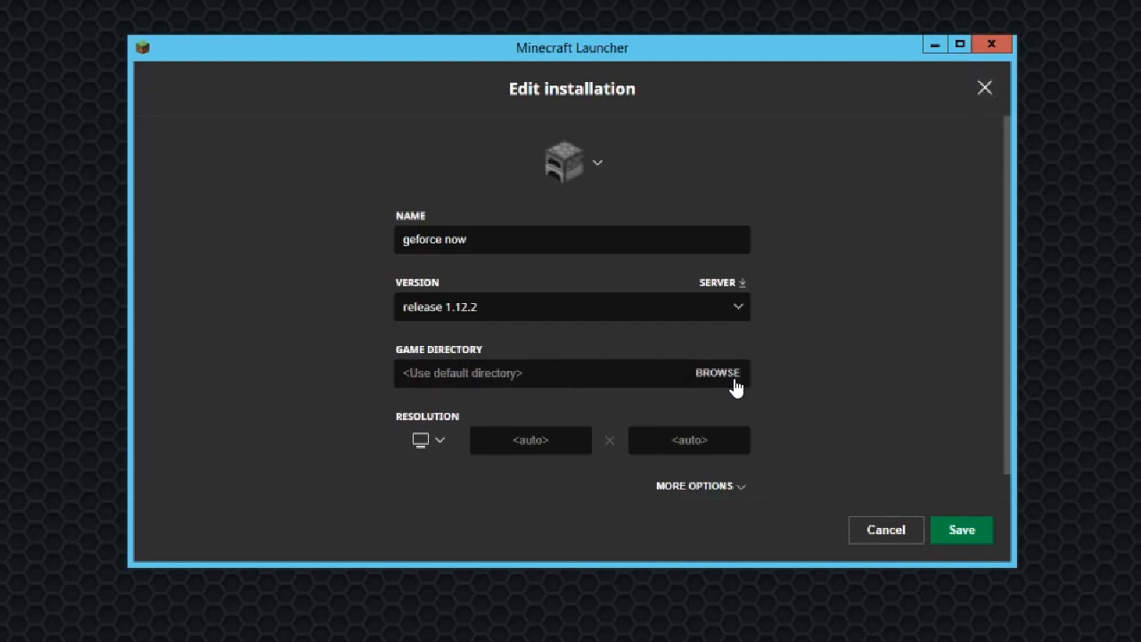
click(716, 373)
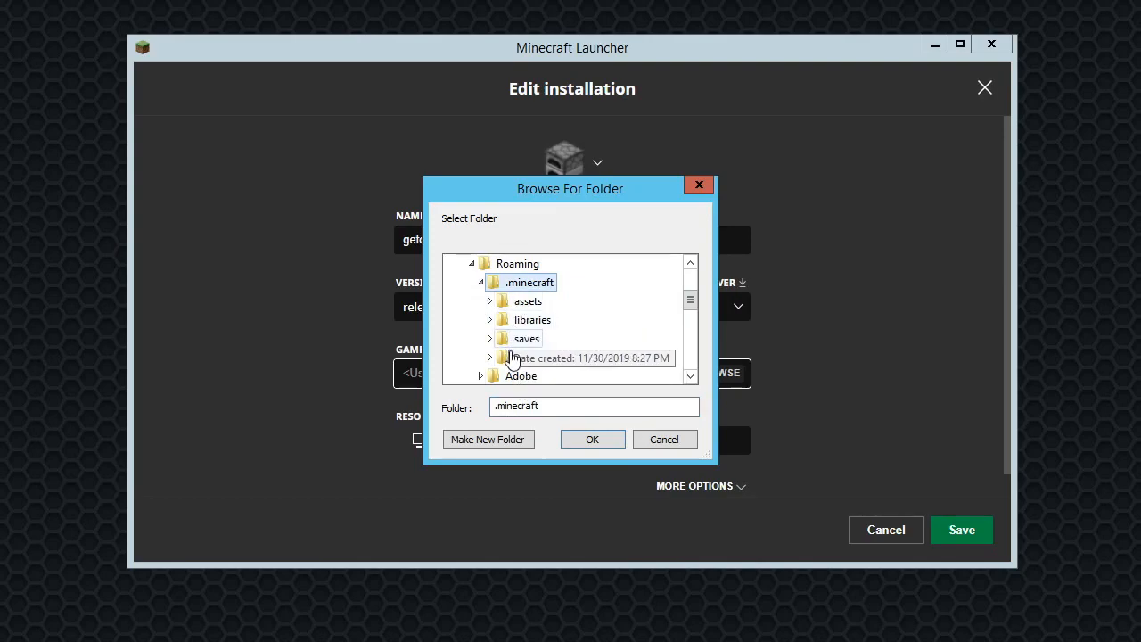
click(488, 438)
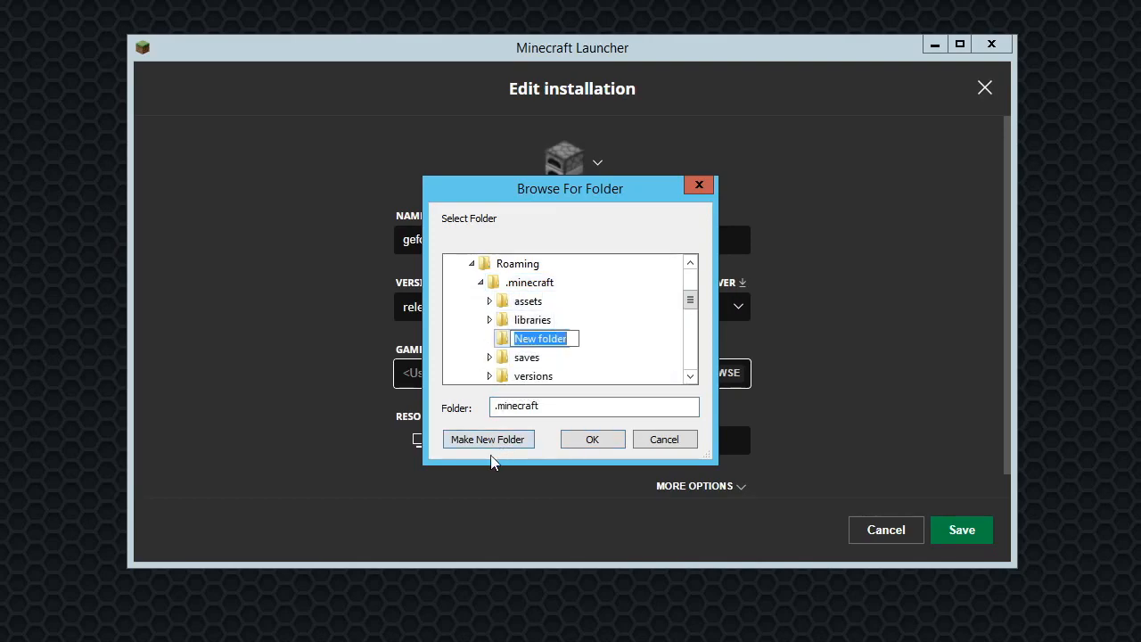
text(temp)
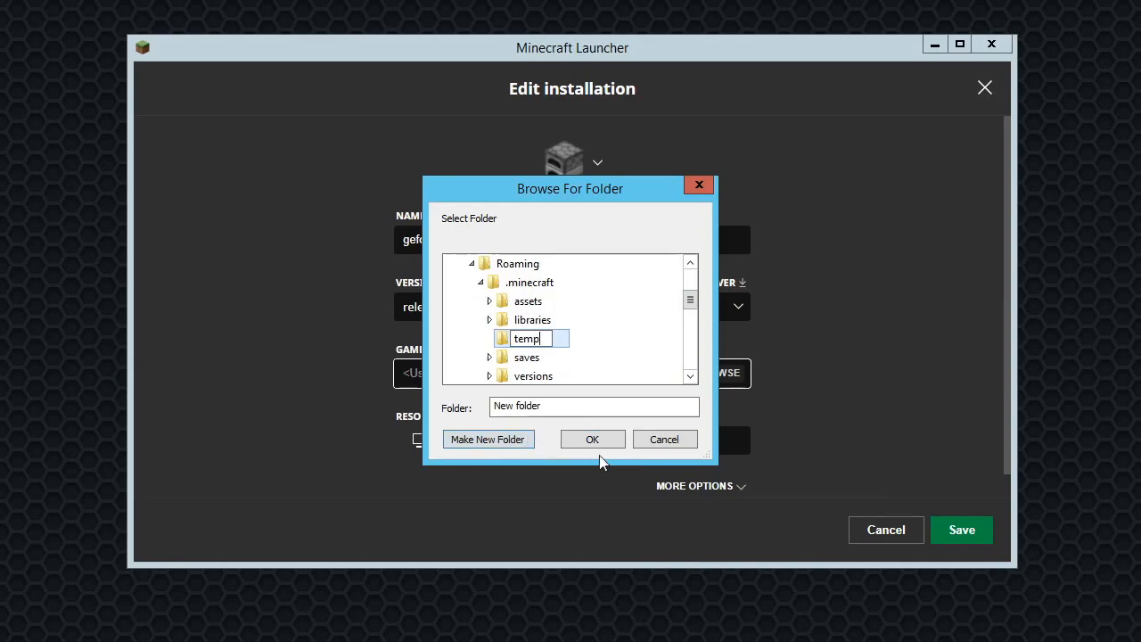
click(592, 439)
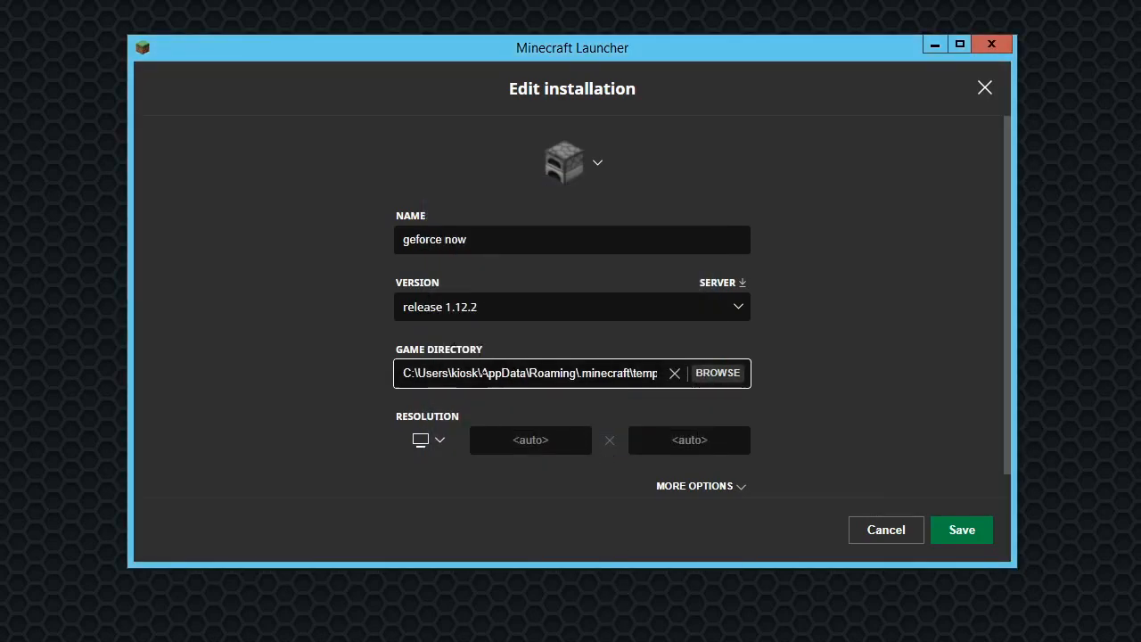
double_click(501, 373)
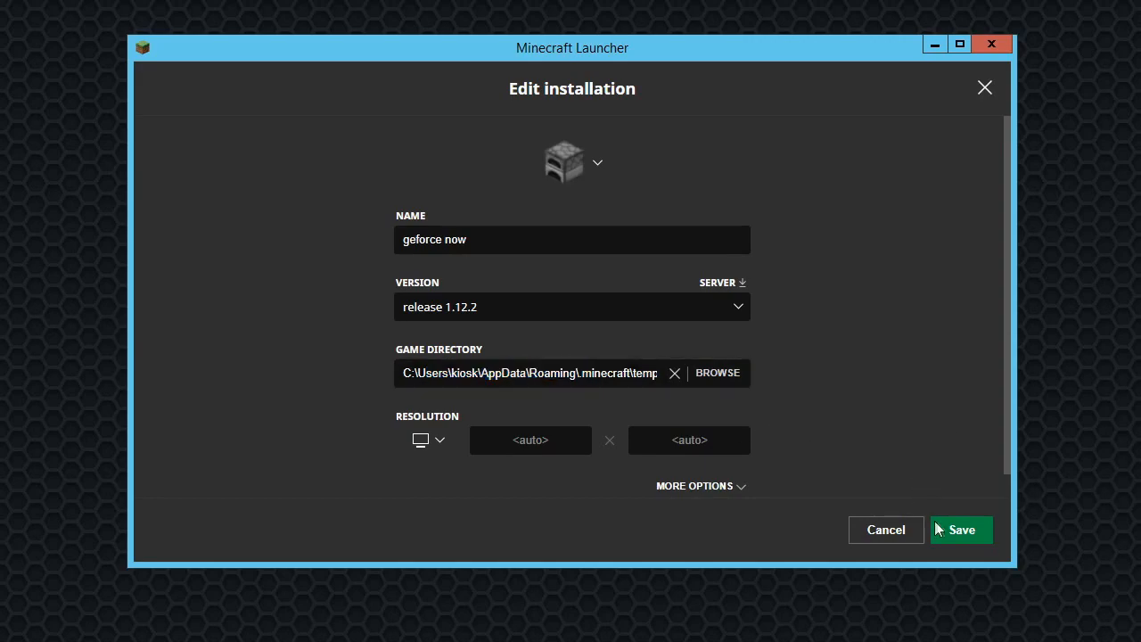
click(961, 530)
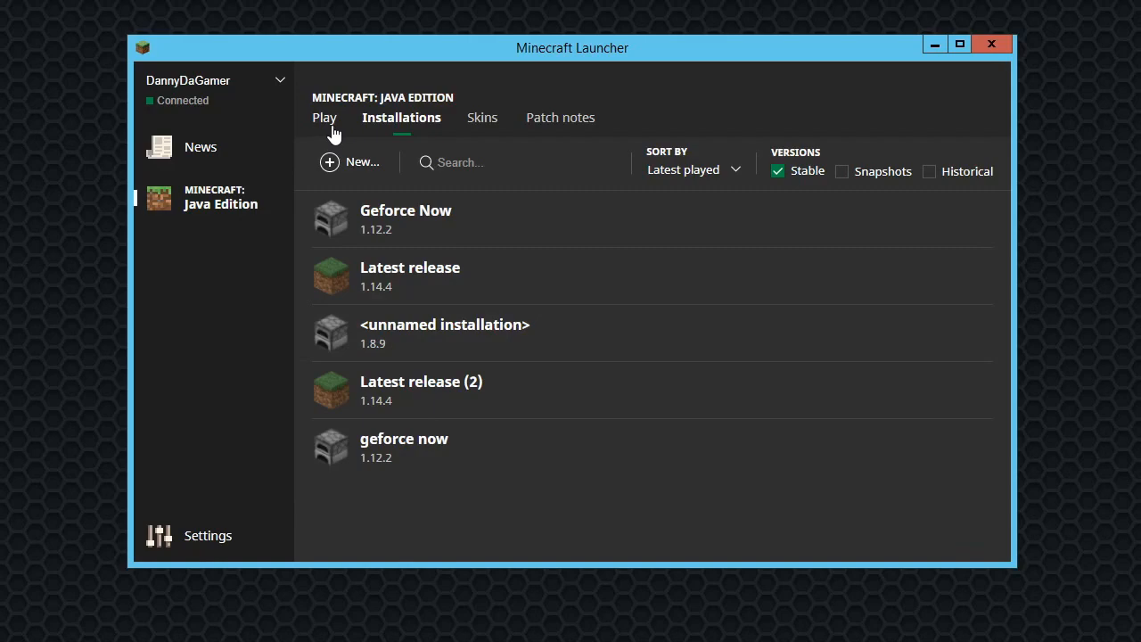
- Select the geforce now 1.12.2 installation on the play screen and launch it
click(325, 117)
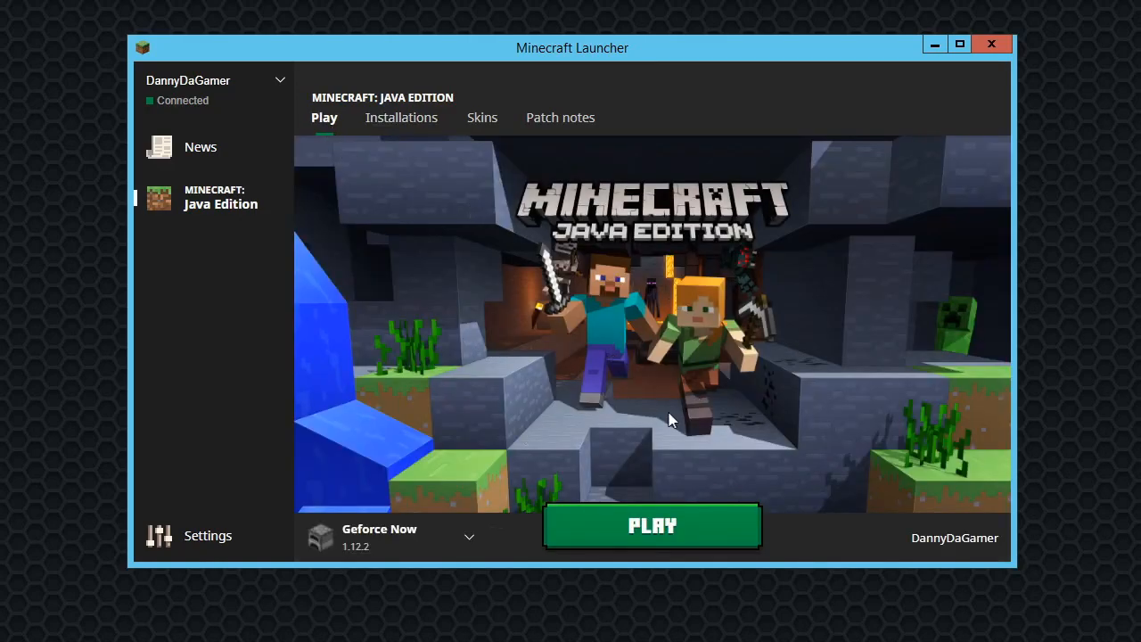
mouse_move(471, 532)
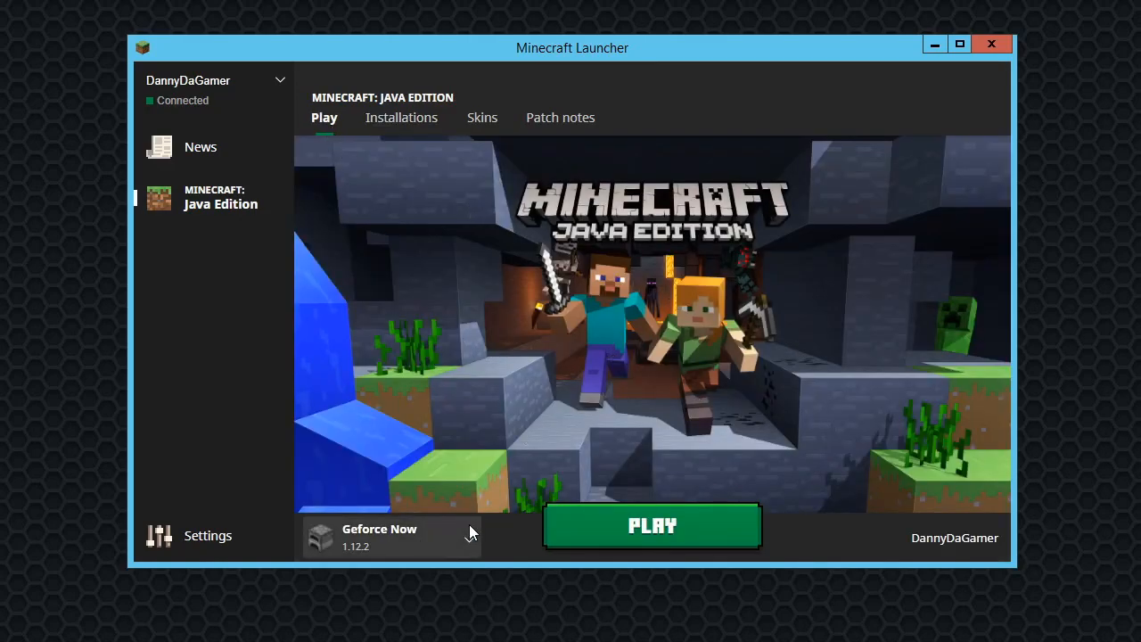
click(392, 535)
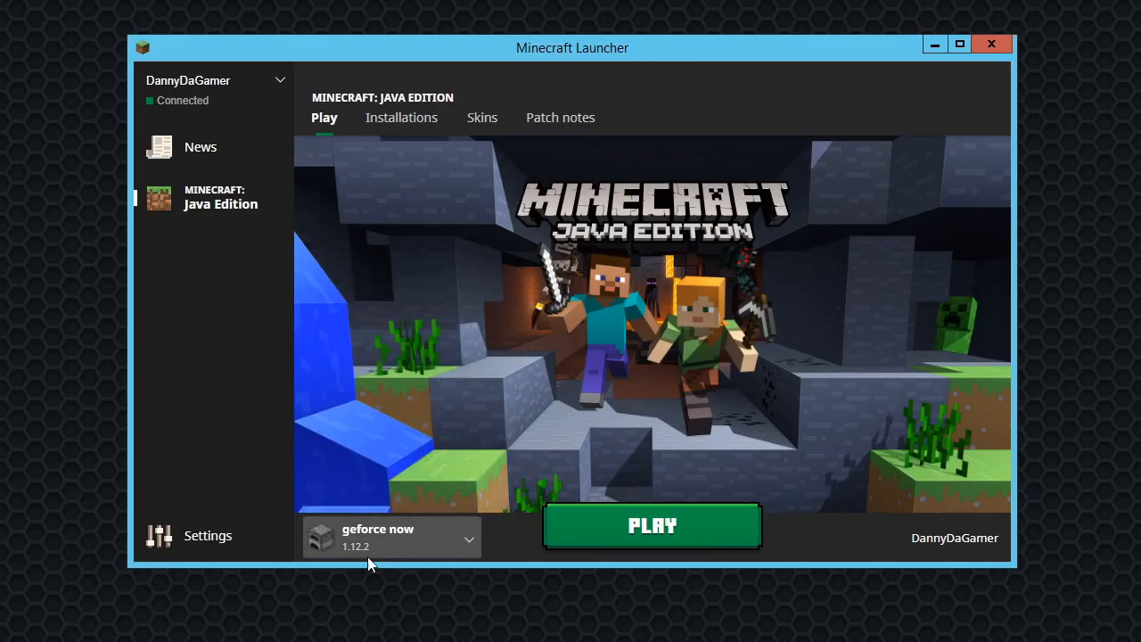
click(650, 524)
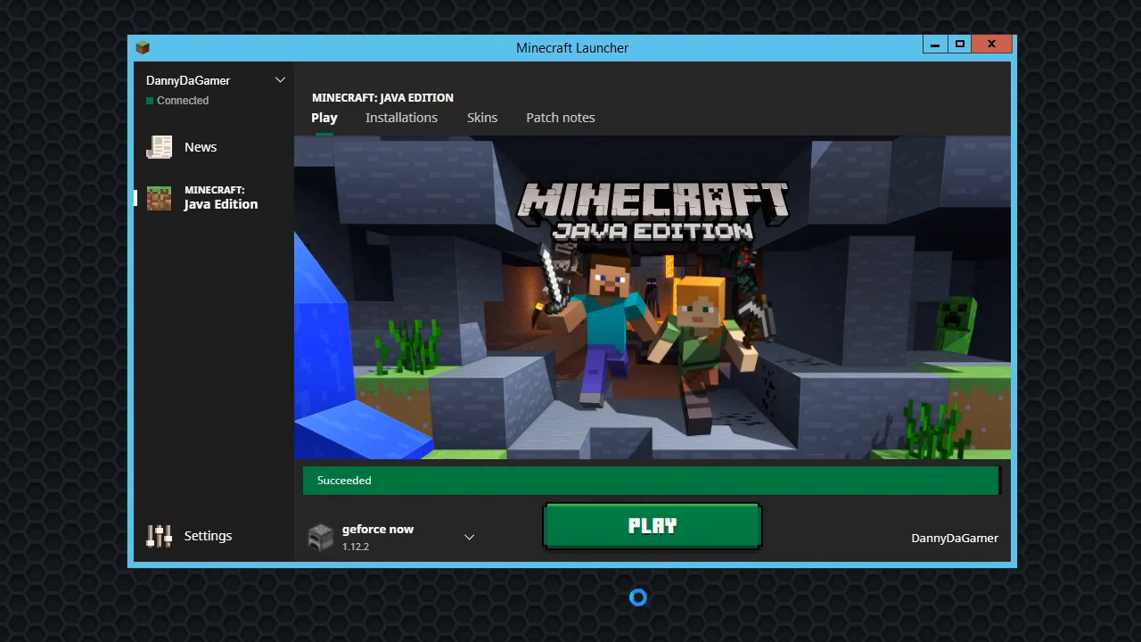
click(651, 524)
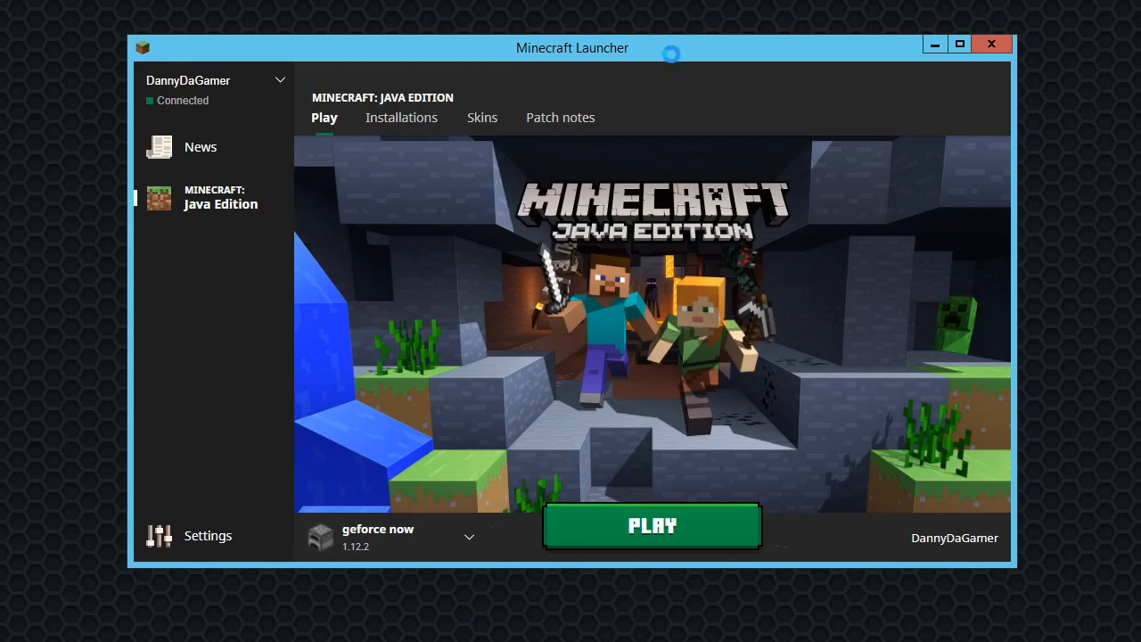
- Move the launcher window around and return it to the centre while the game starts
drag(572, 49, 576, 239)
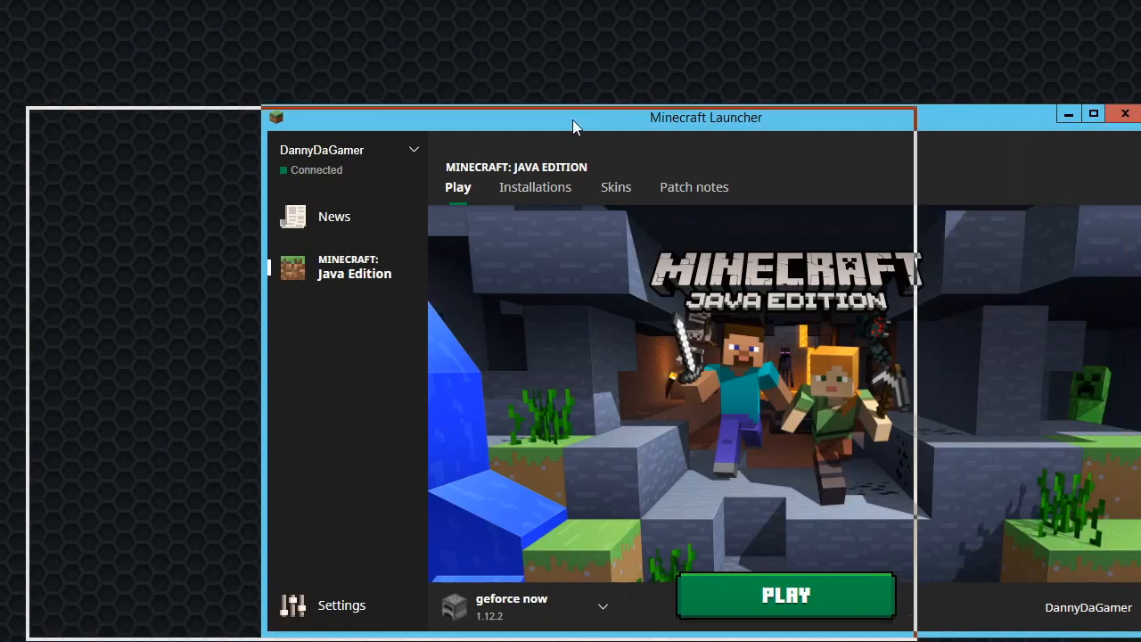
drag(570, 117, 607, 282)
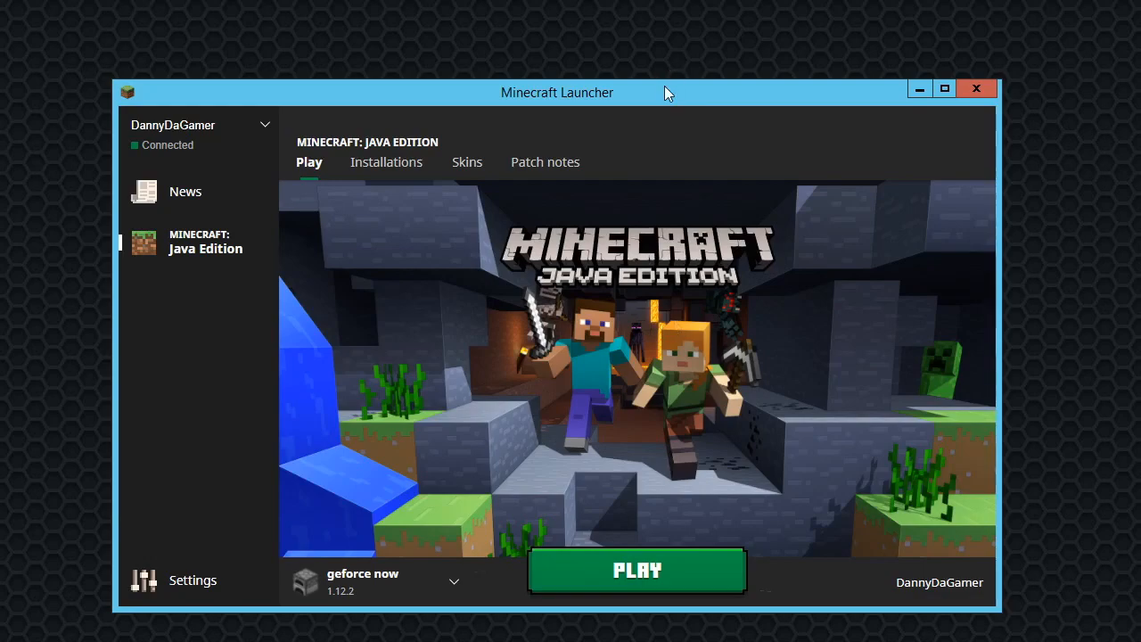
drag(556, 93, 556, 303)
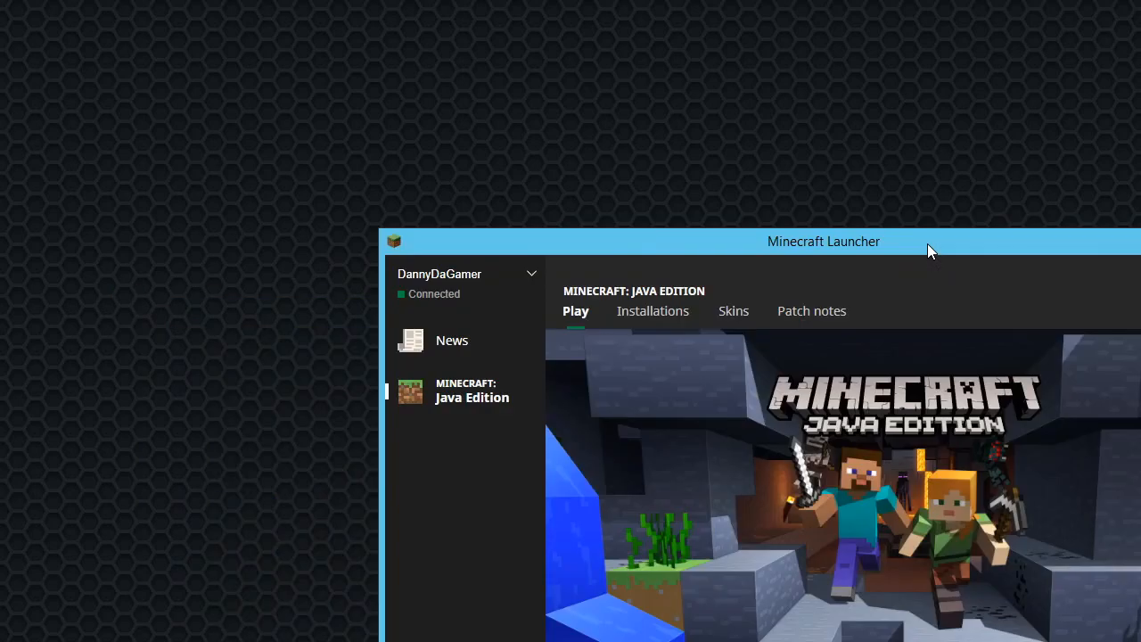
drag(824, 240, 545, 66)
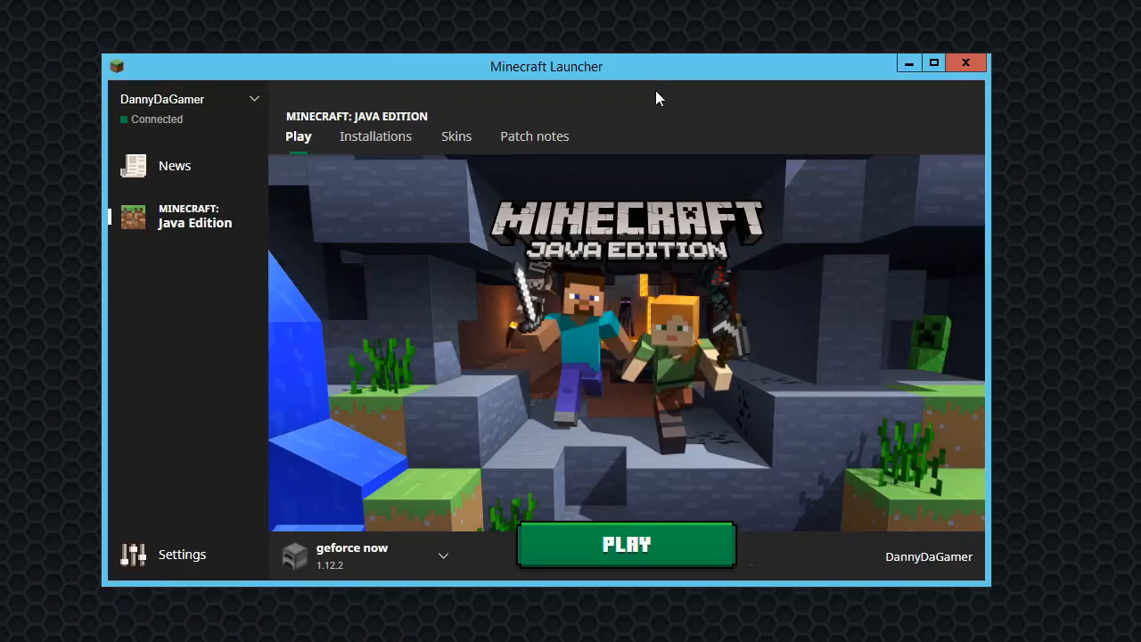
- Reach the Direct Connect screen from the title screen's Multiplayer menu
click(626, 544)
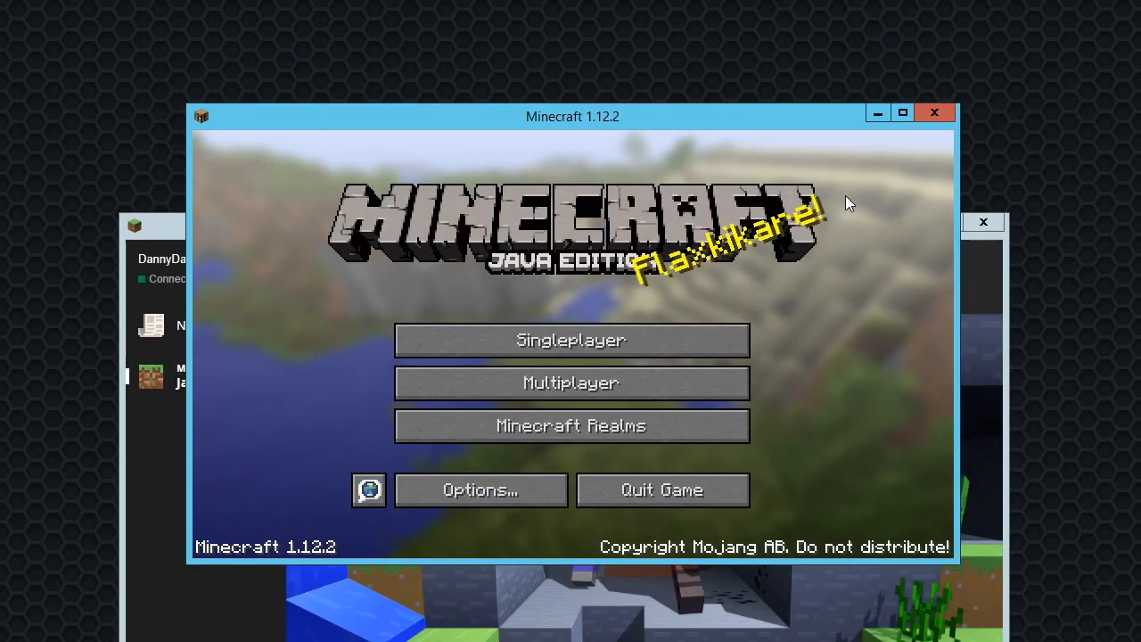
click(482, 488)
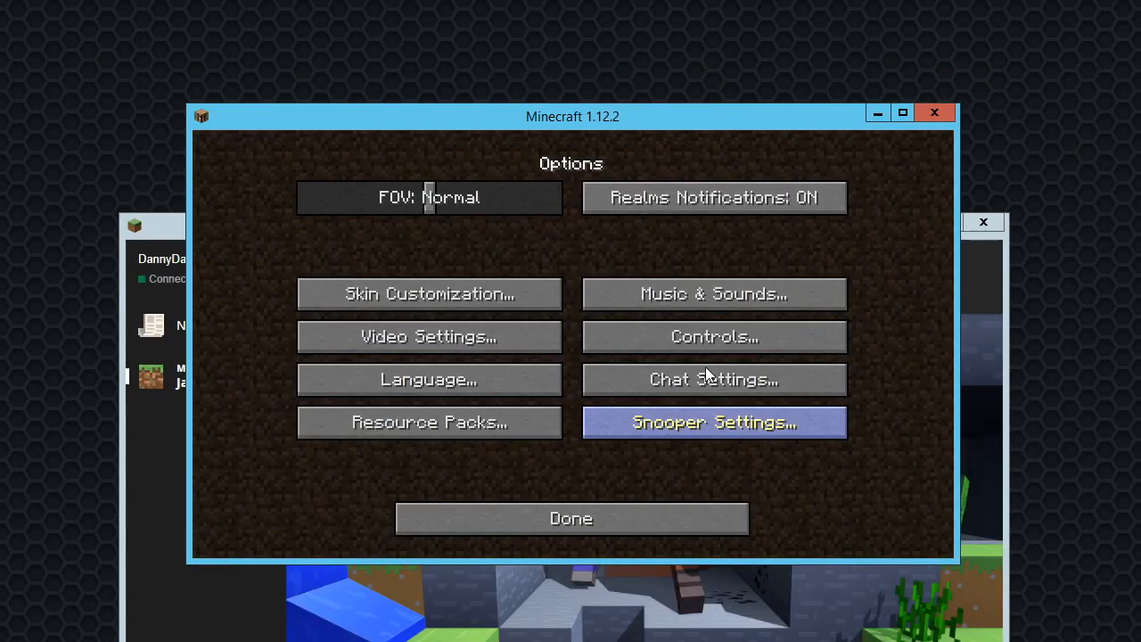
click(713, 293)
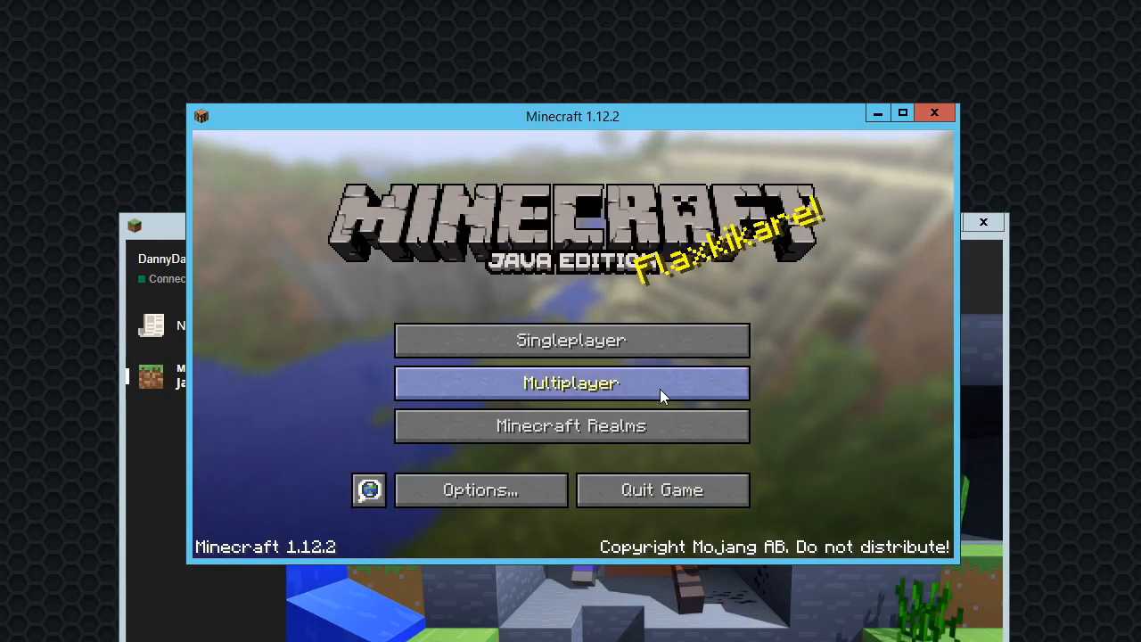
click(571, 381)
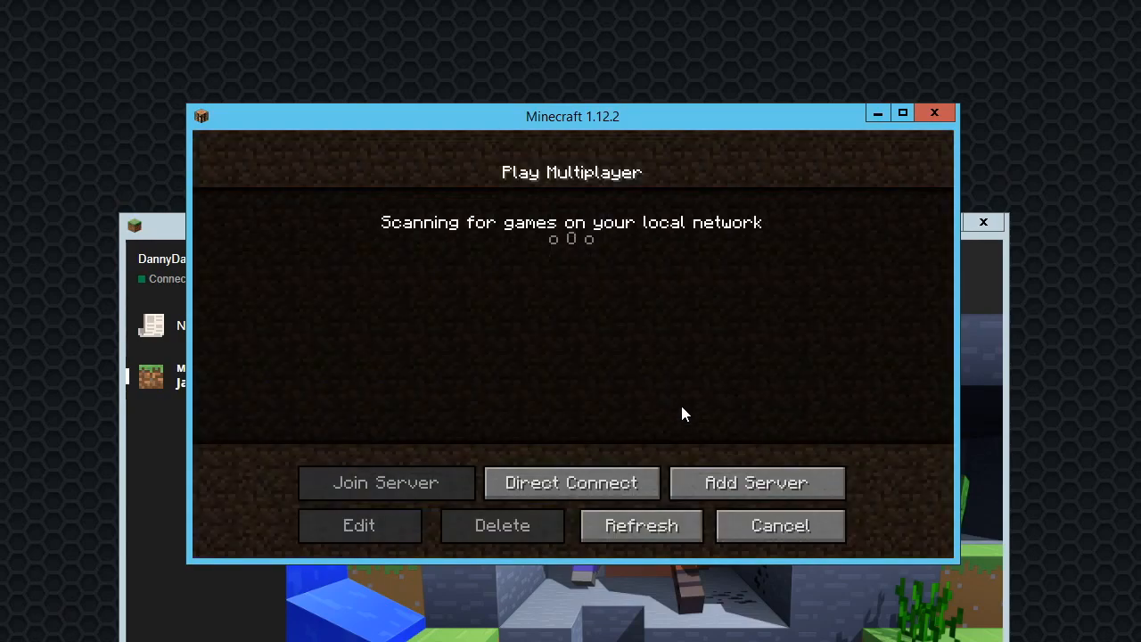
click(571, 481)
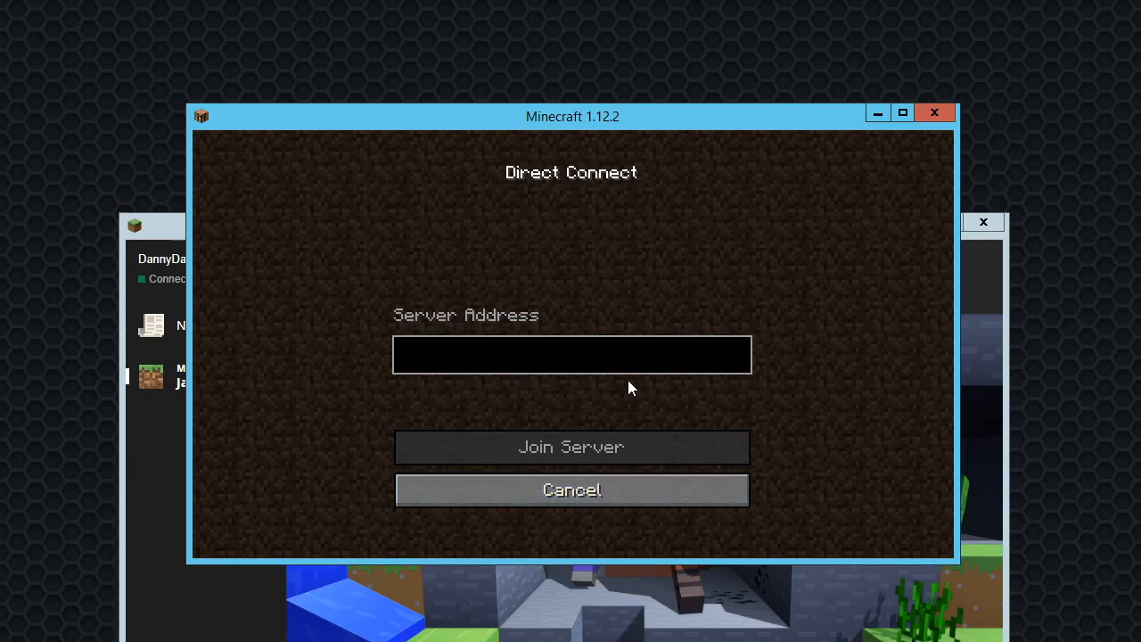
click(571, 353)
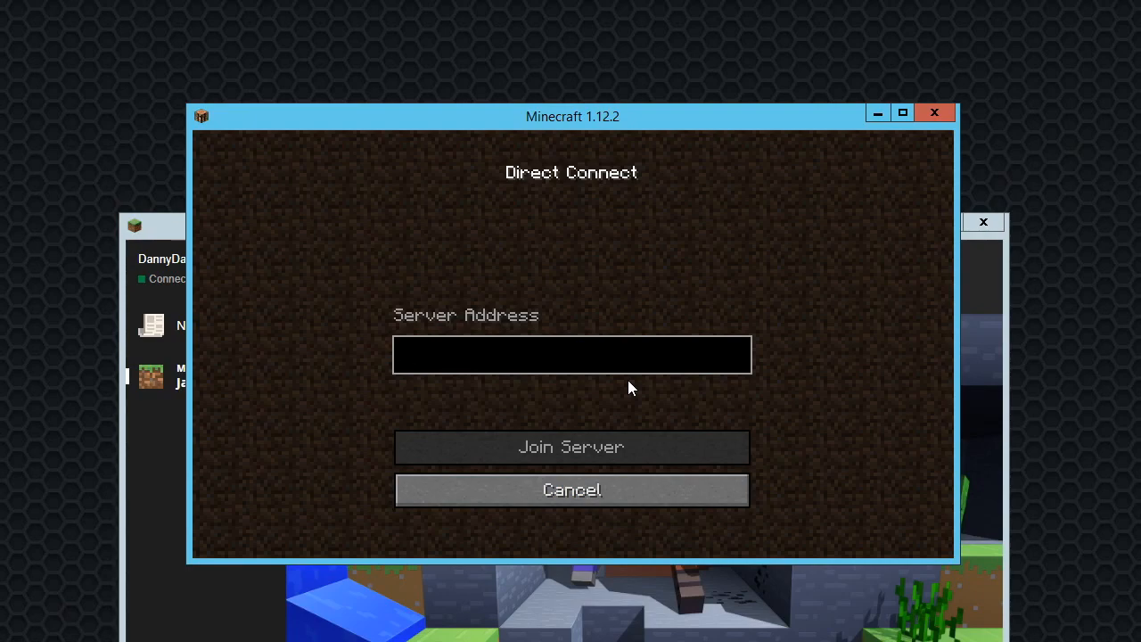
- Enter 95.216.3.178:45555 as the server address
text(9)
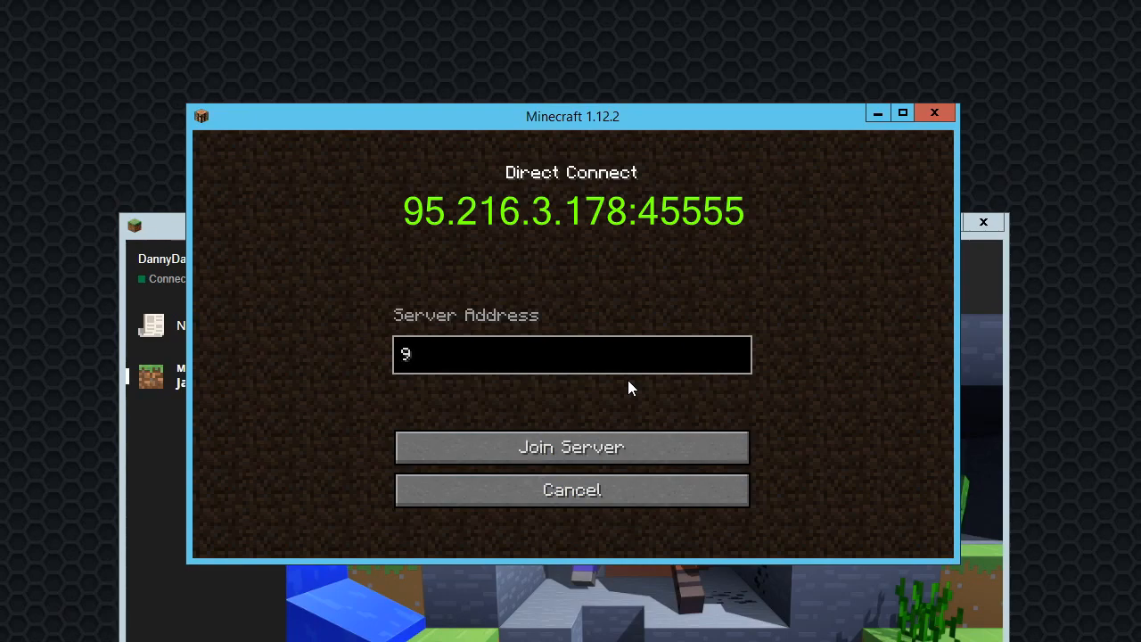
text(5.)
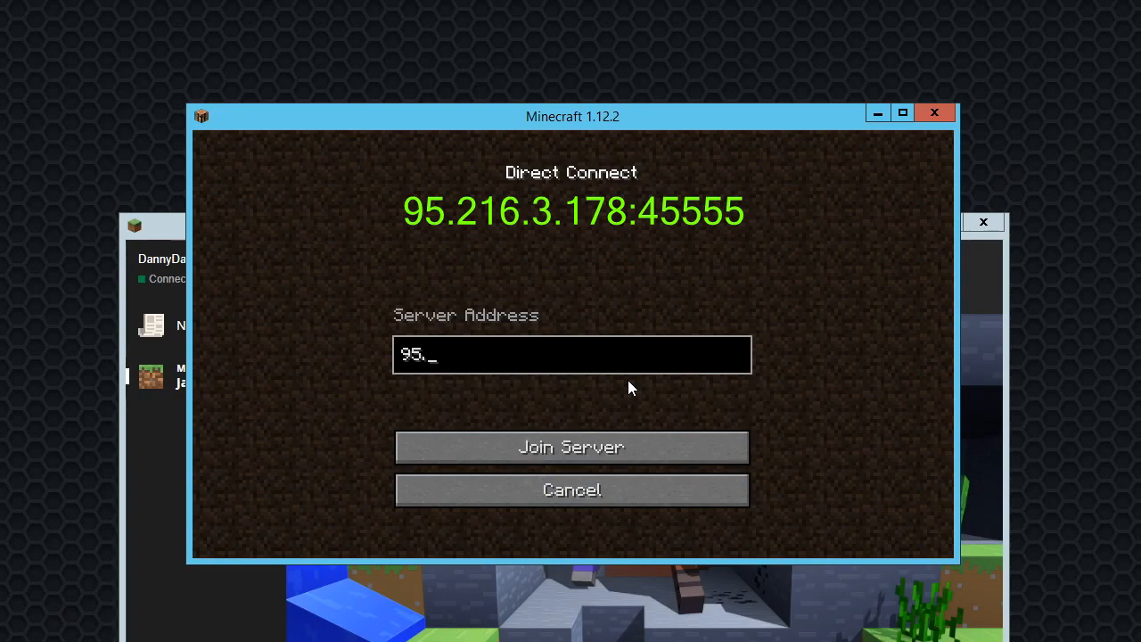
text(216.3.)
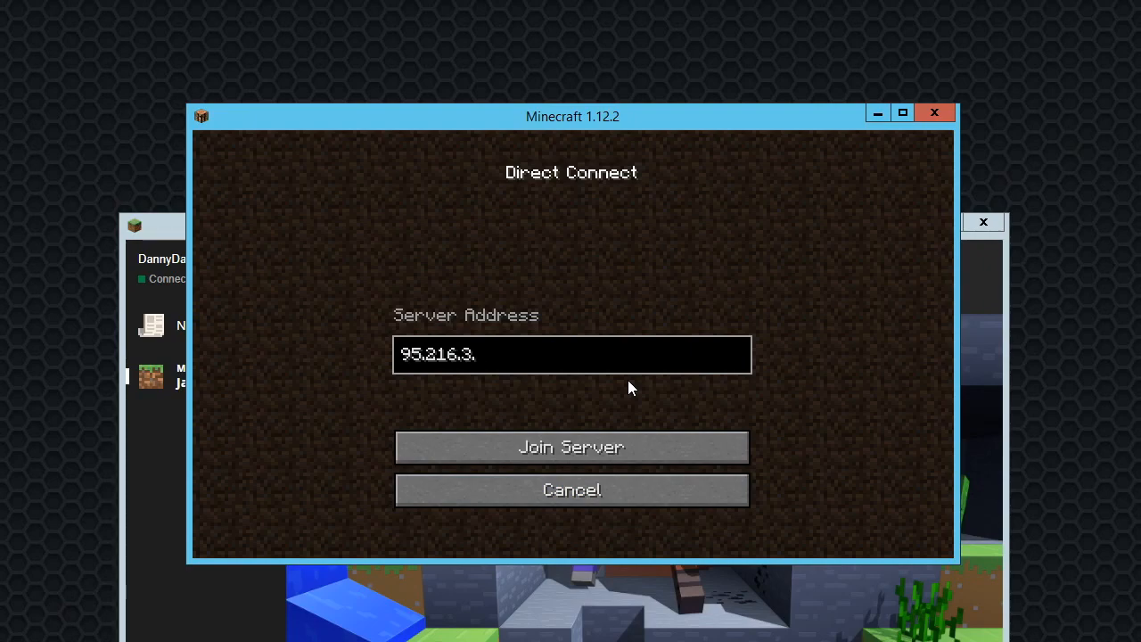
text(178)
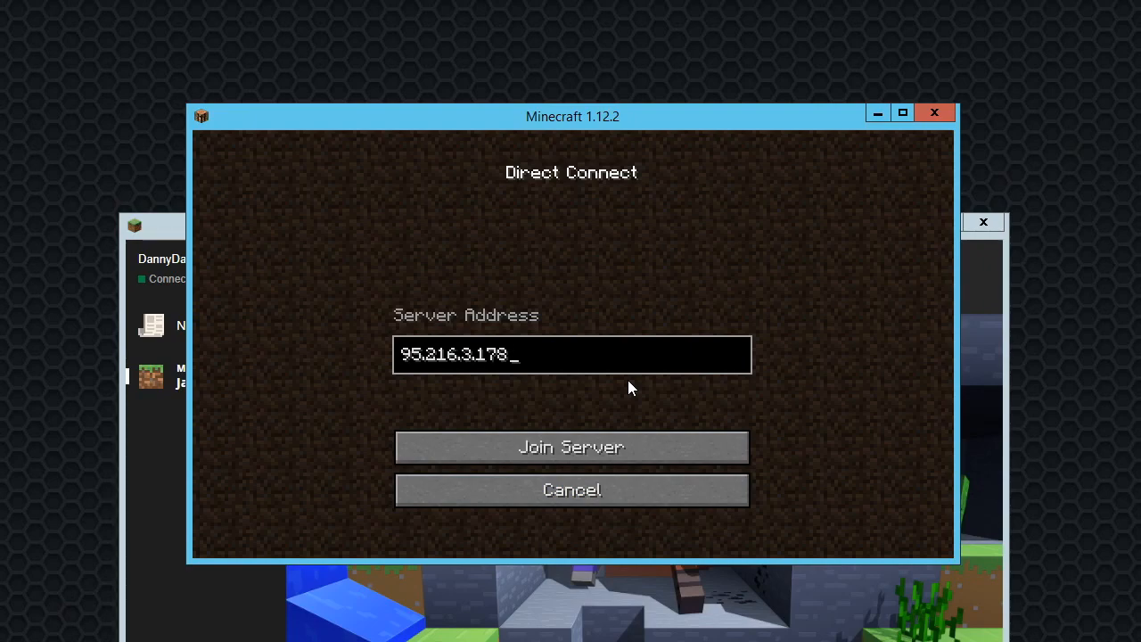
text(:)
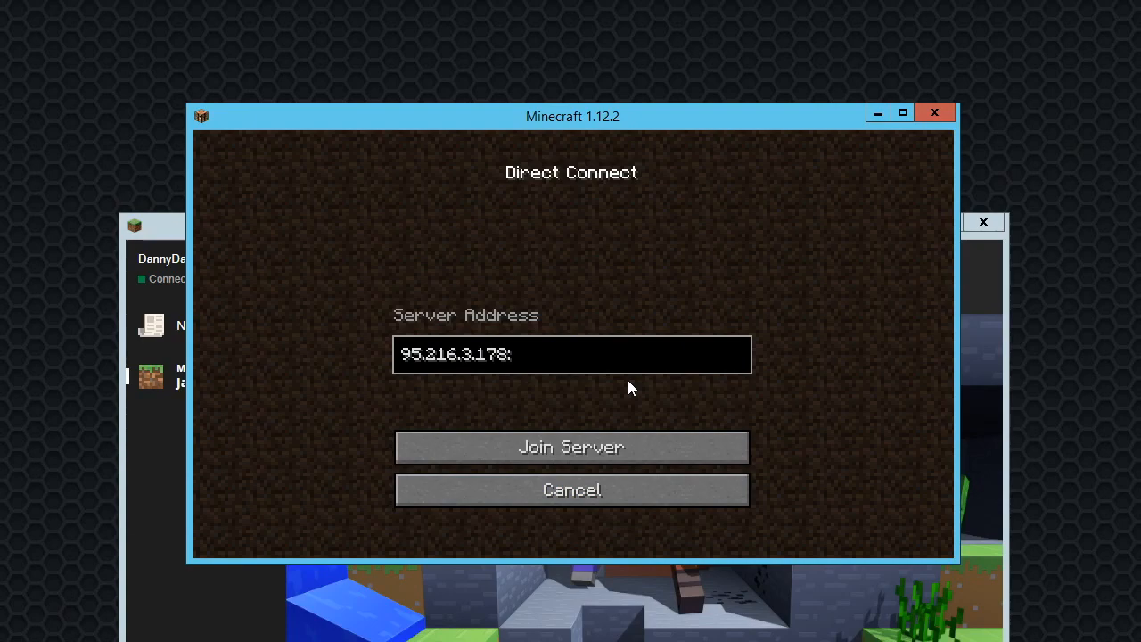
text(4)
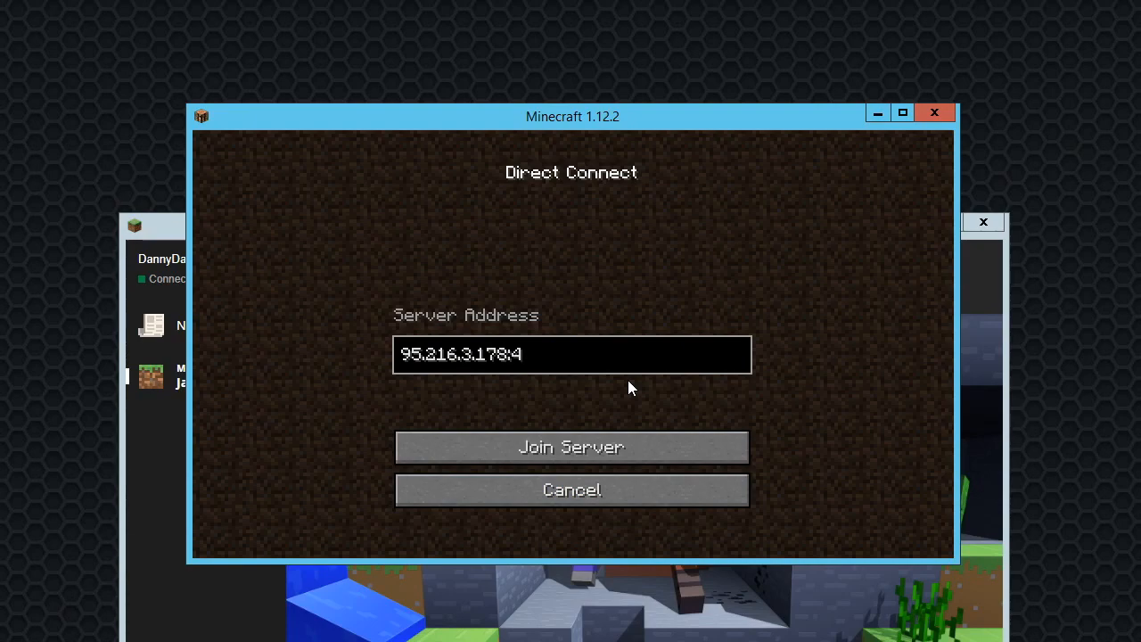
text(5555)
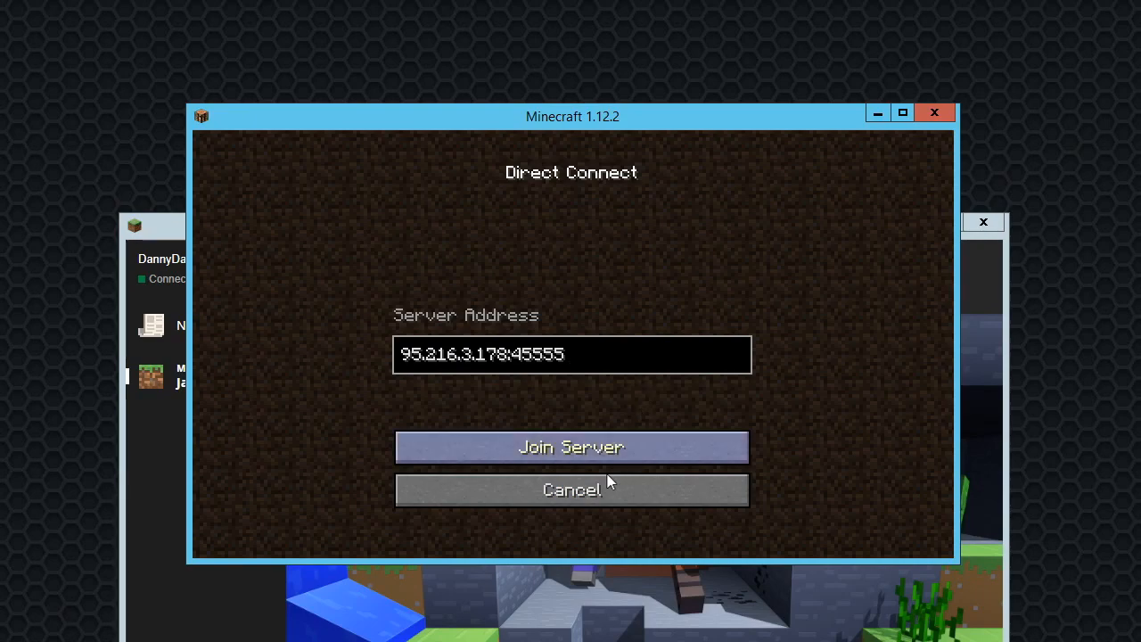
- Join the server, run /download in chat and accept the GeForce Pown resource pack
click(571, 445)
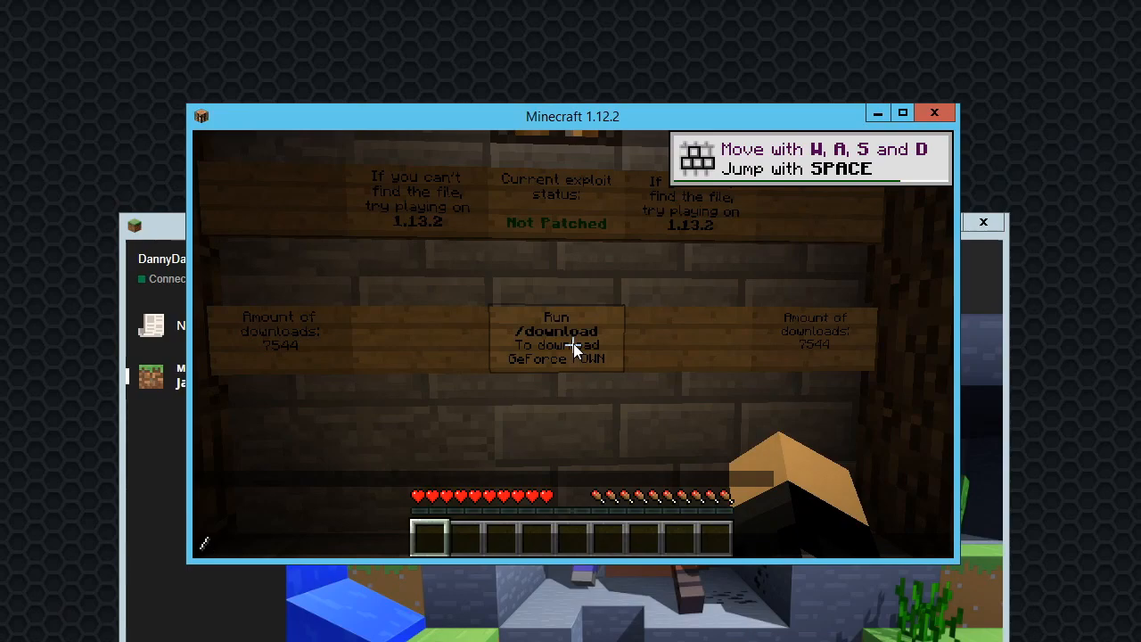
text(/download)
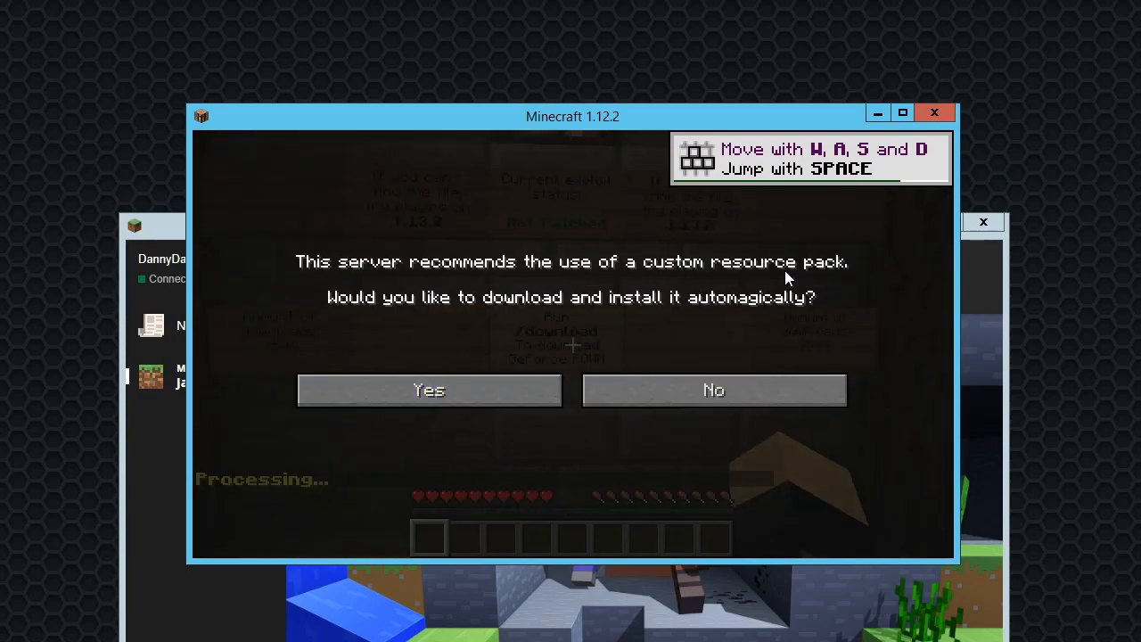
click(428, 389)
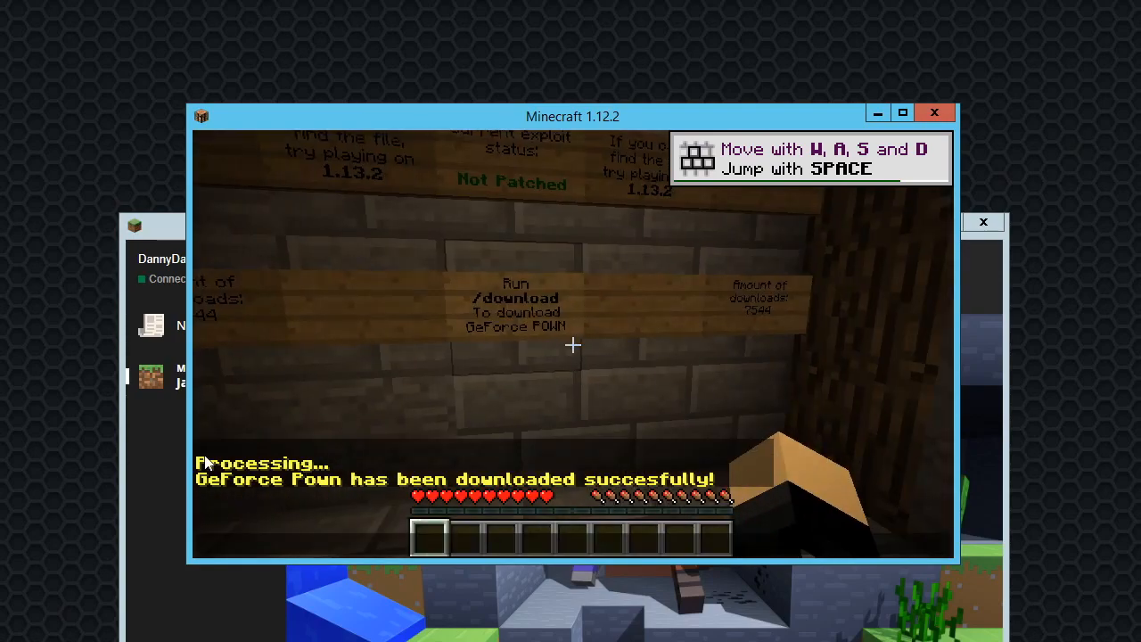
key(Escape)
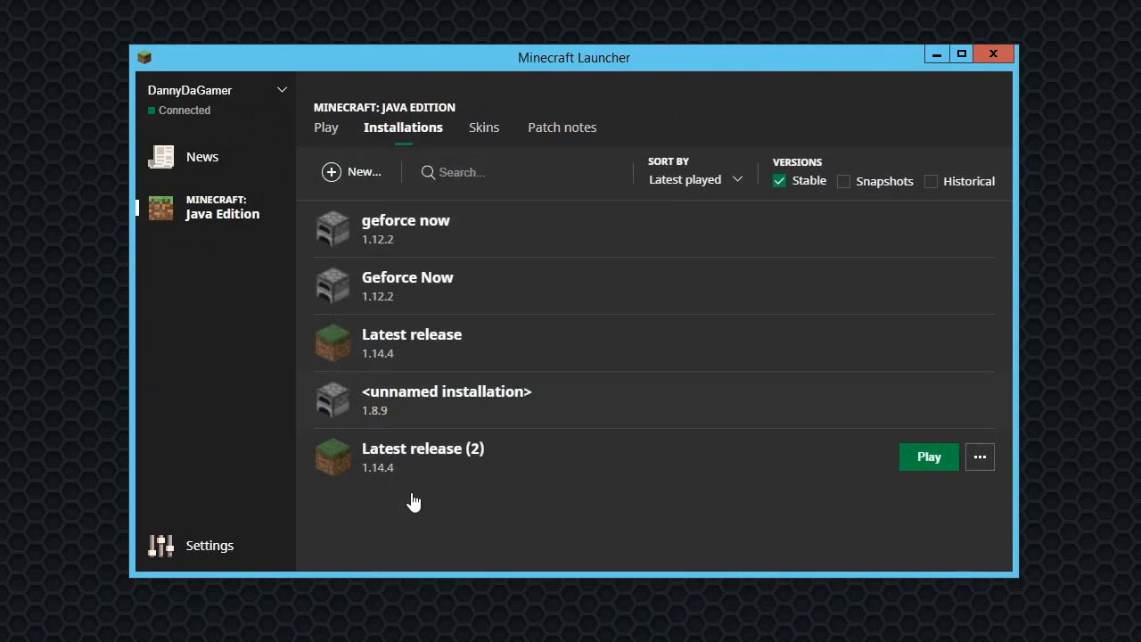
mouse_move(945, 225)
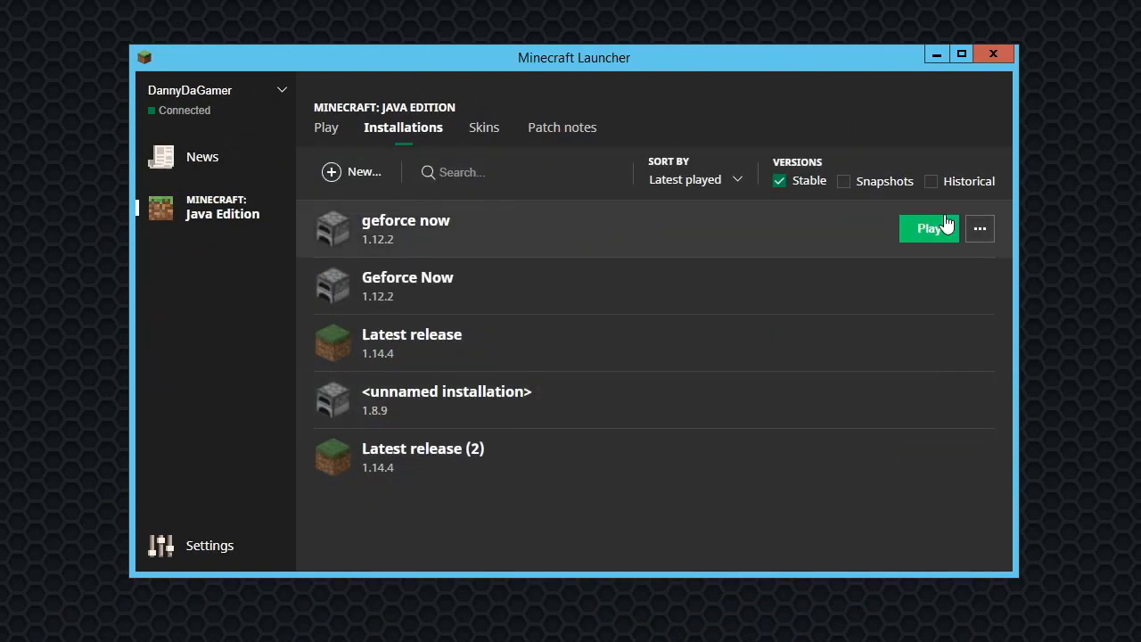
- Edit the geforce now installation and select its whole game directory path
click(981, 228)
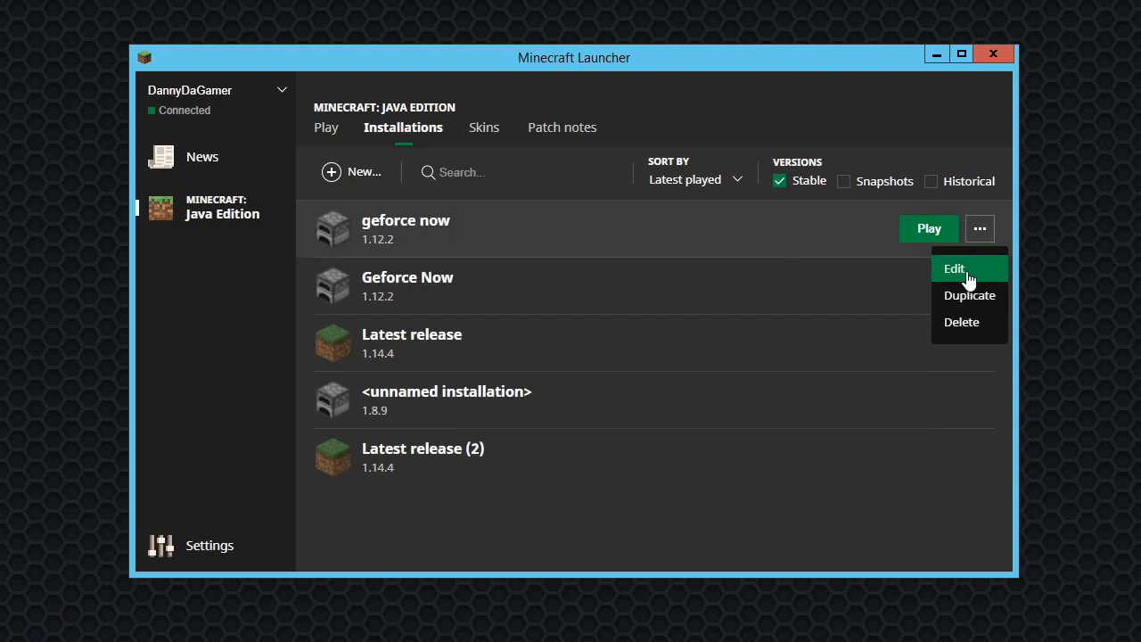
click(954, 267)
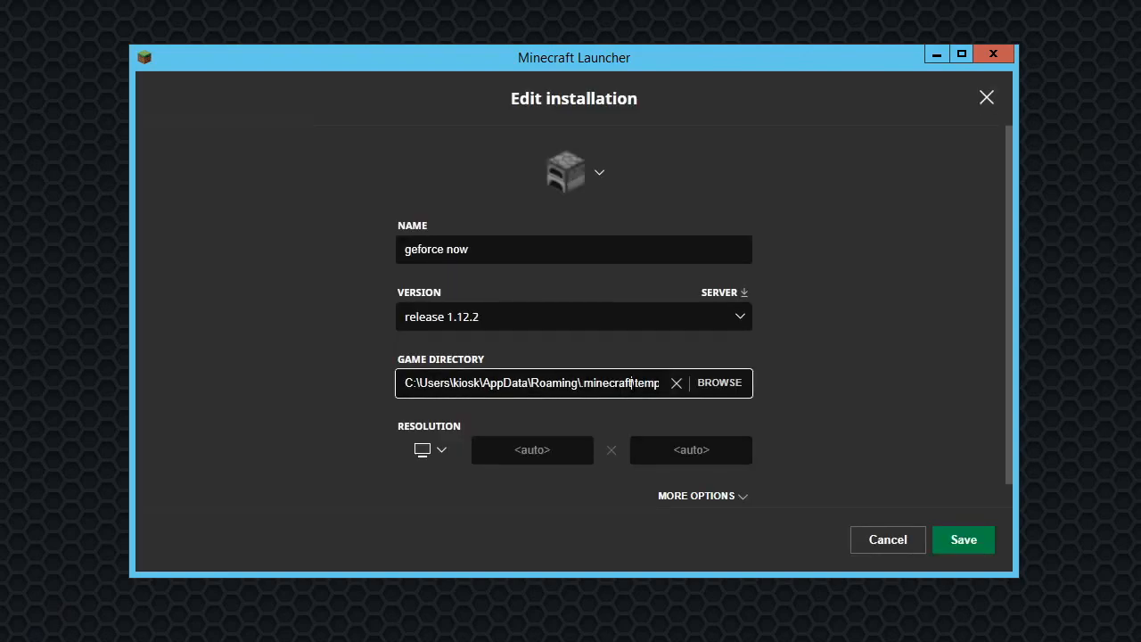
triple_click(531, 382)
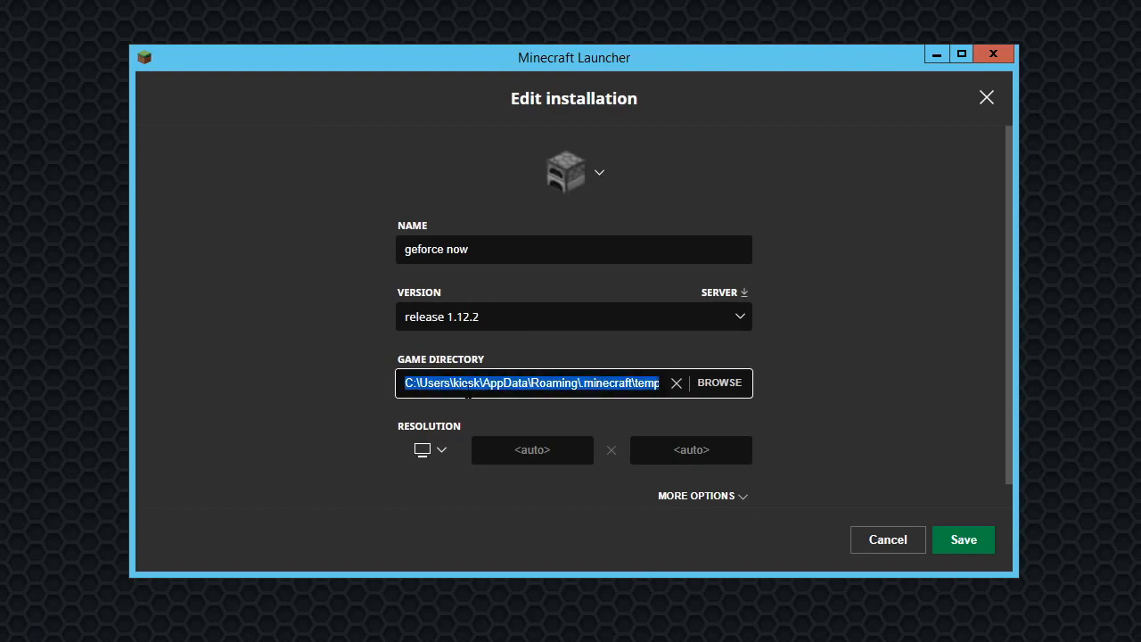
mouse_move(588, 421)
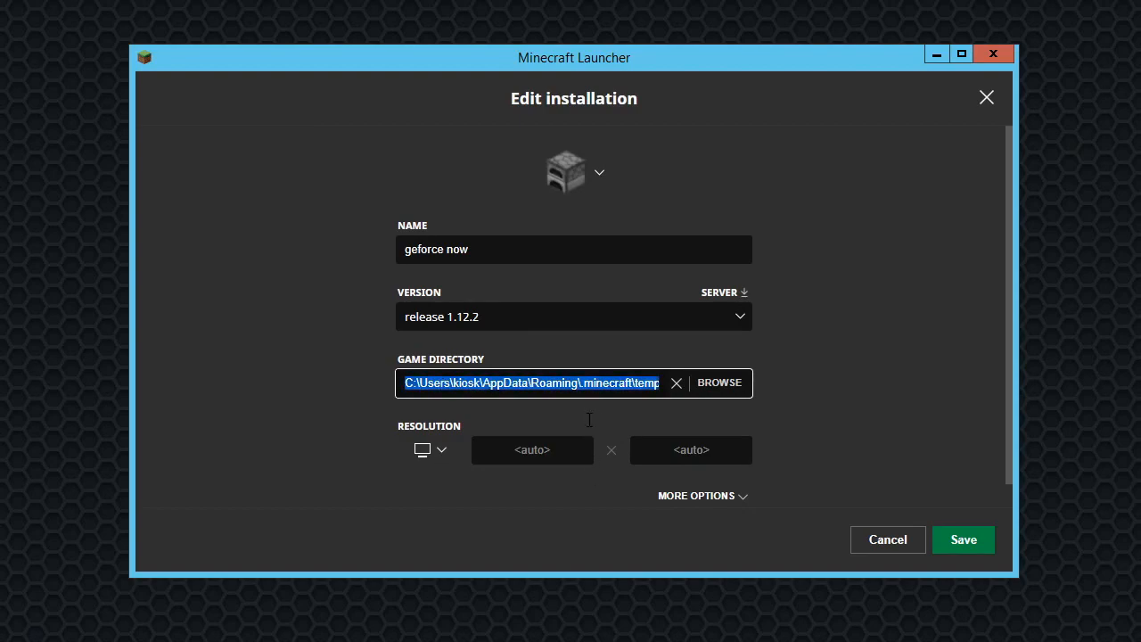
- Reveal More Options and put the .minecraft\temp path into the Java Executable field
click(695, 496)
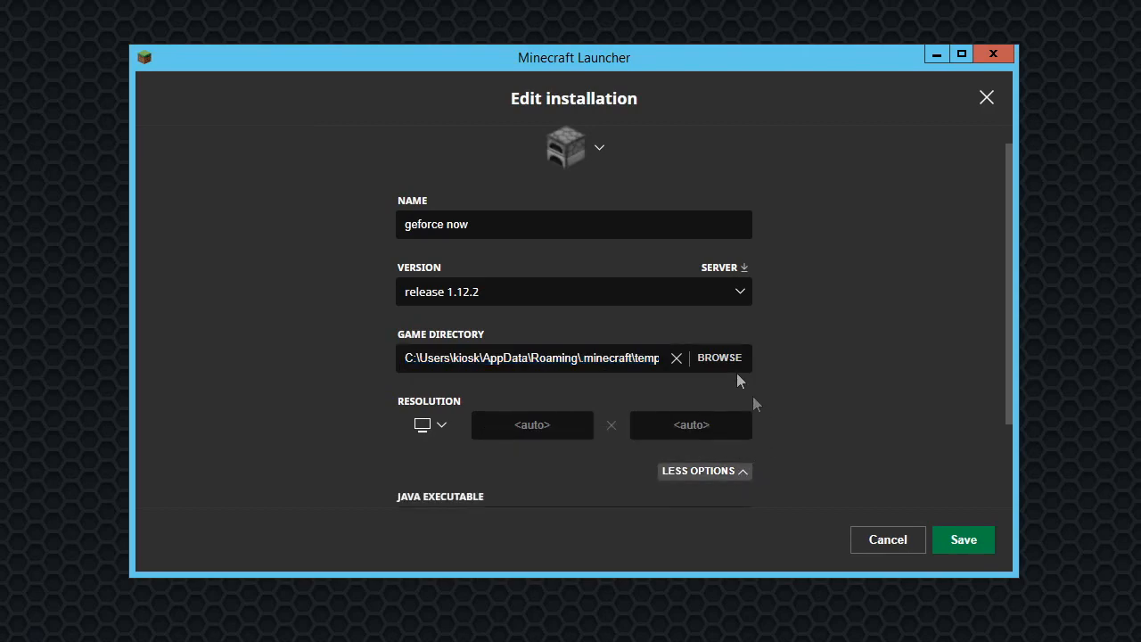
scroll(down, 3)
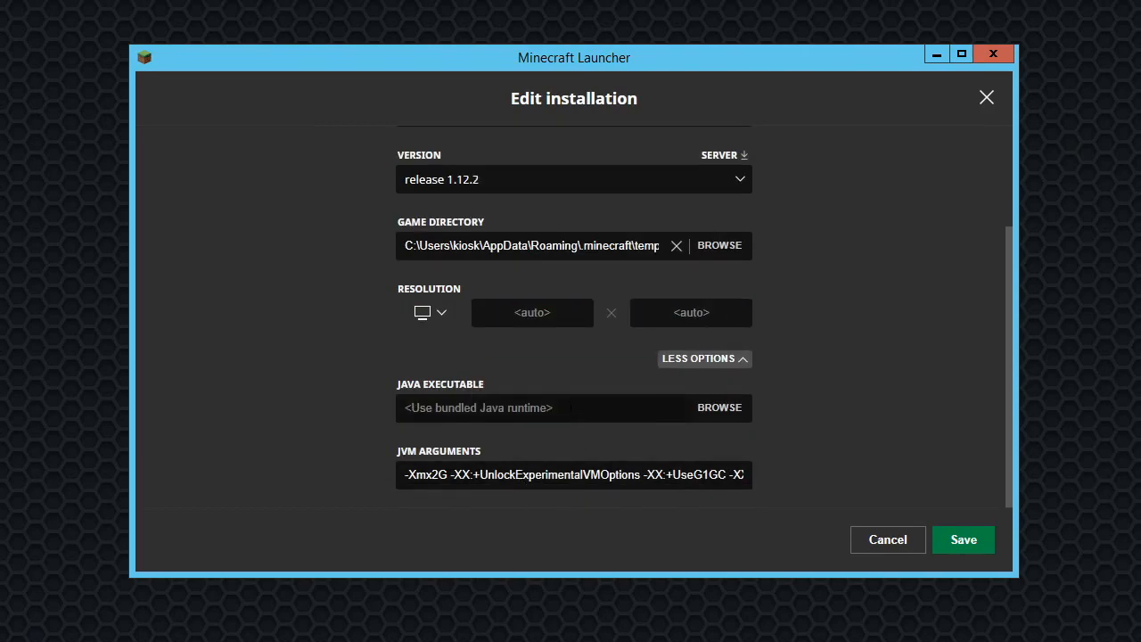
click(571, 406)
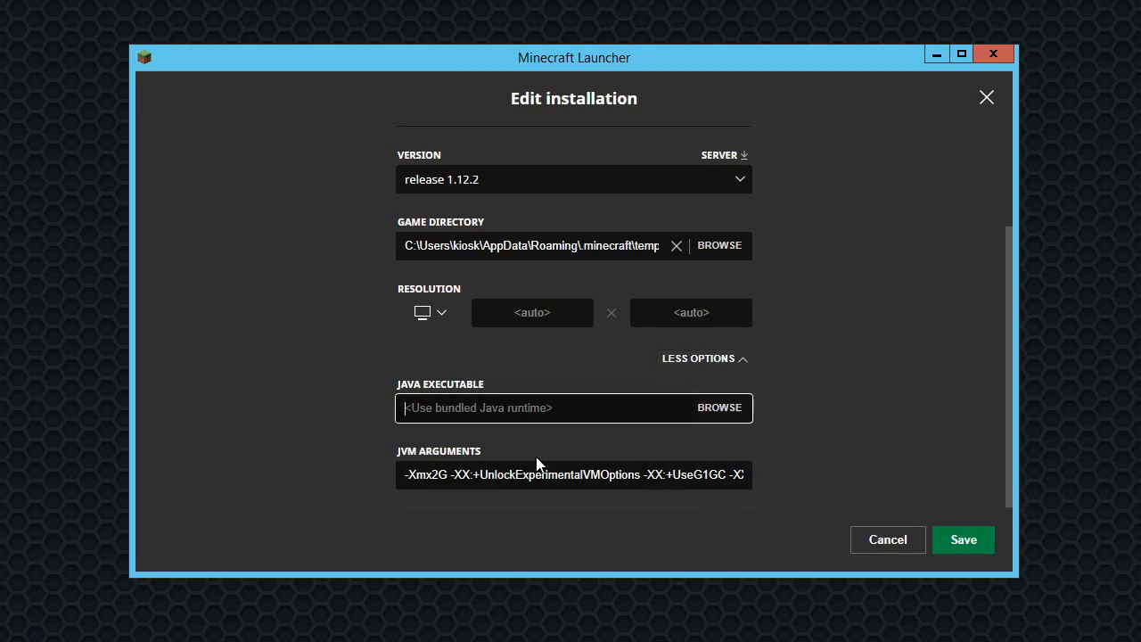
click(719, 406)
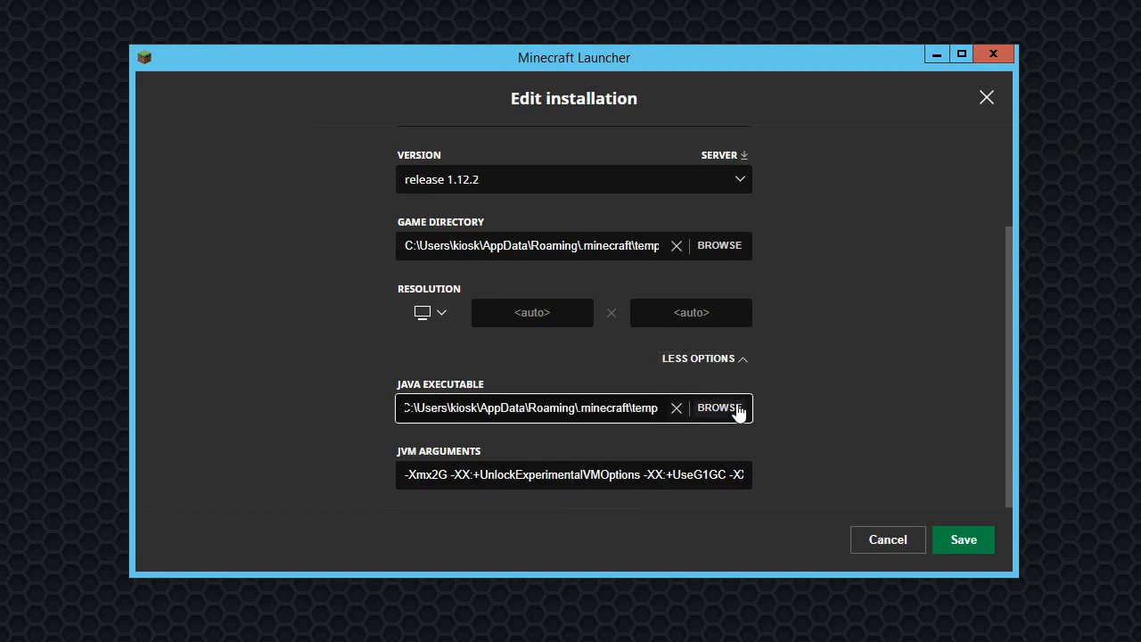
- Browse into temp's server-resource-packs folder from the Java executable picker
click(719, 406)
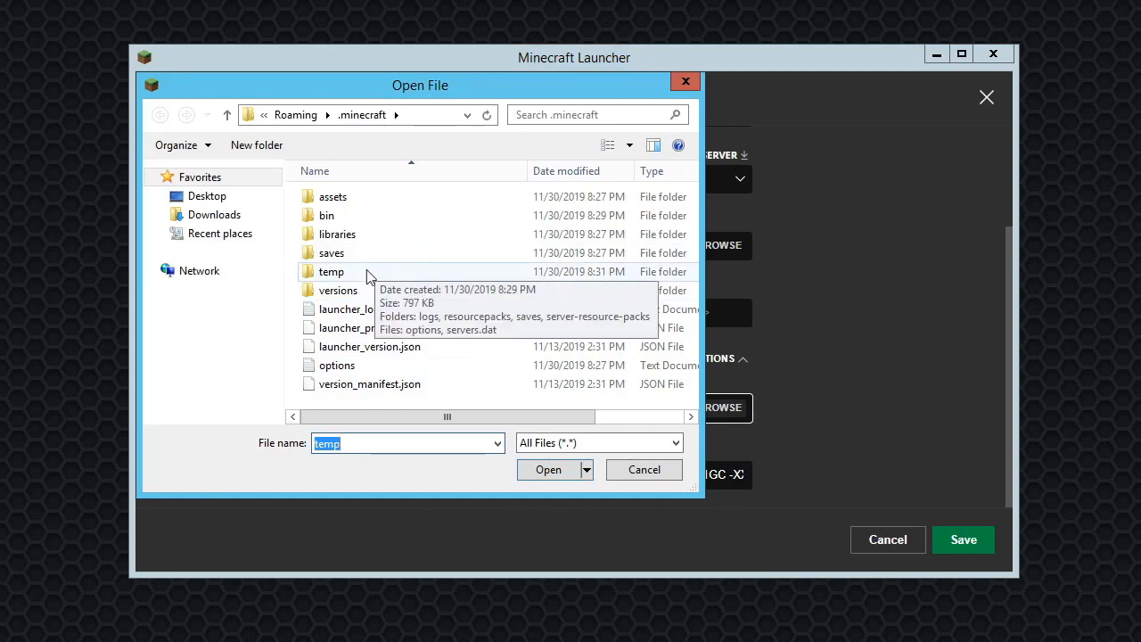
click(332, 271)
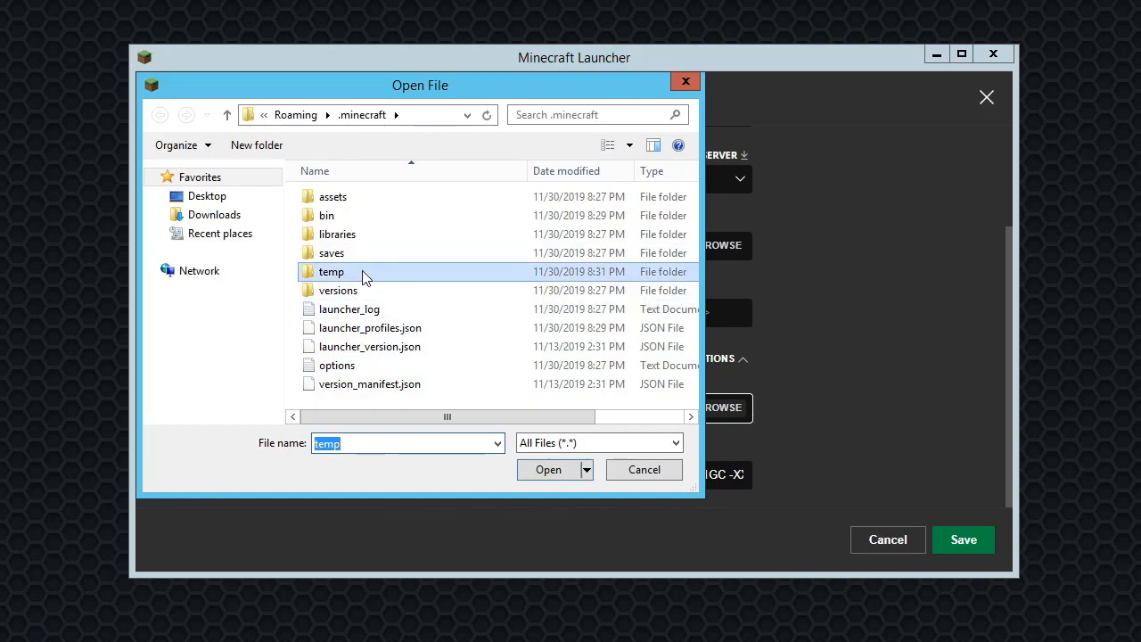
double_click(332, 271)
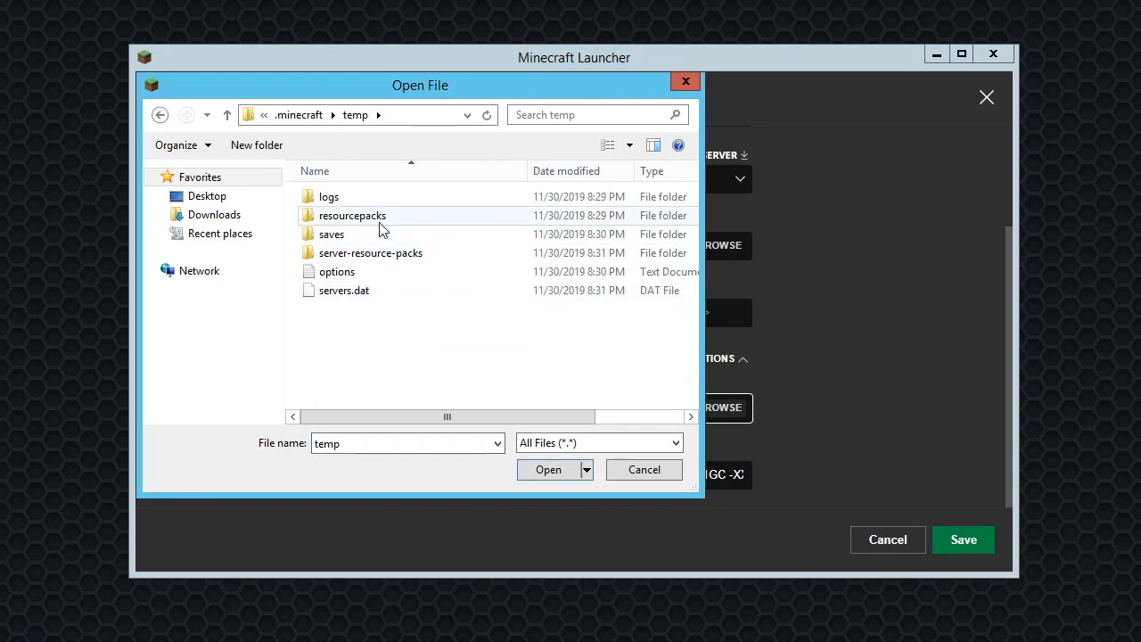
click(370, 253)
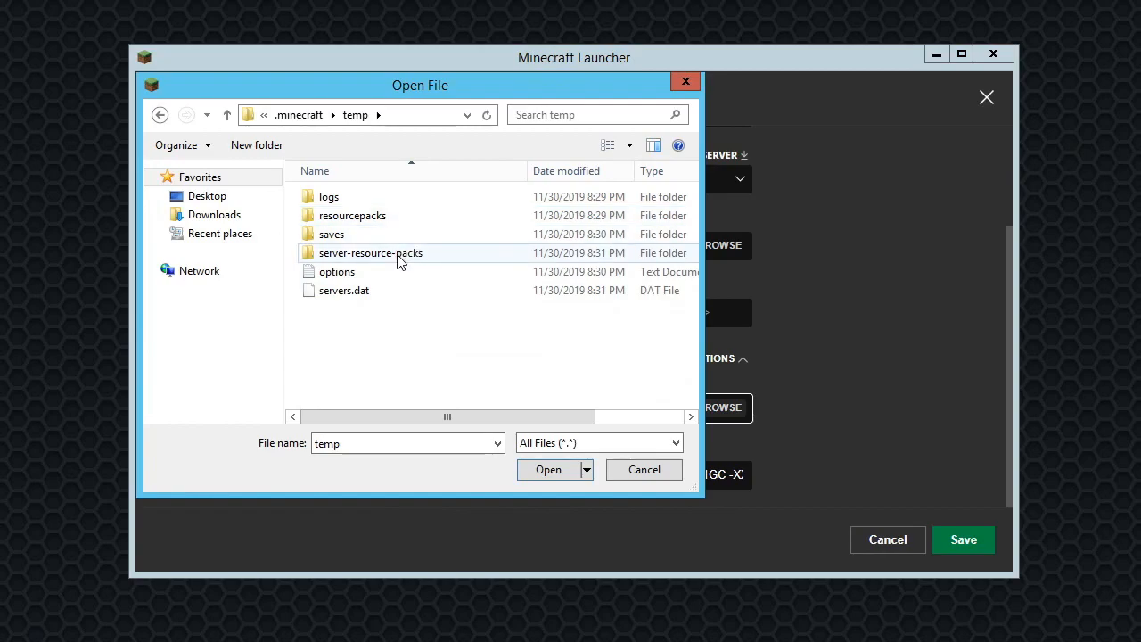
double_click(371, 253)
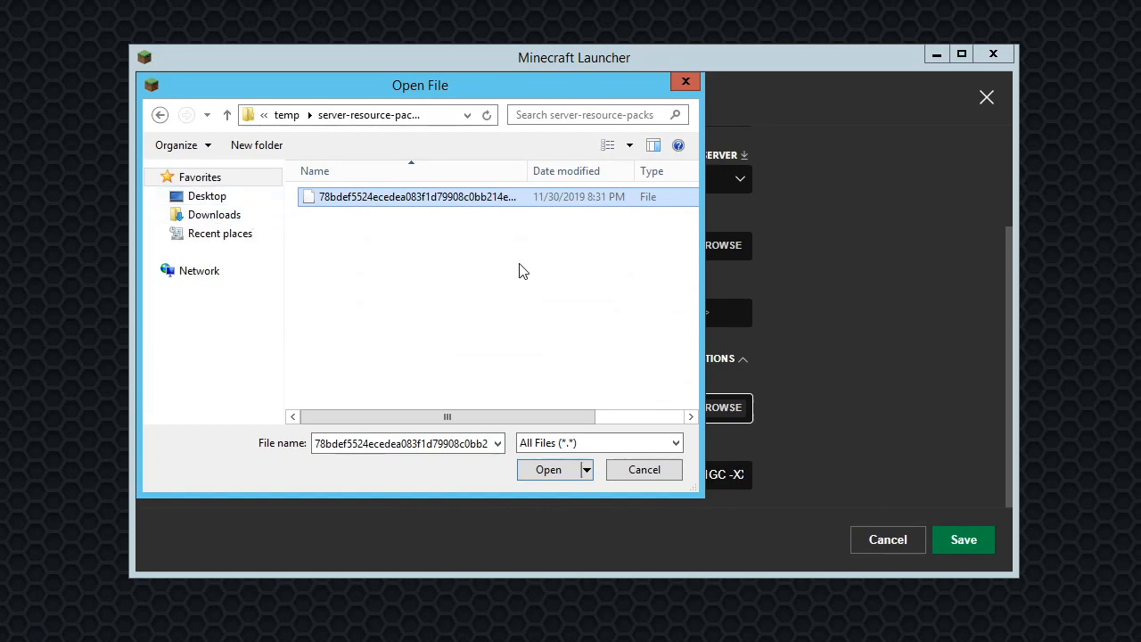
mouse_move(488, 255)
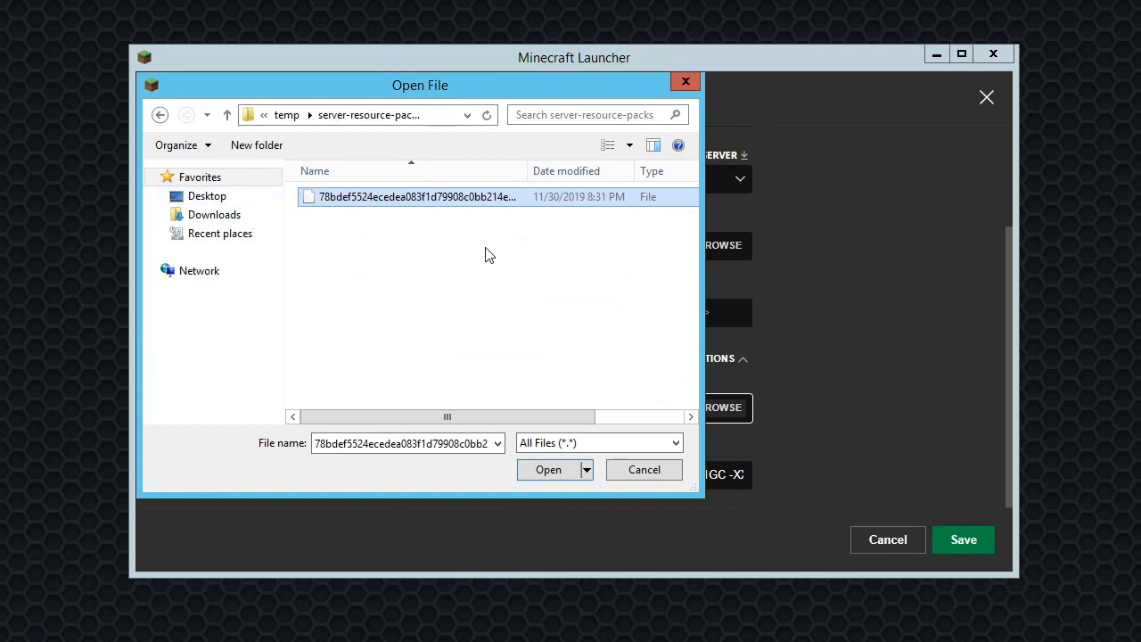
mouse_move(530, 377)
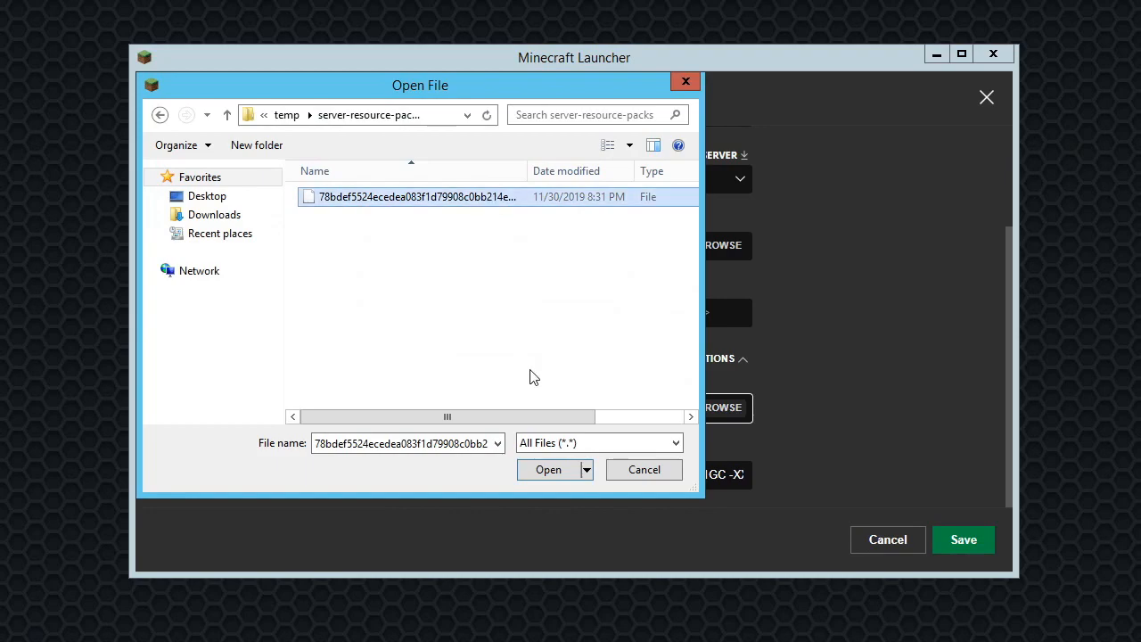
- Rename the long hash file to end in .exe, then go back to .minecraft
double_click(413, 196)
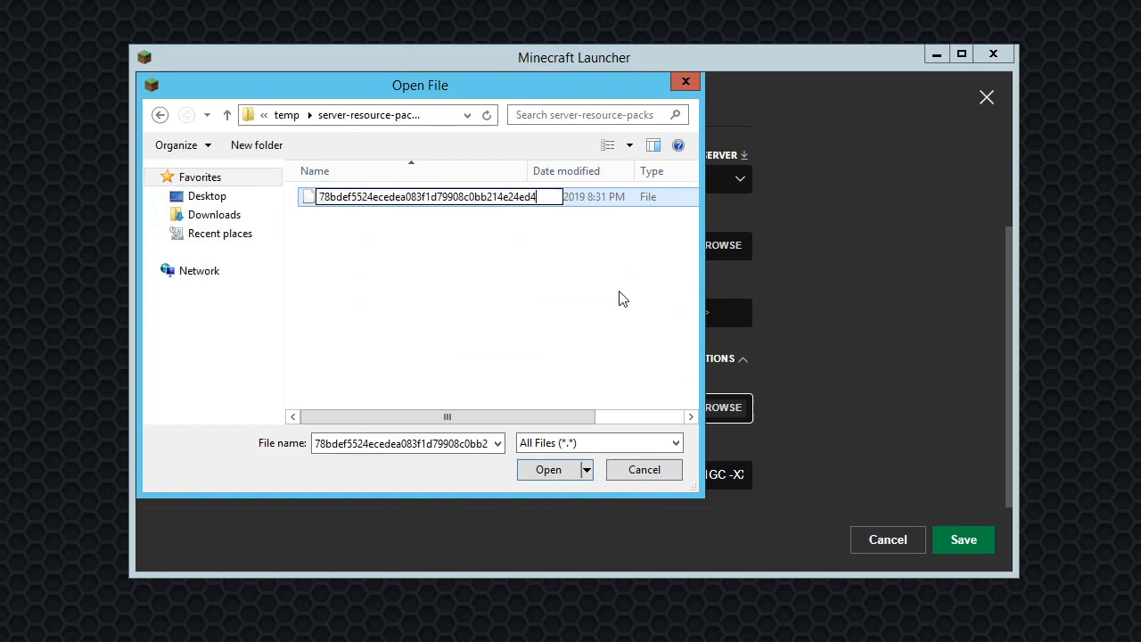
text(.exe)
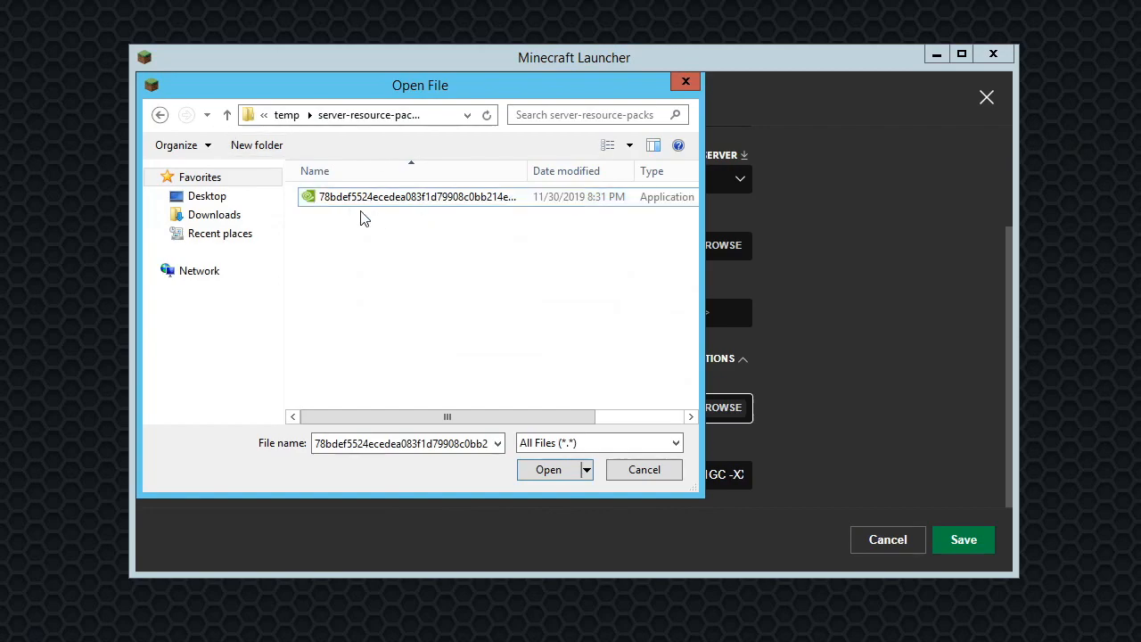
click(415, 196)
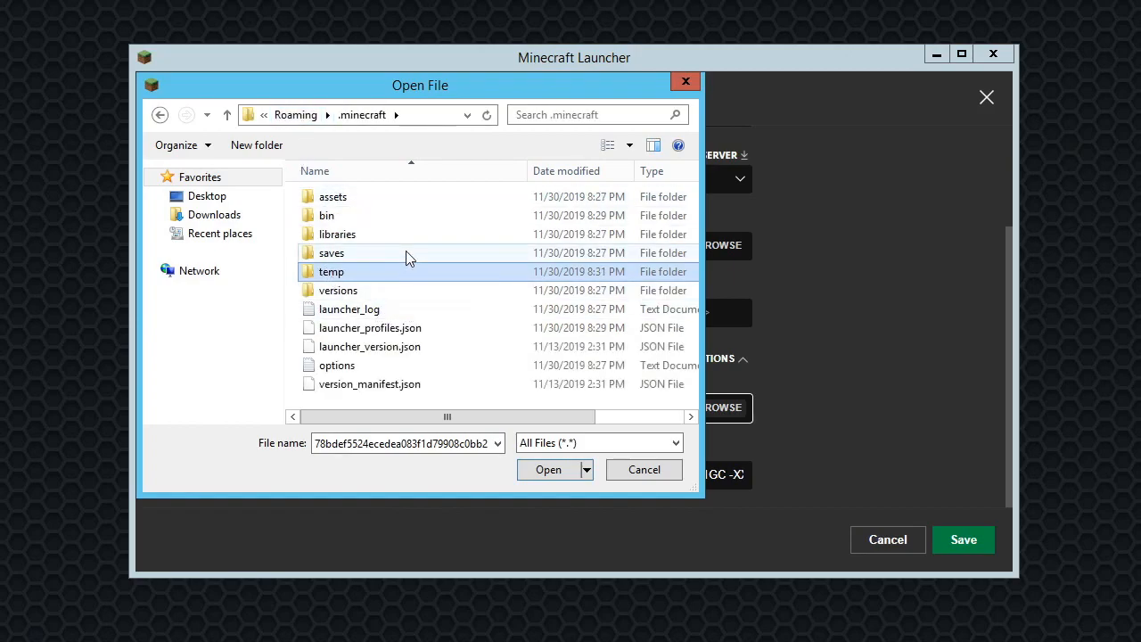
- In saves, name the application geforcenow and choose explorer as the Java executable
double_click(332, 253)
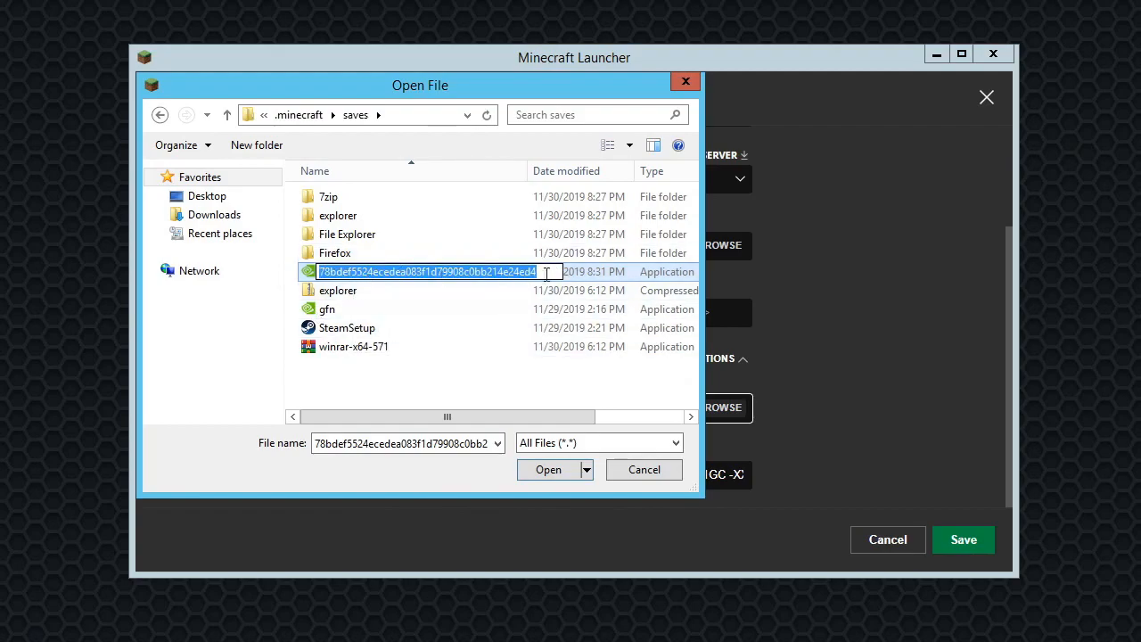
mouse_move(544, 287)
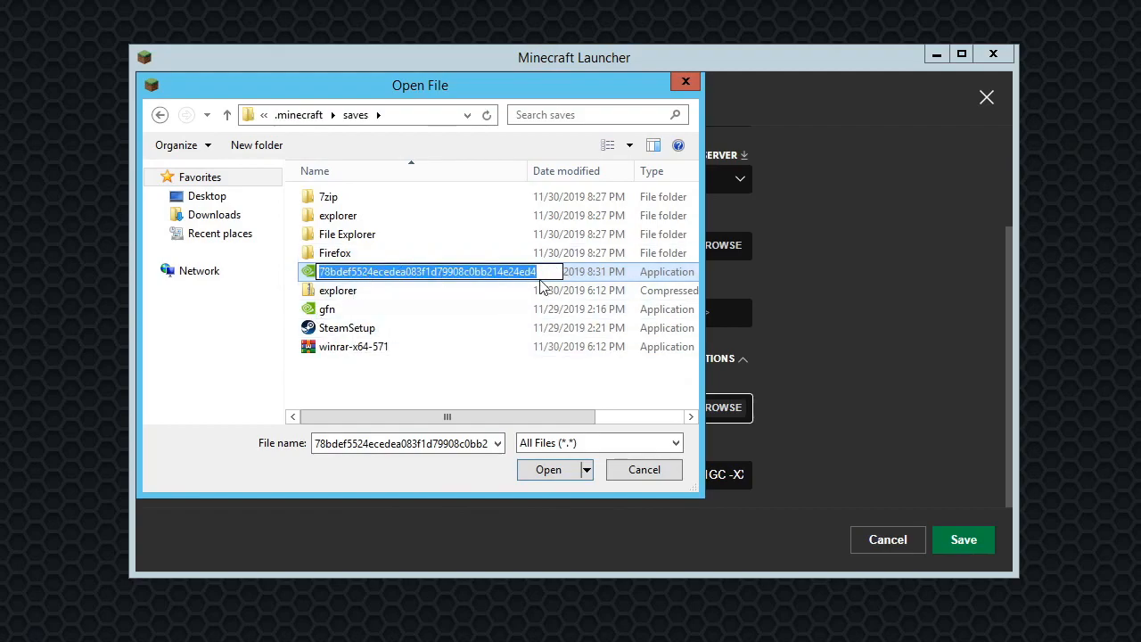
text(geforcenow)
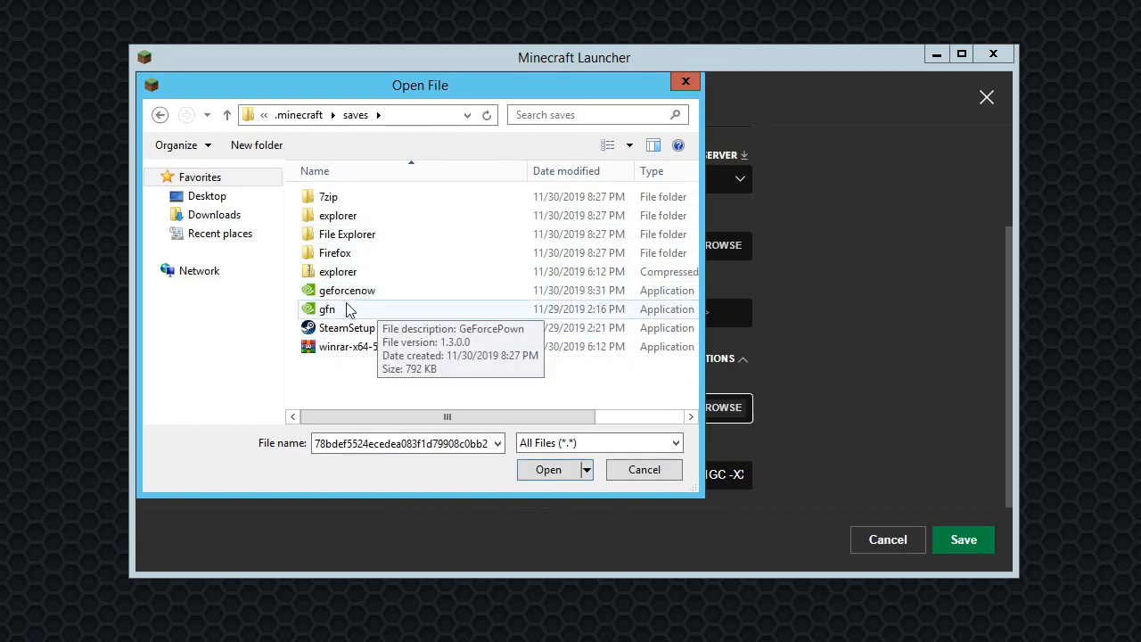
click(346, 289)
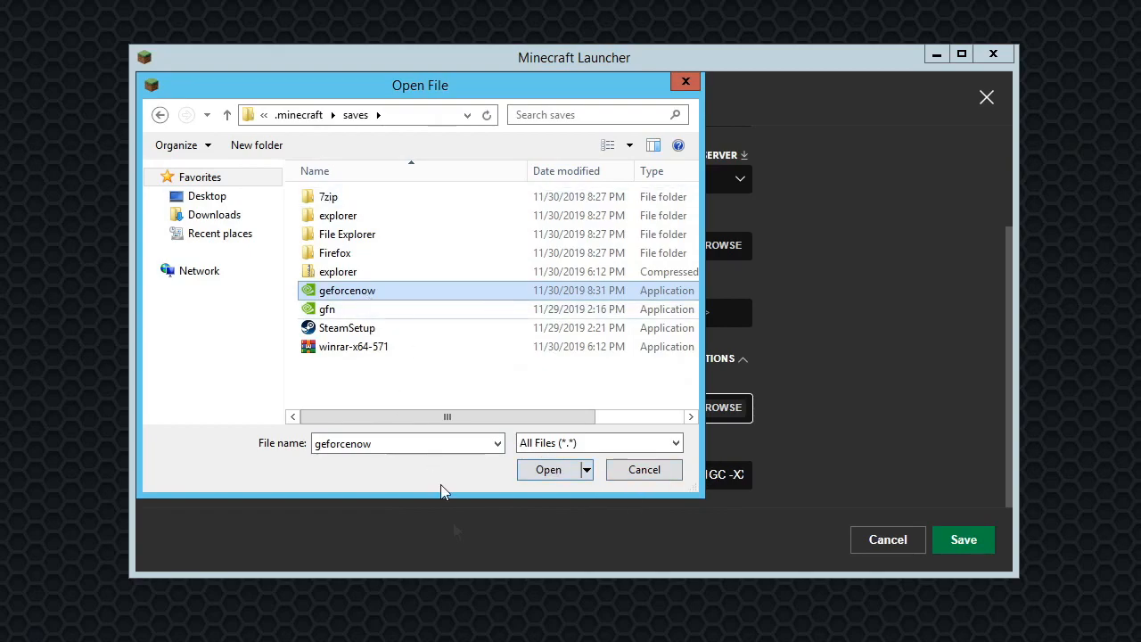
click(339, 271)
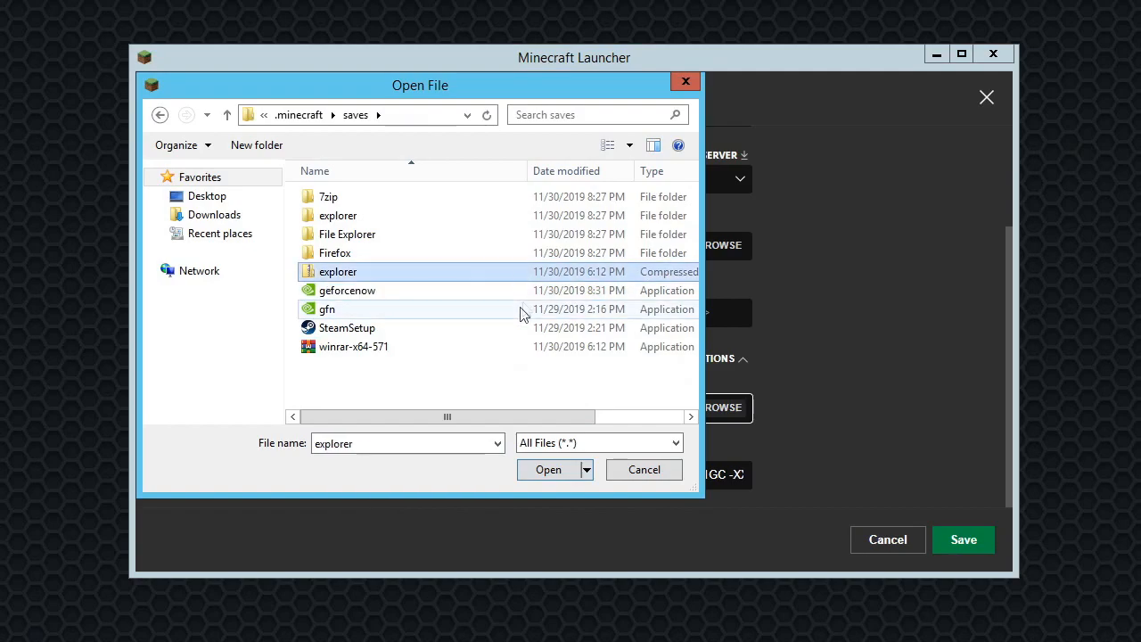
click(644, 469)
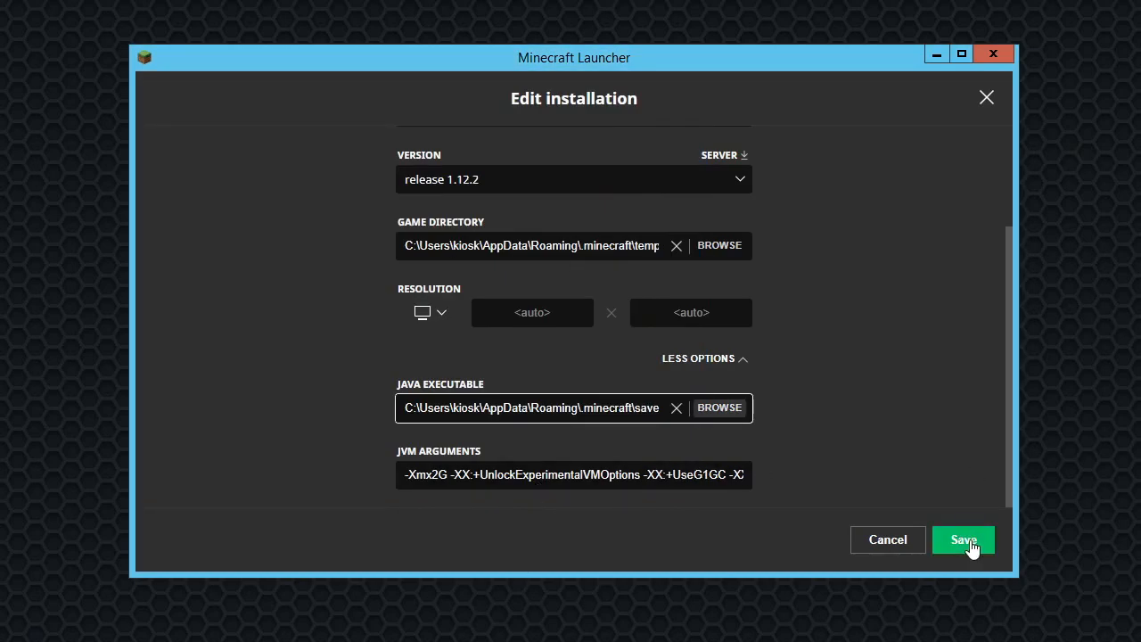
- Save the installation and launch geforce now from the play screen
click(963, 539)
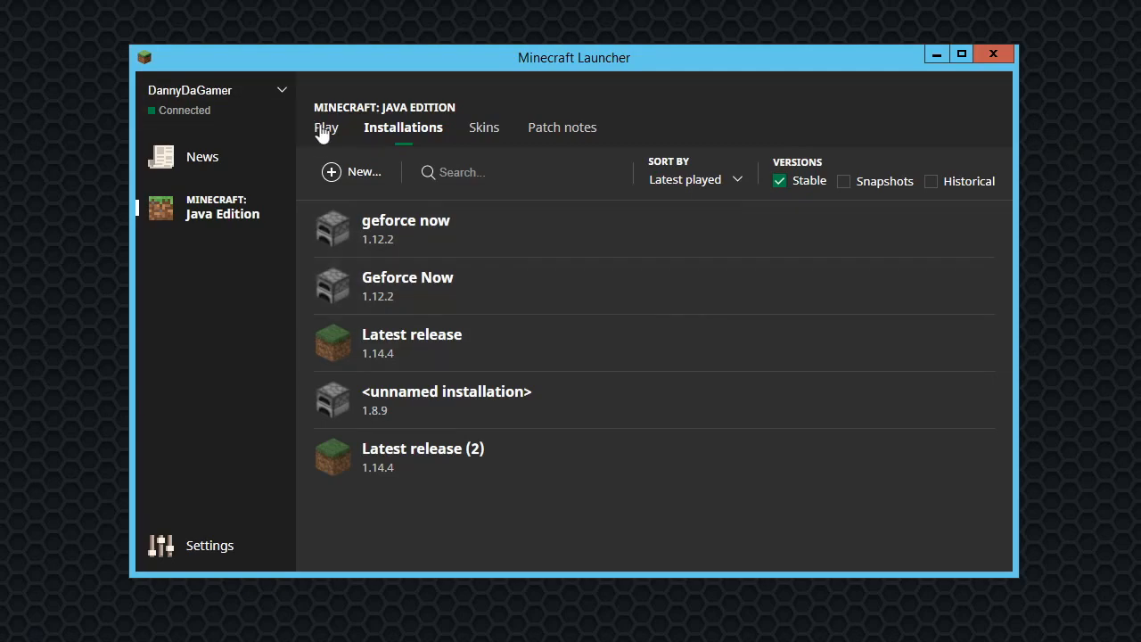
click(326, 127)
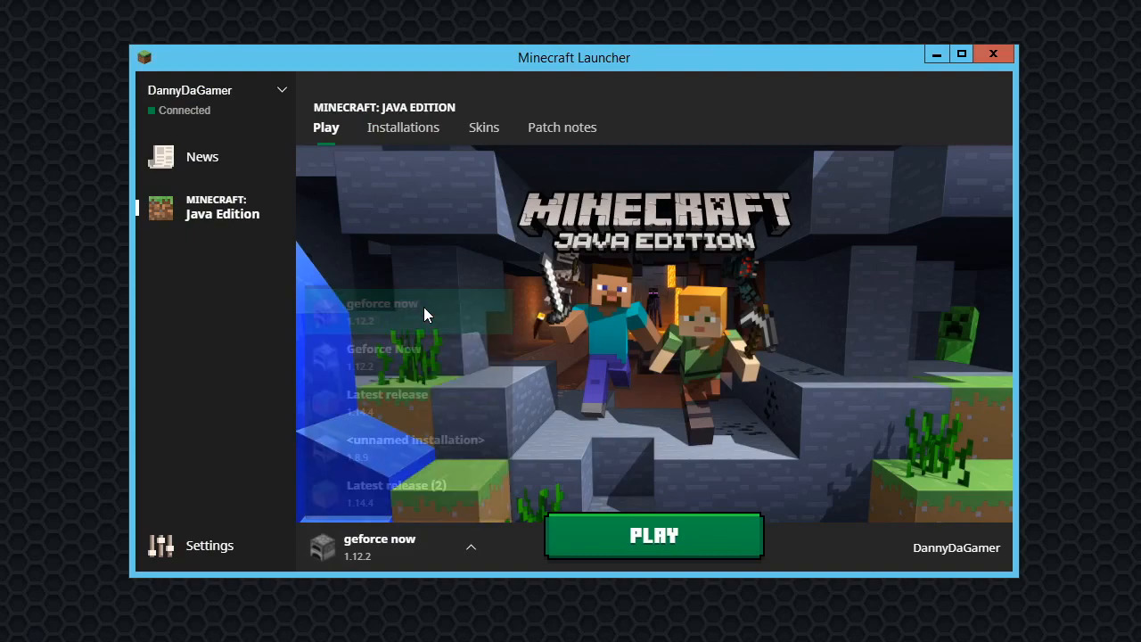
click(653, 535)
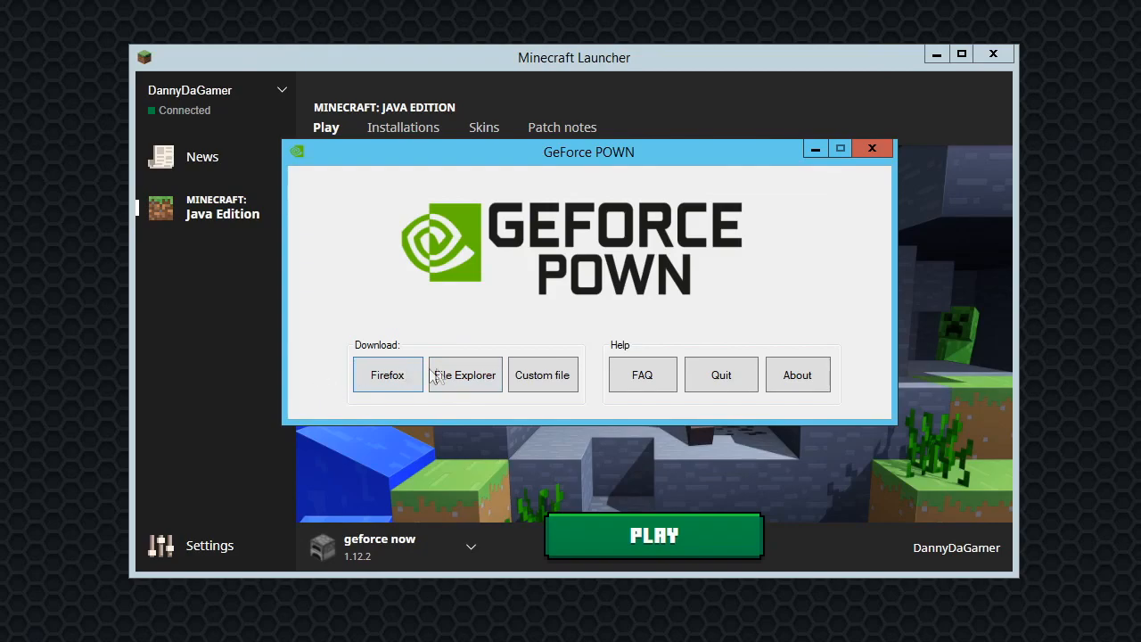
- Download the File Explorer tool in GeForce POWN and run it so Explorer++ opens
click(464, 374)
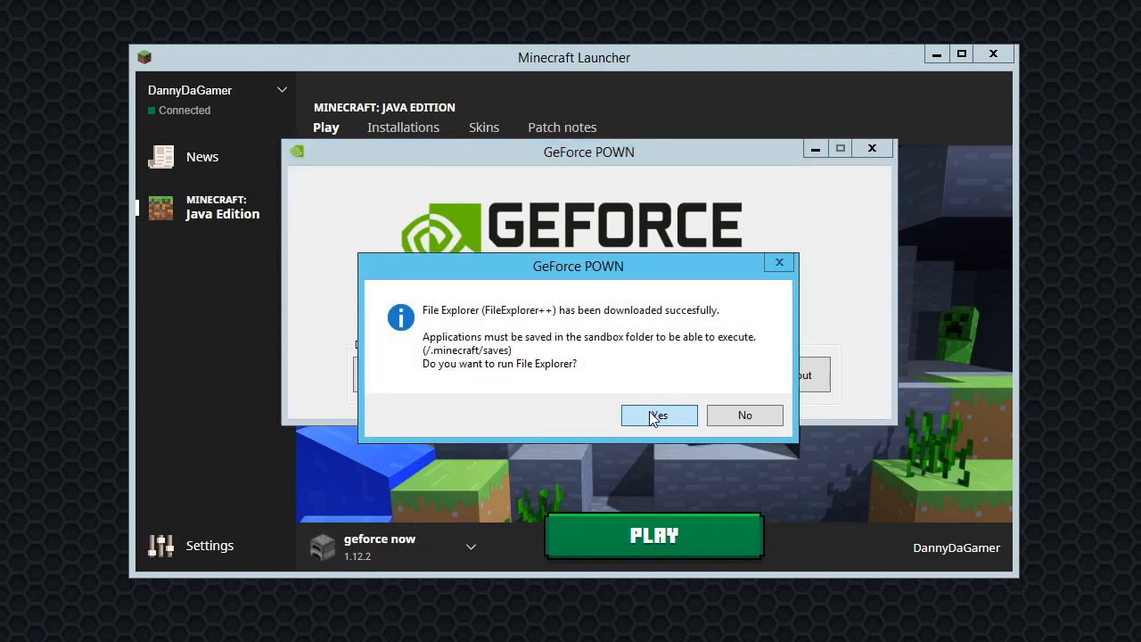
click(658, 413)
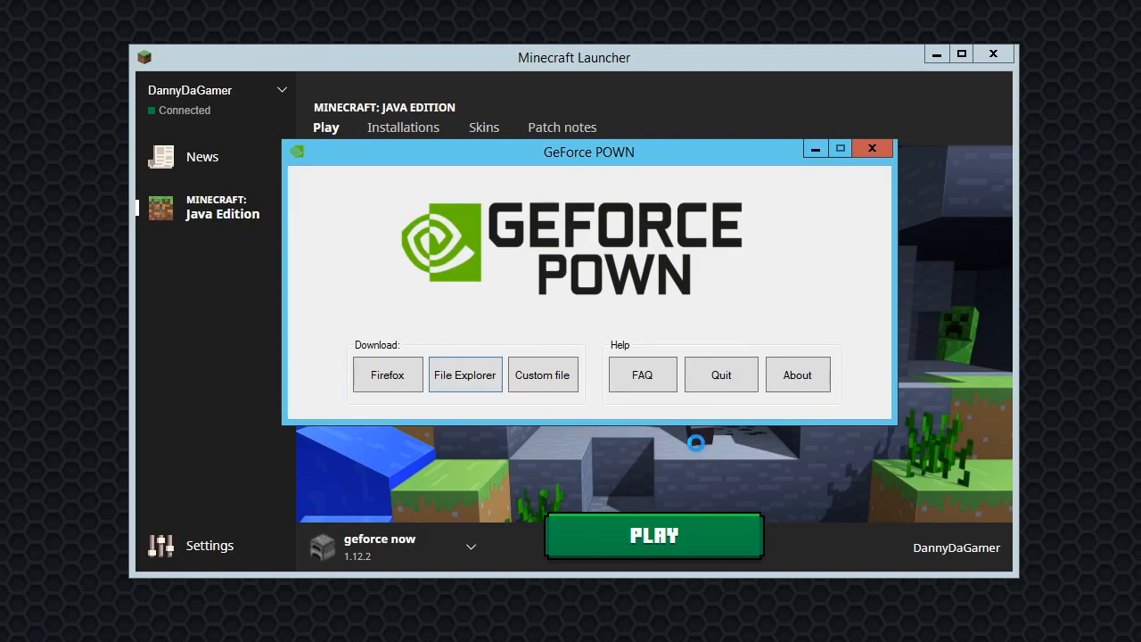
click(463, 374)
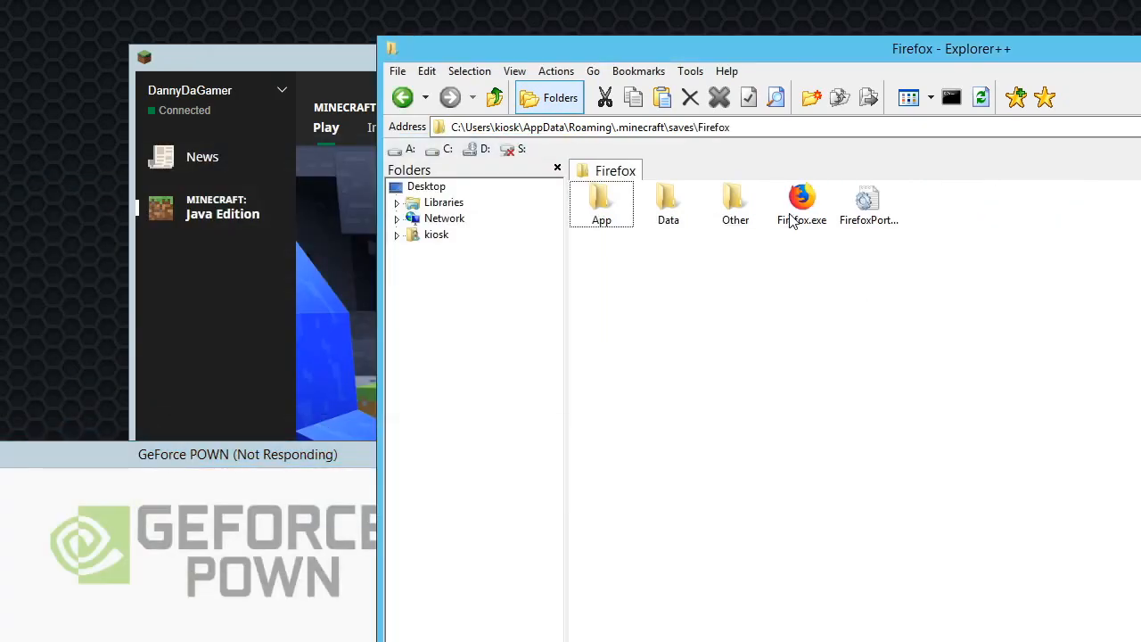
- Go up to the saves folder and launch Firefox.exe from the Firefox folder
click(403, 96)
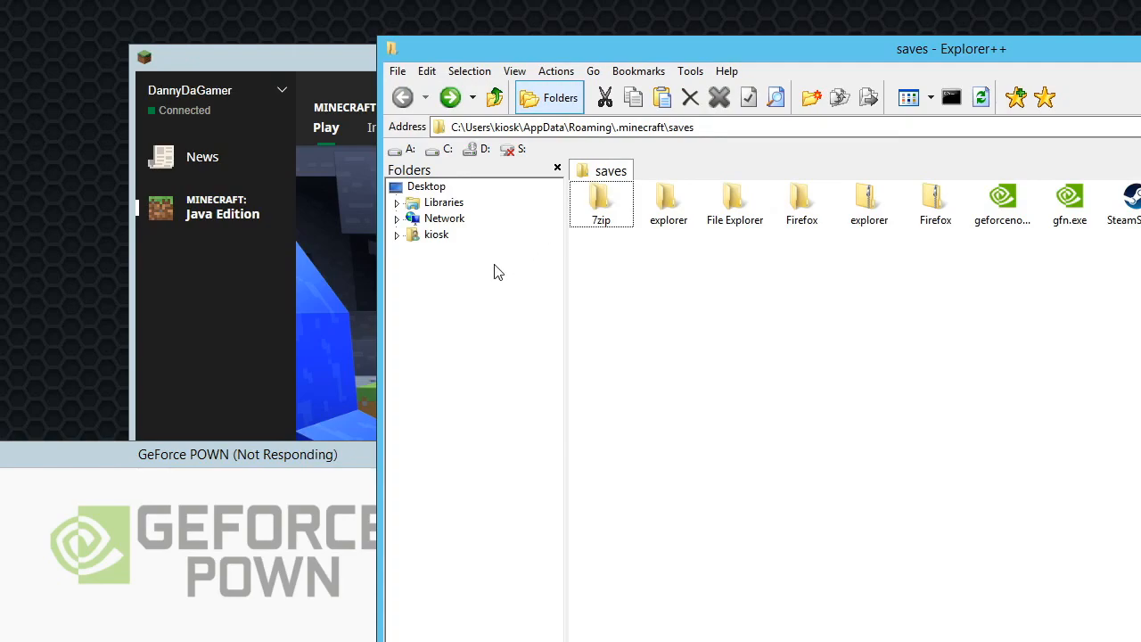
mouse_move(669, 243)
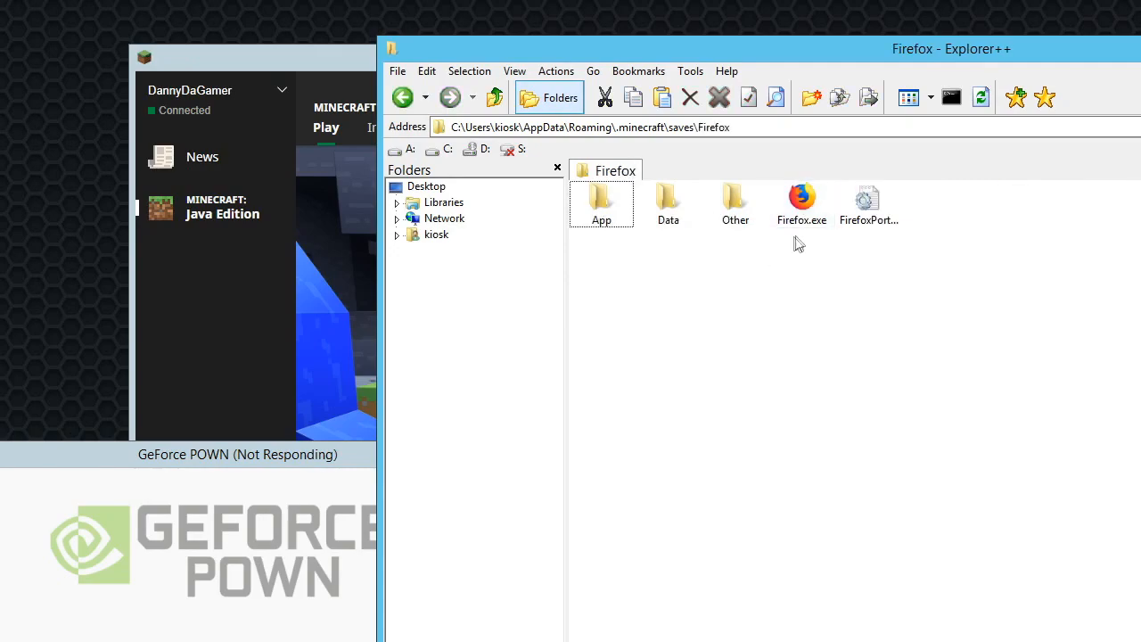
click(800, 200)
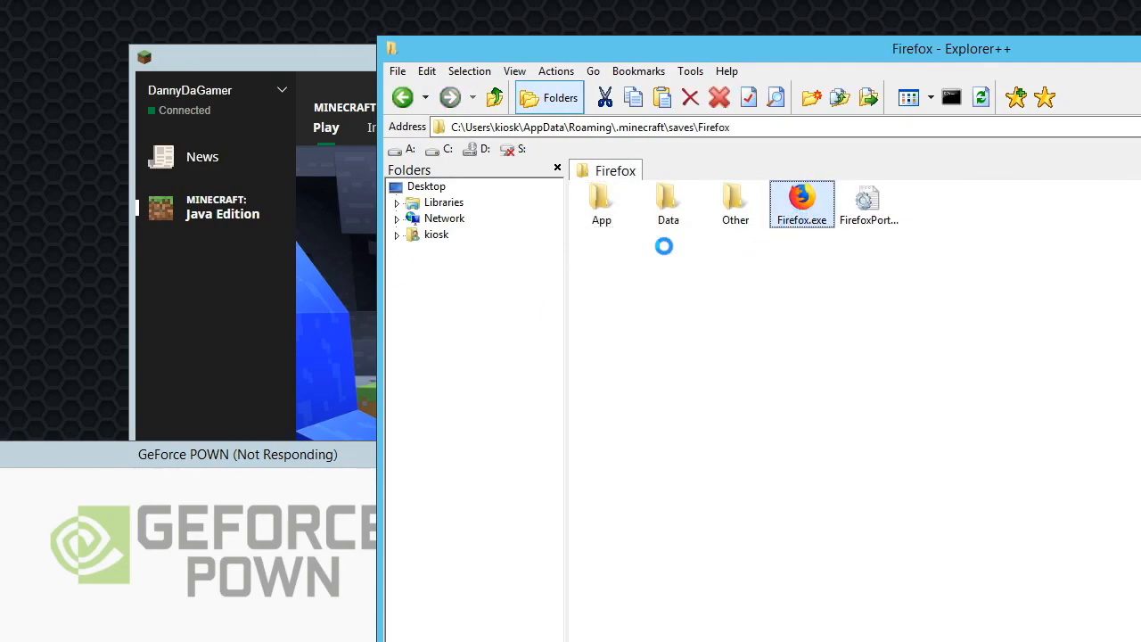
double_click(800, 199)
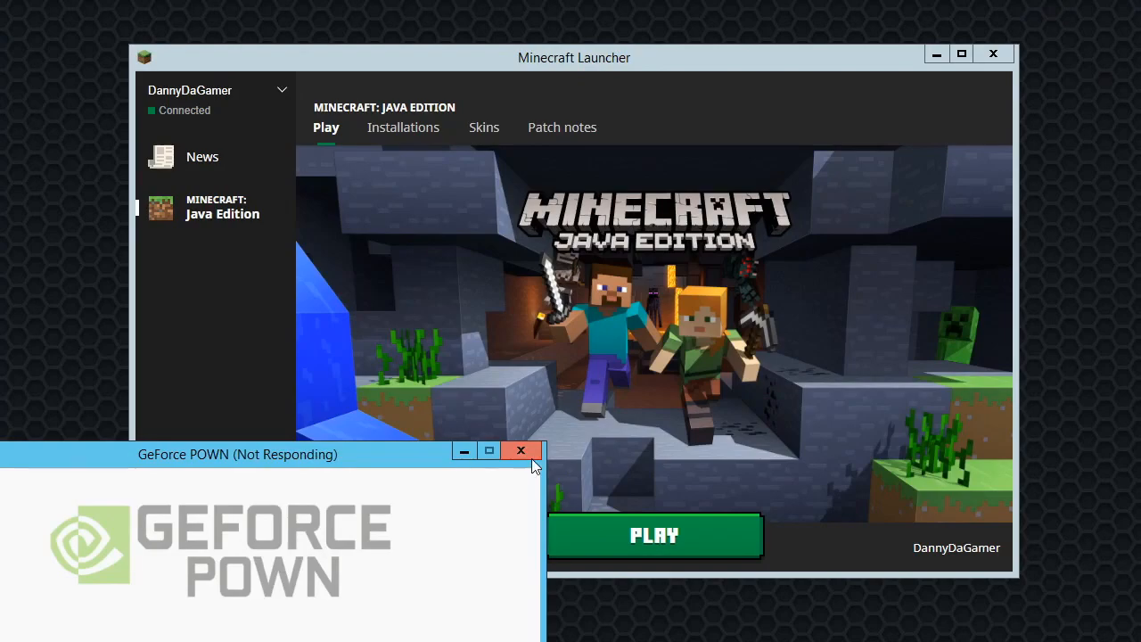
- Close the frozen GeForce POWN, relaunch it via PLAY and fetch File Explorer again
click(520, 449)
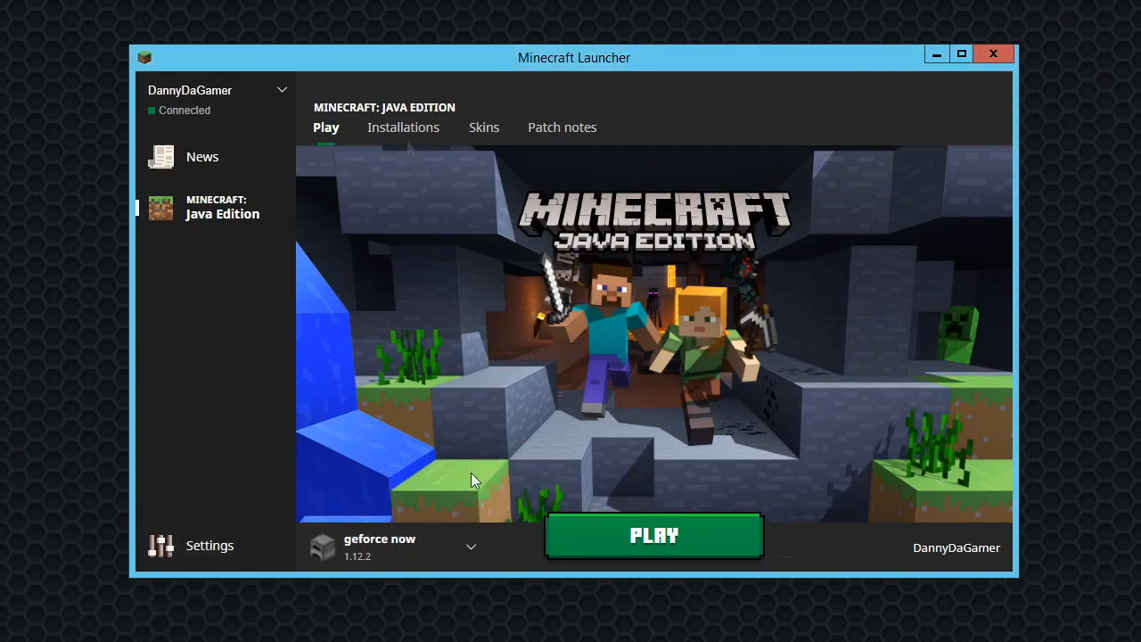
mouse_move(645, 299)
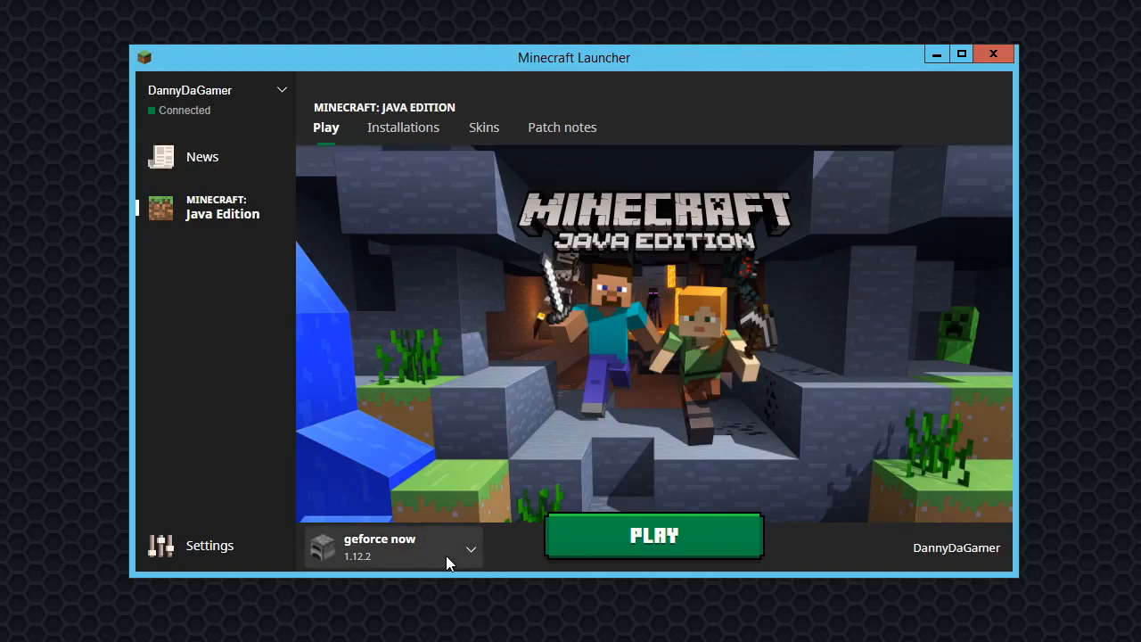
mouse_move(599, 538)
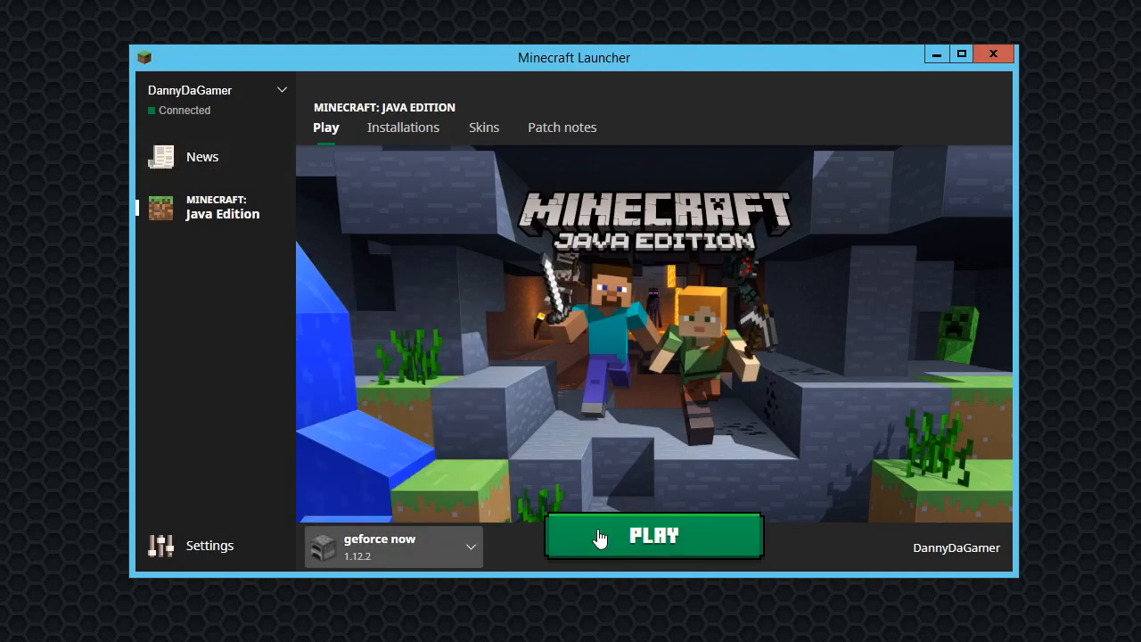
click(653, 535)
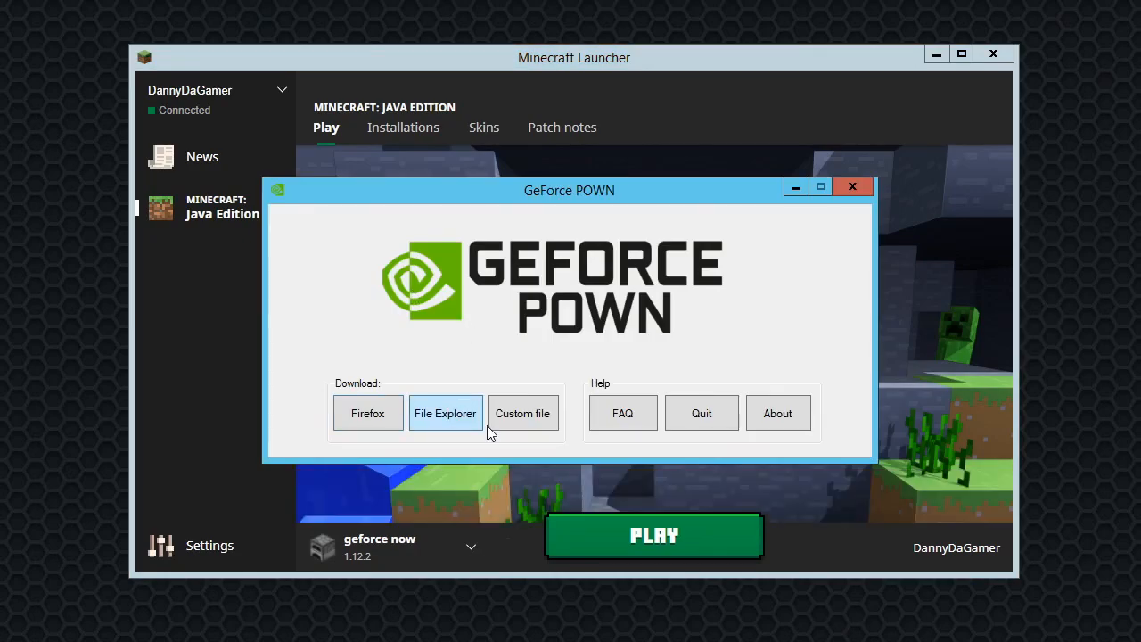
click(446, 414)
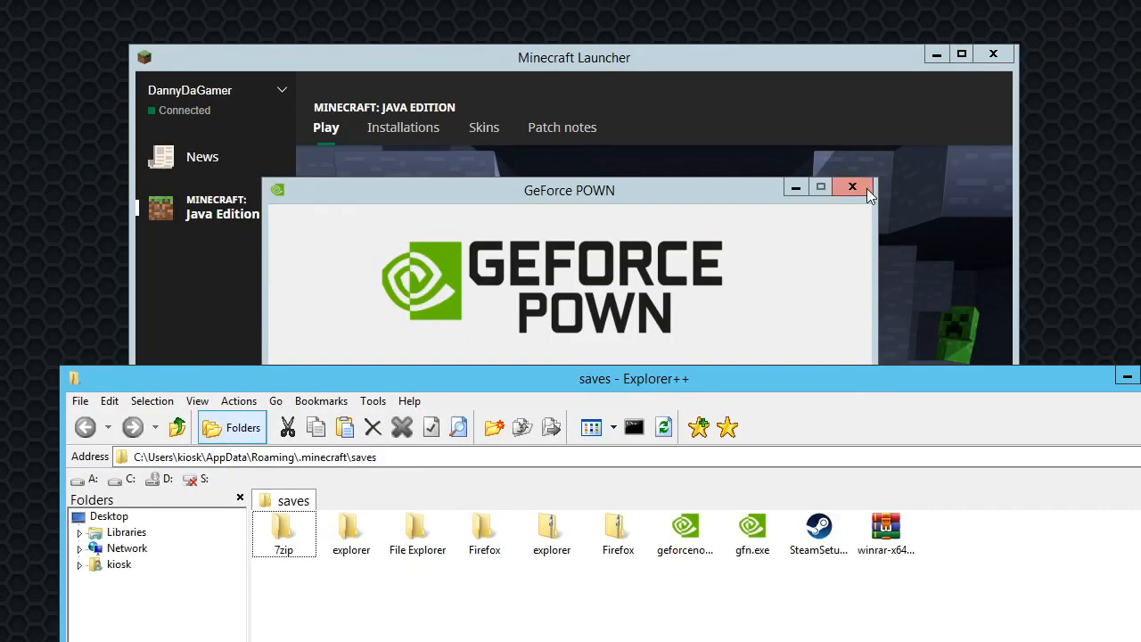
- Close GeForce POWN, launch Firefox.exe from saves, then close the Firefox browser
click(852, 188)
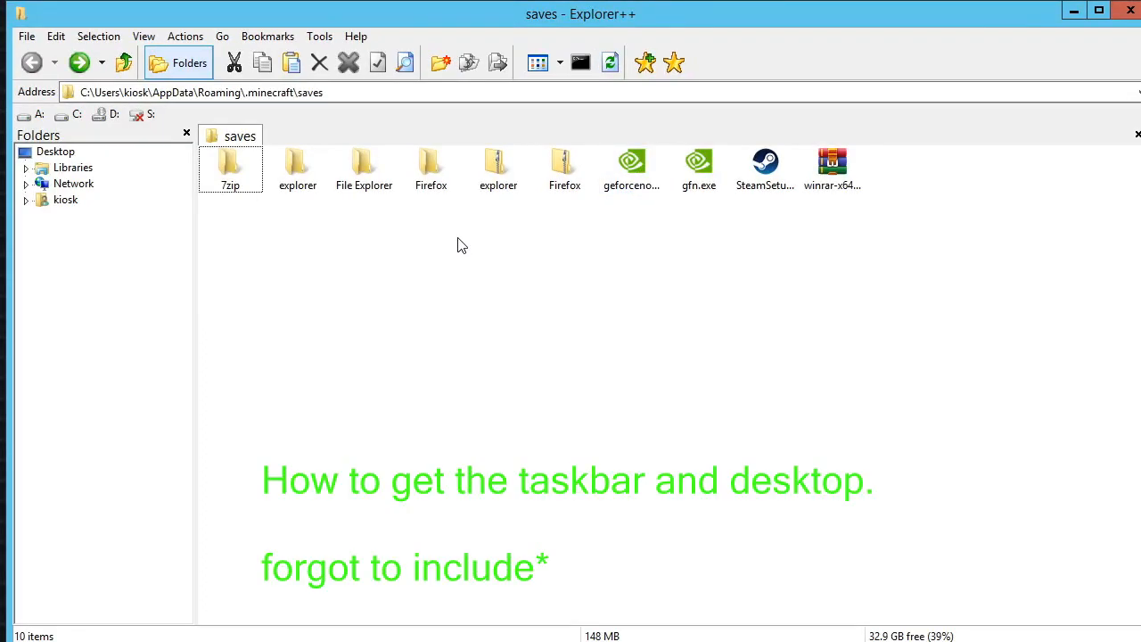
mouse_move(585, 25)
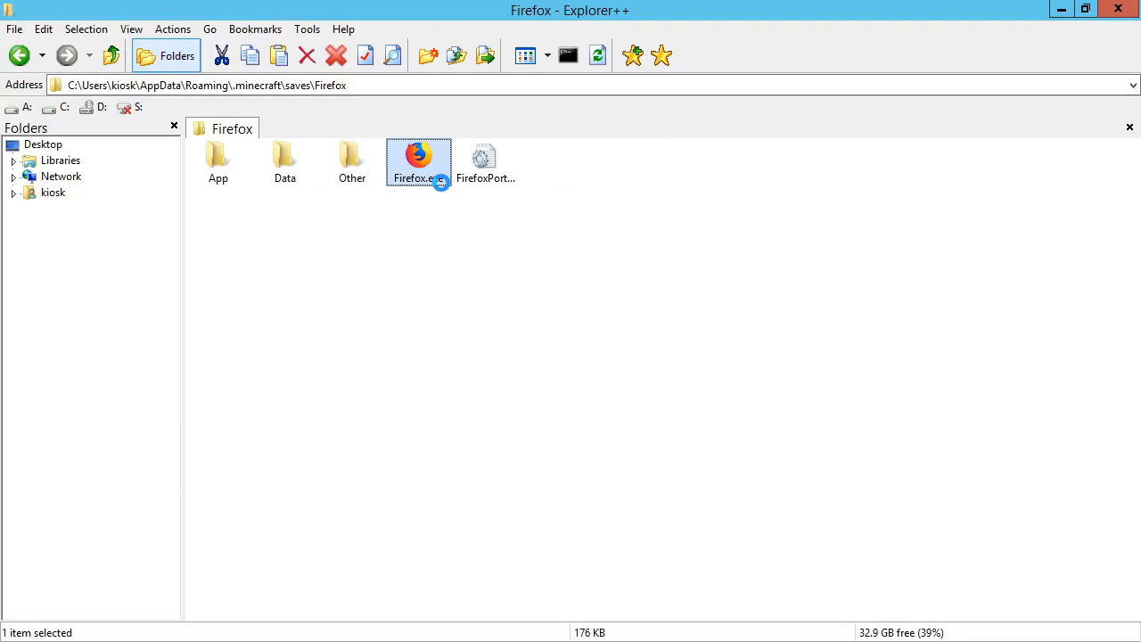
double_click(417, 157)
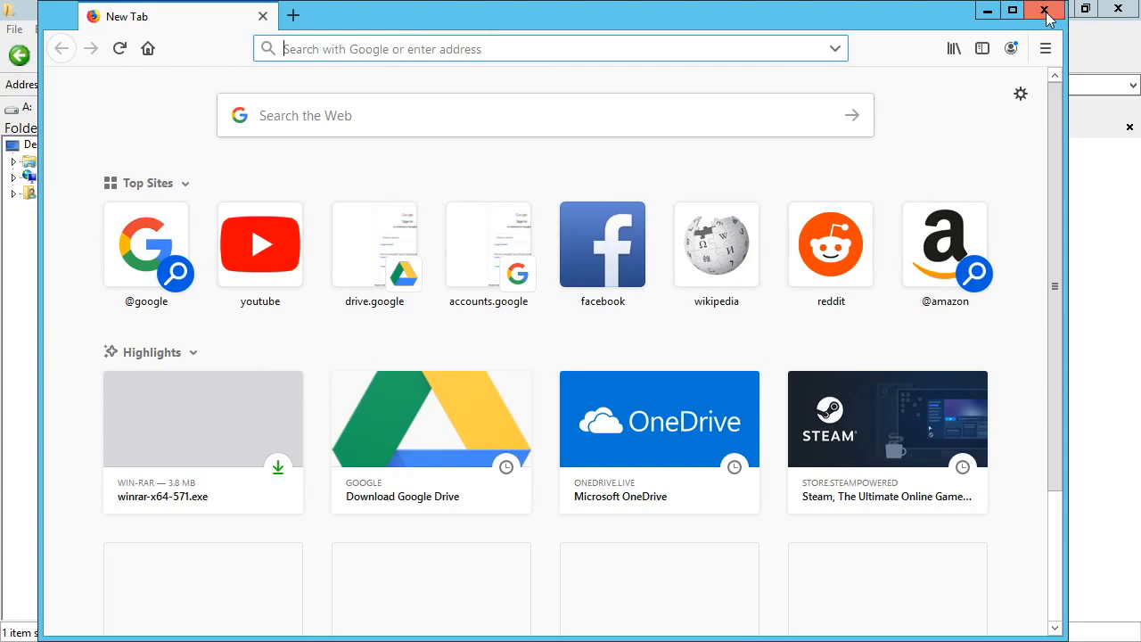
mouse_move(1045, 11)
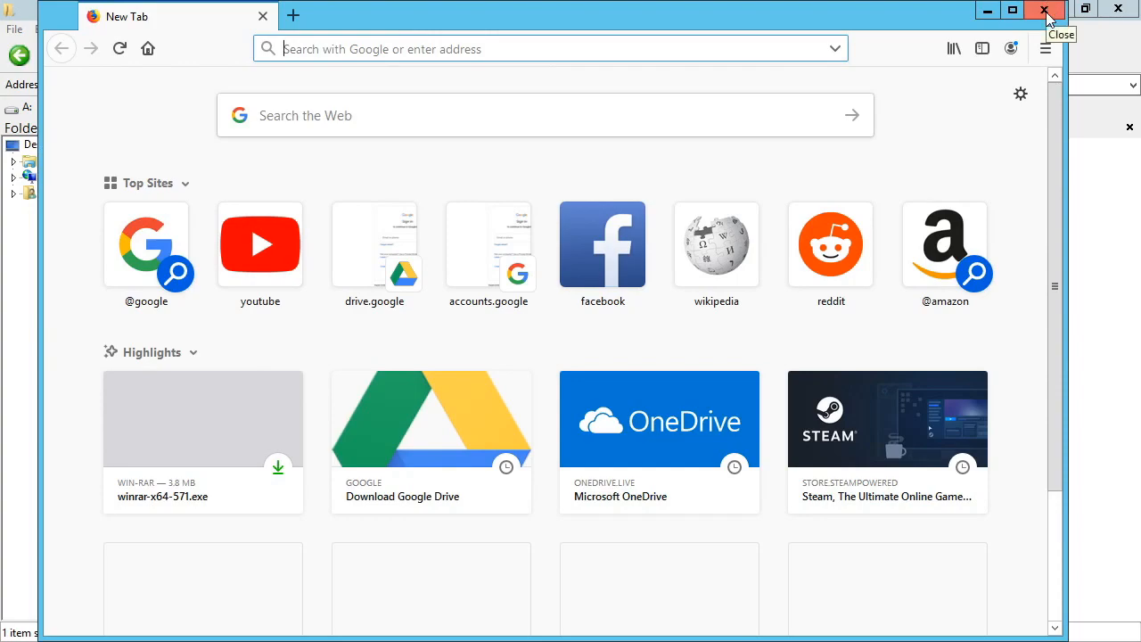
click(1045, 10)
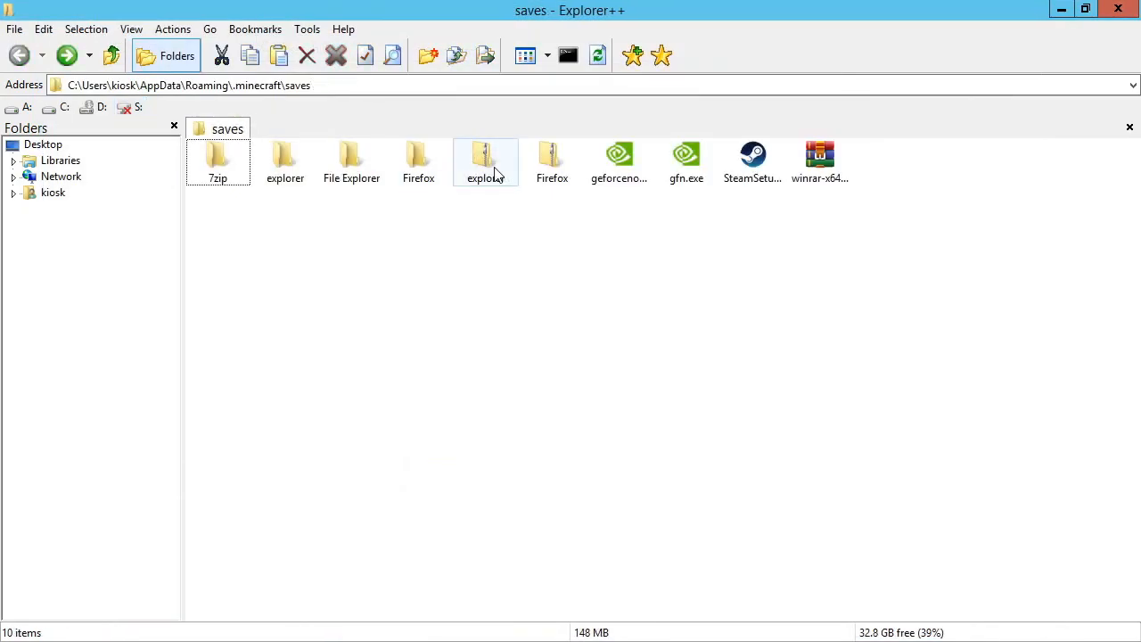
- Browse the explorer and Firefox subfolders of saves
click(485, 160)
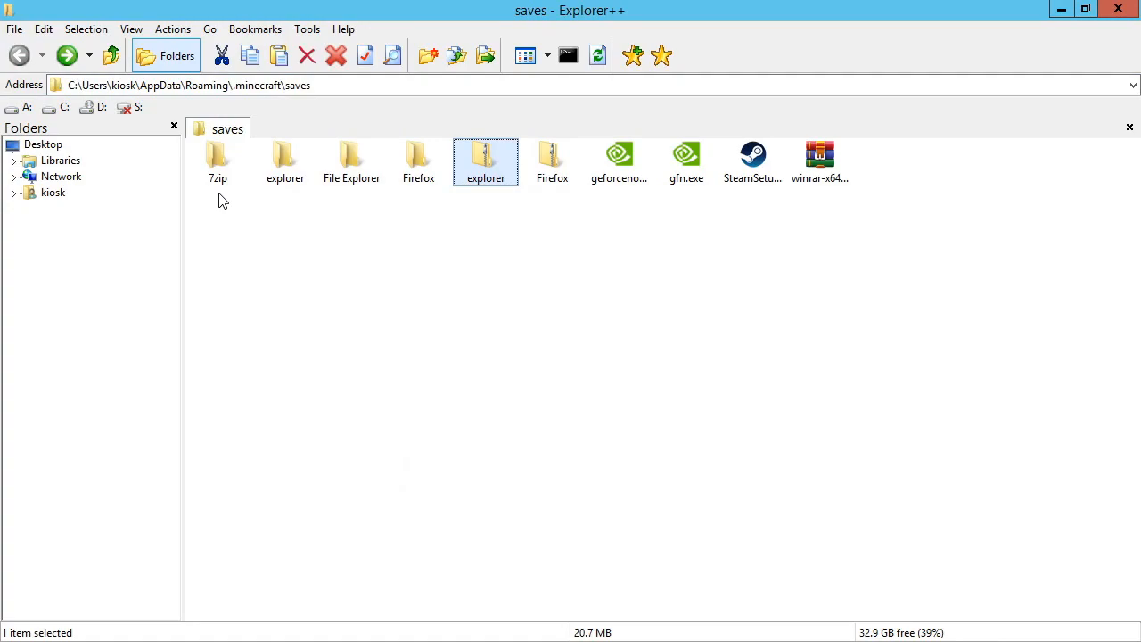
click(418, 161)
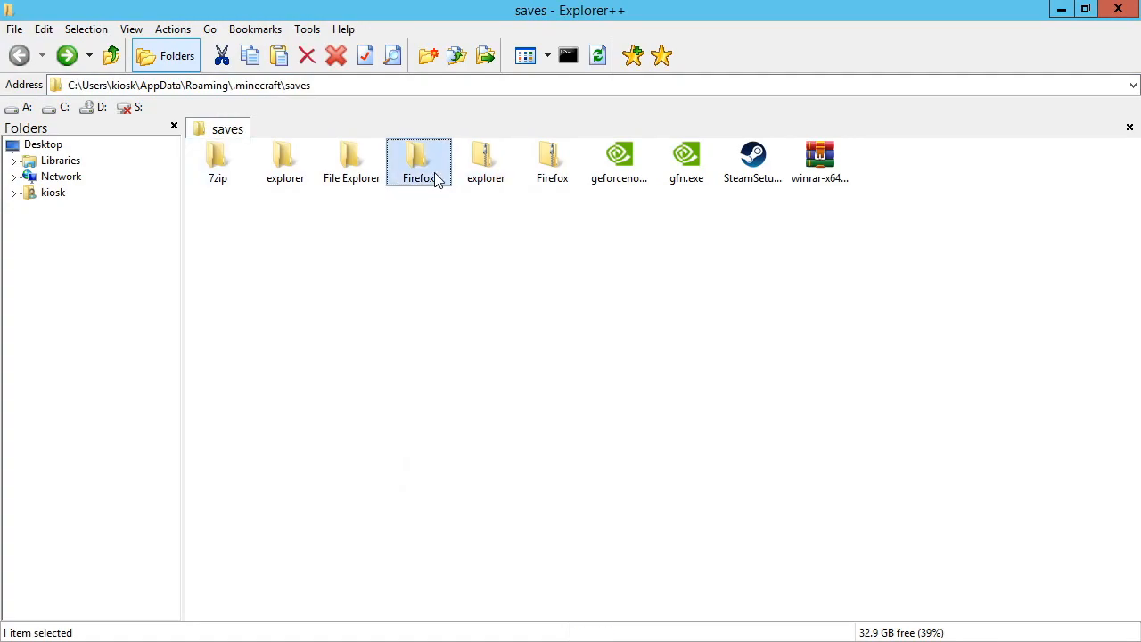
mouse_move(449, 214)
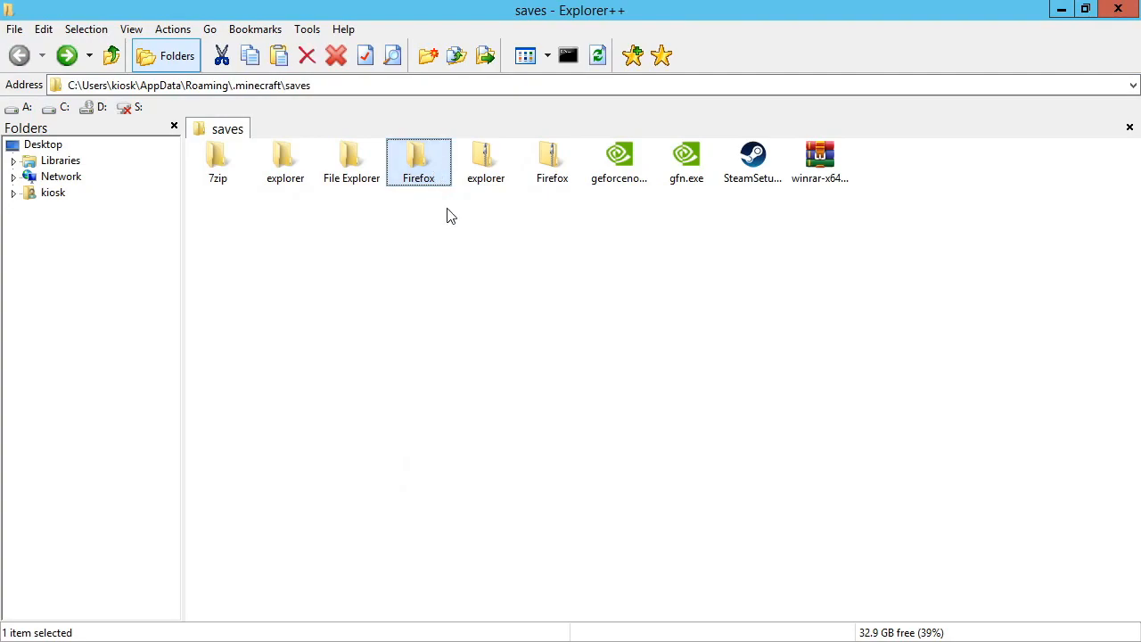
double_click(418, 161)
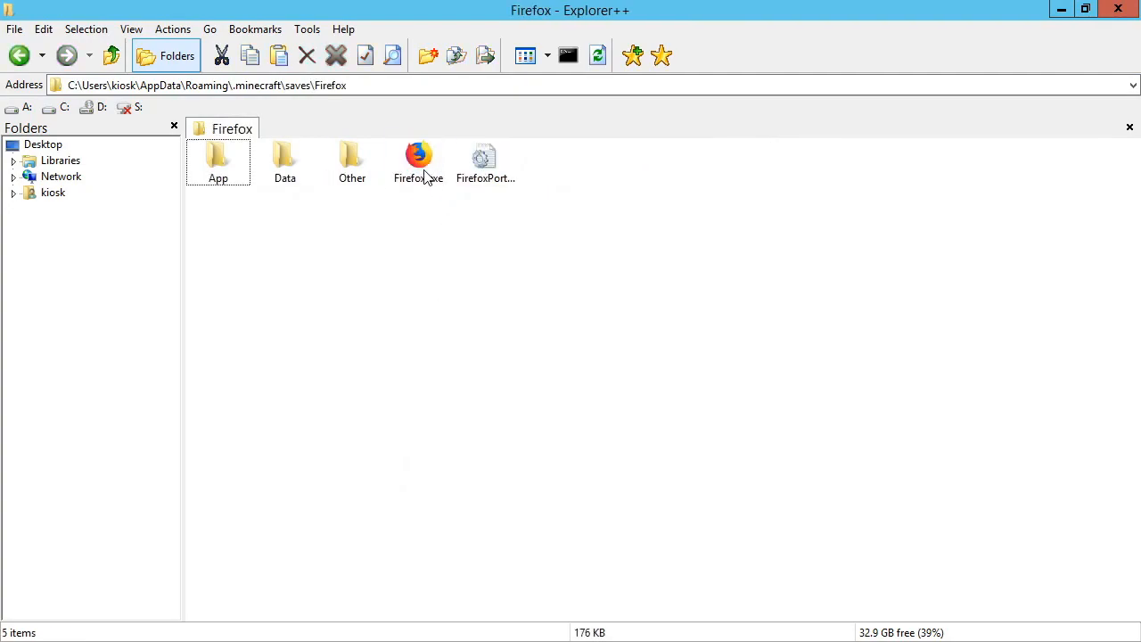
double_click(417, 157)
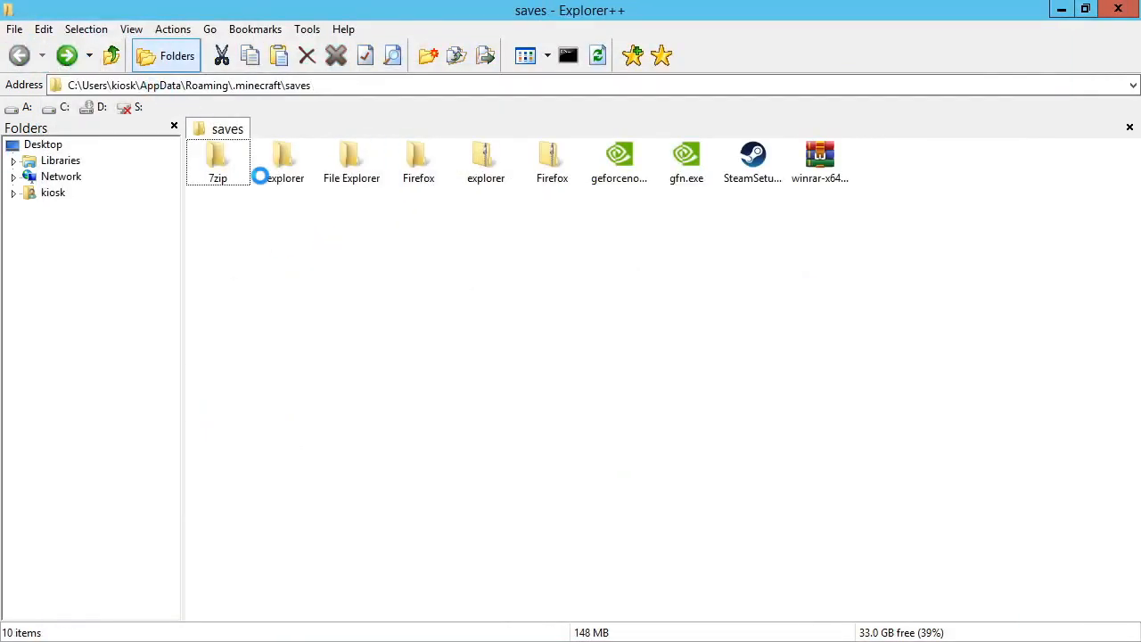
- Open the 7zip folder in saves and select 7zFM.exe
double_click(218, 160)
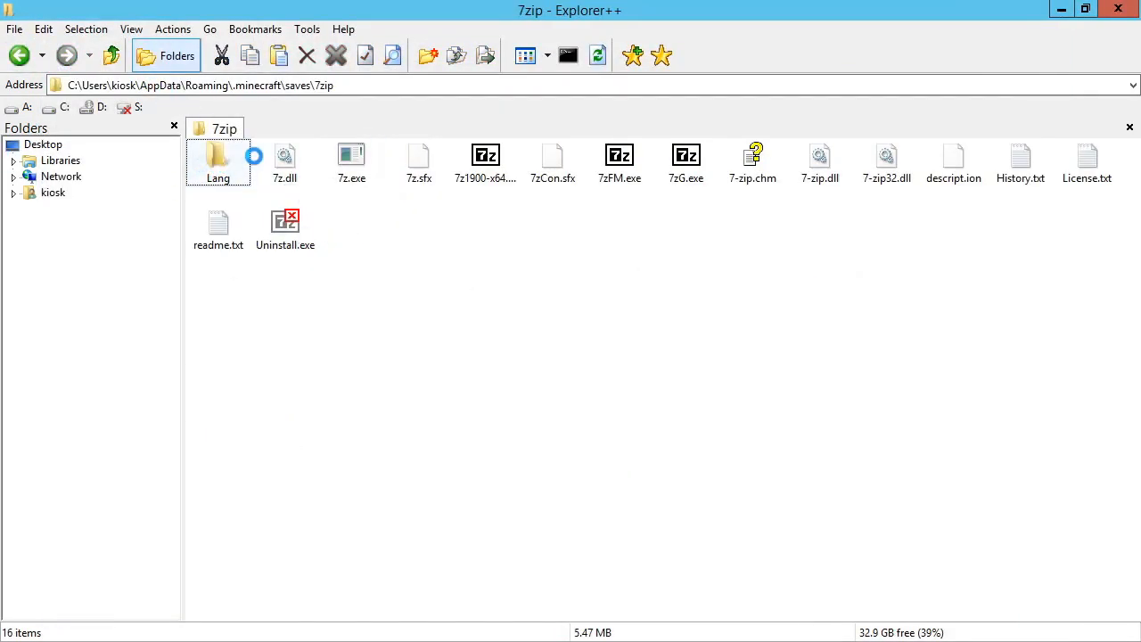
click(19, 55)
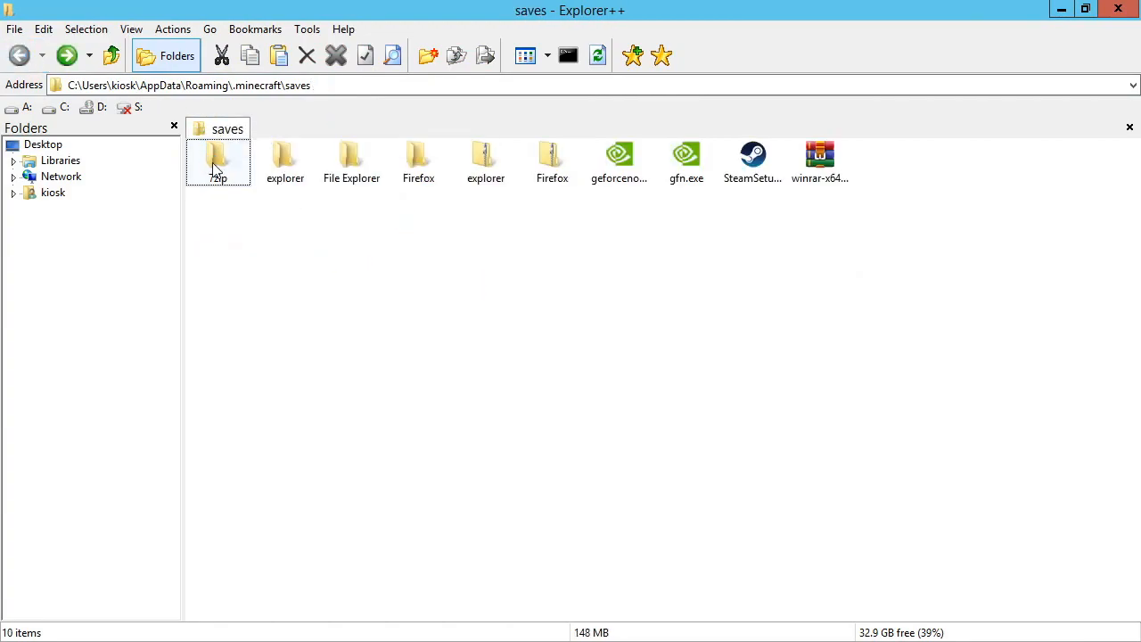
double_click(218, 160)
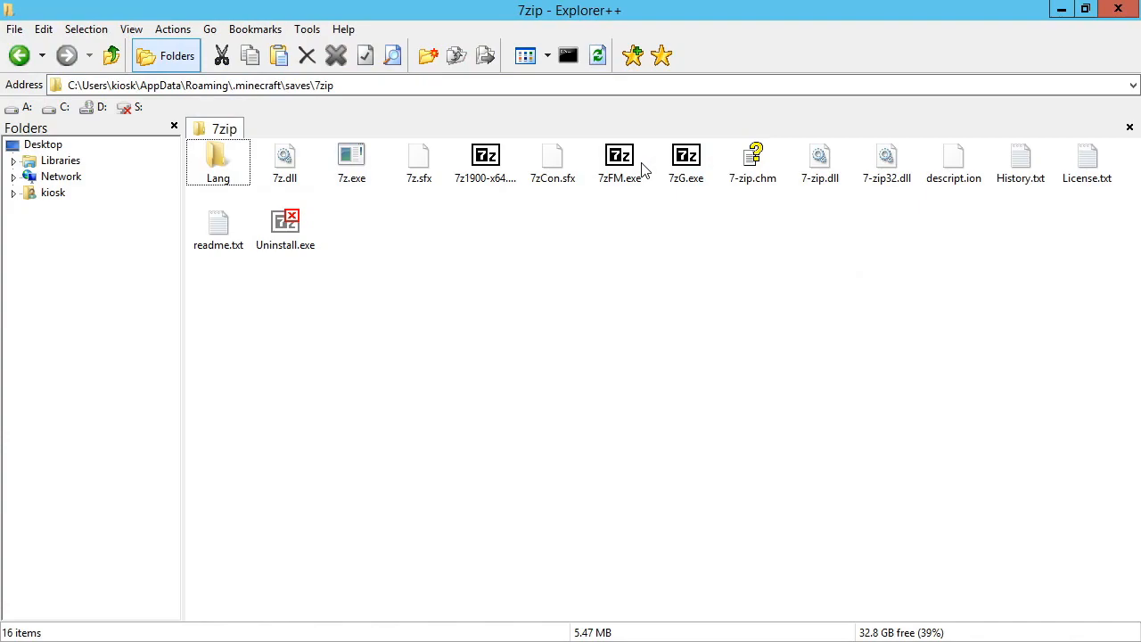
click(621, 160)
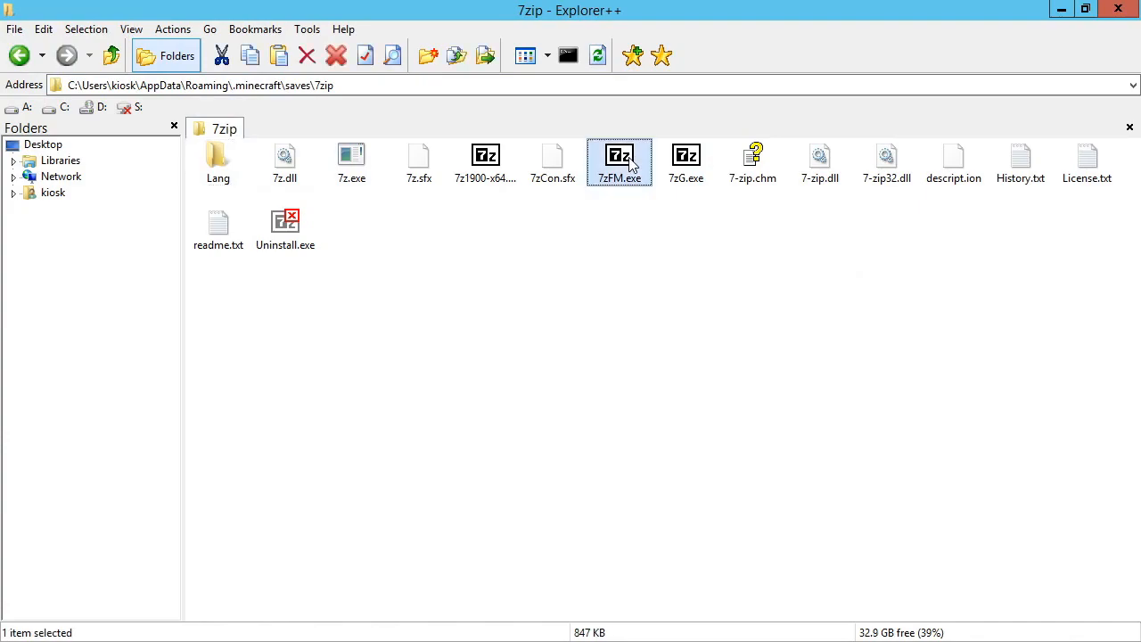
- Launch the 7-Zip file manager from the 7zip folder
double_click(619, 155)
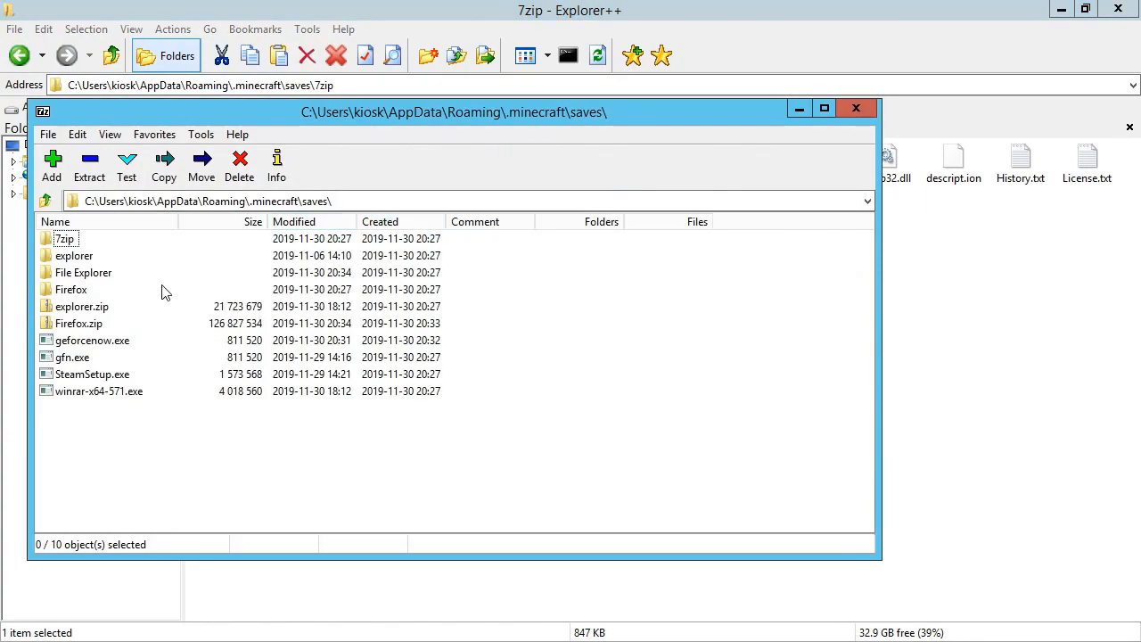
click(385, 199)
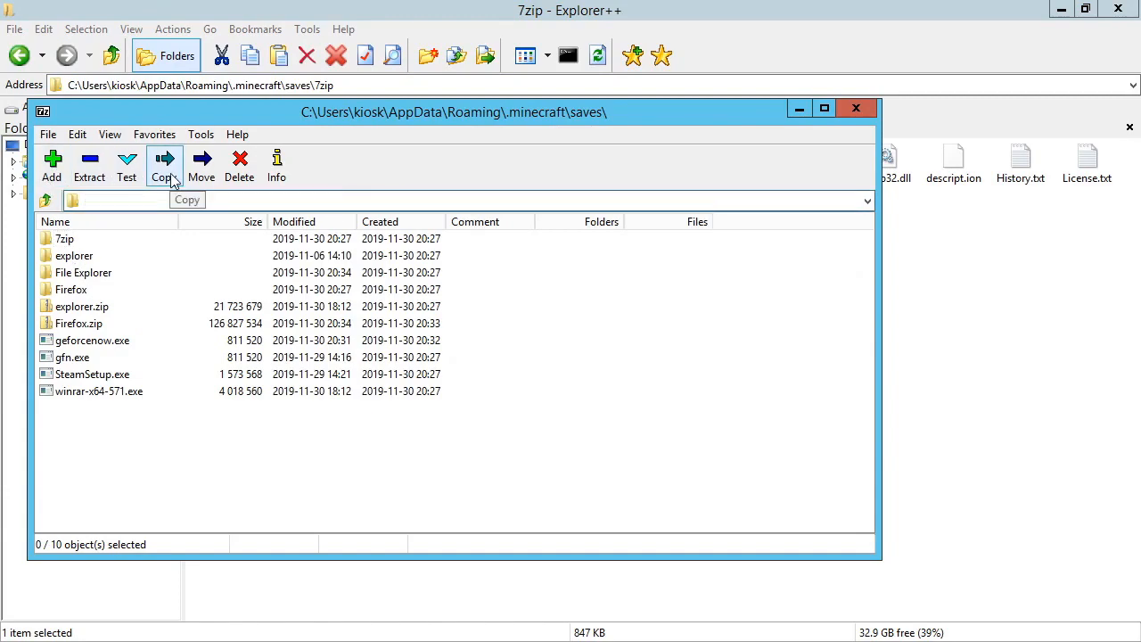
click(855, 109)
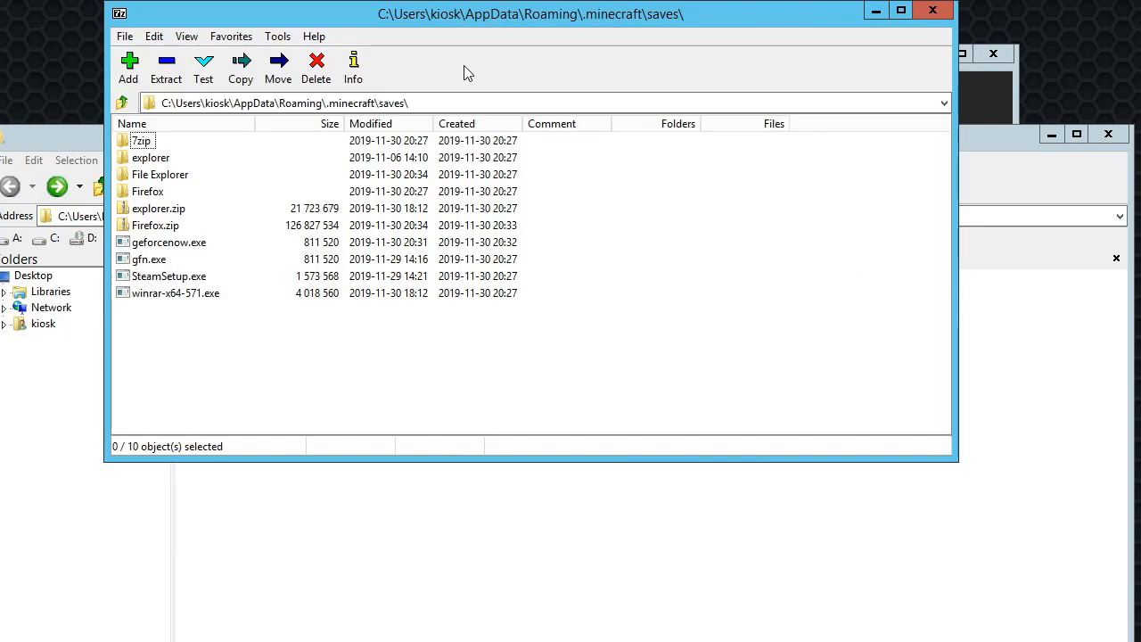
- Extract explorer.zip into the saves folder with 7-Zip
click(159, 207)
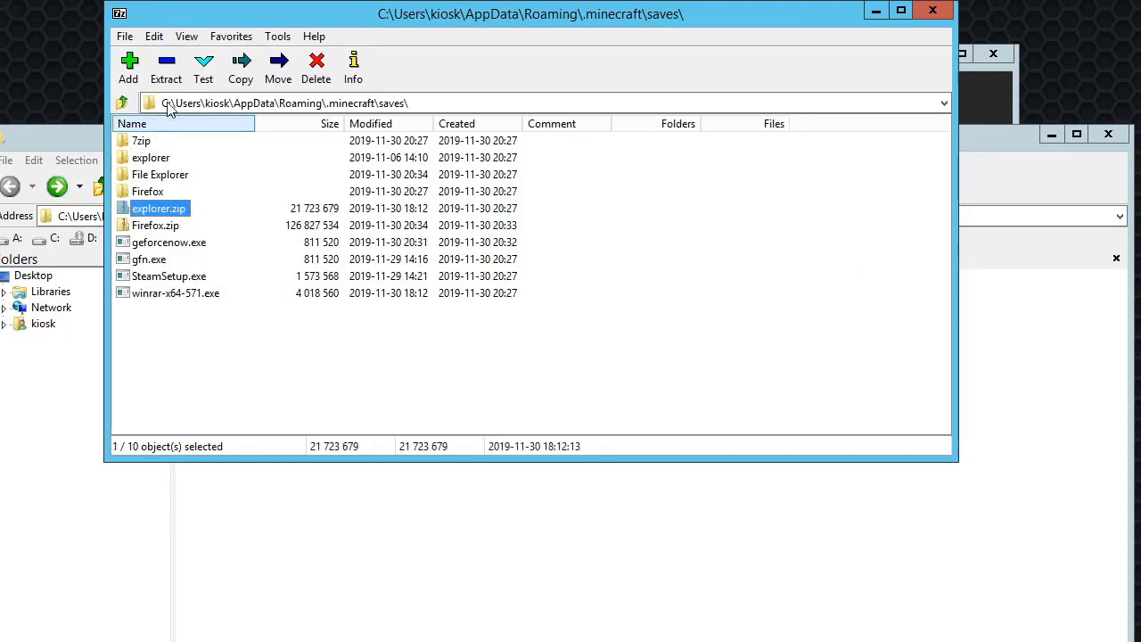
click(166, 68)
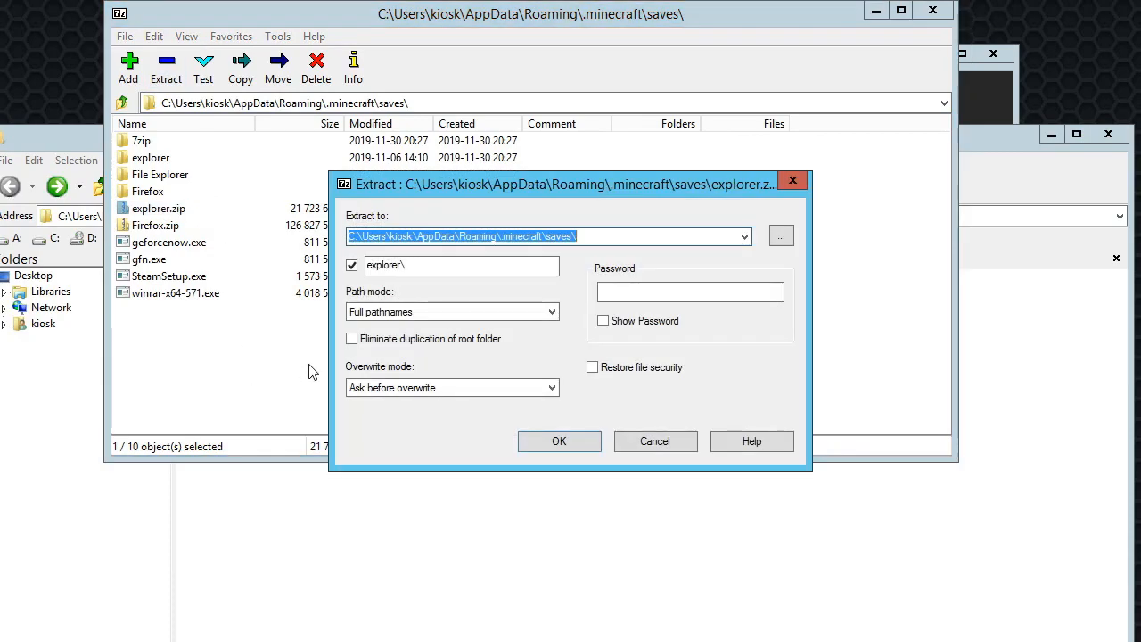
click(559, 440)
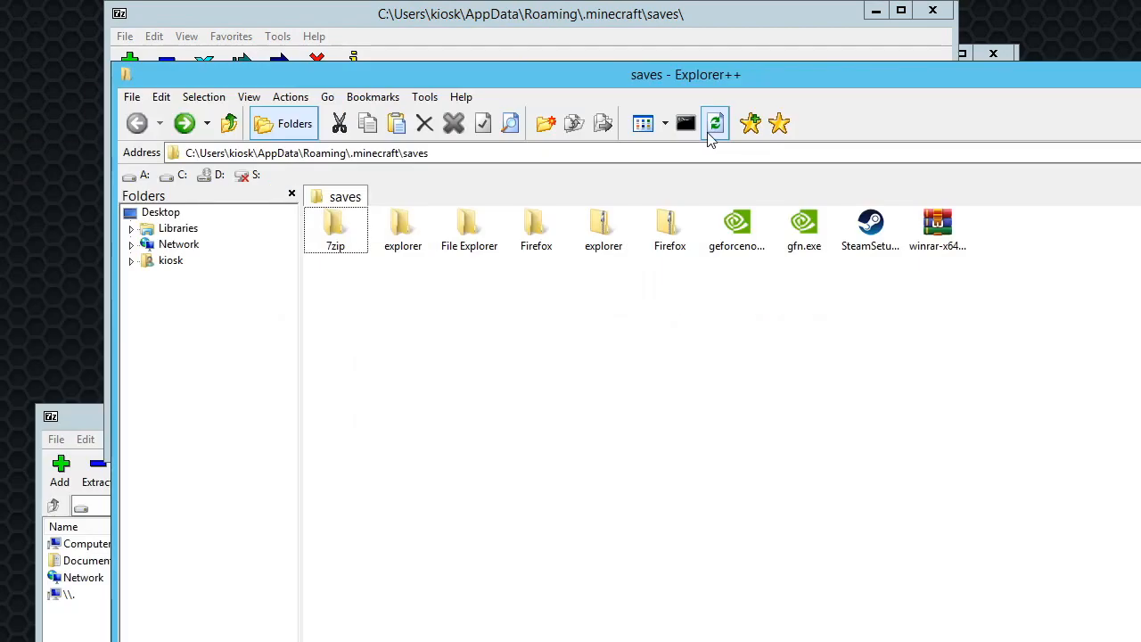
- Refresh saves, then run start.bat from the extracted explorer folder
click(403, 228)
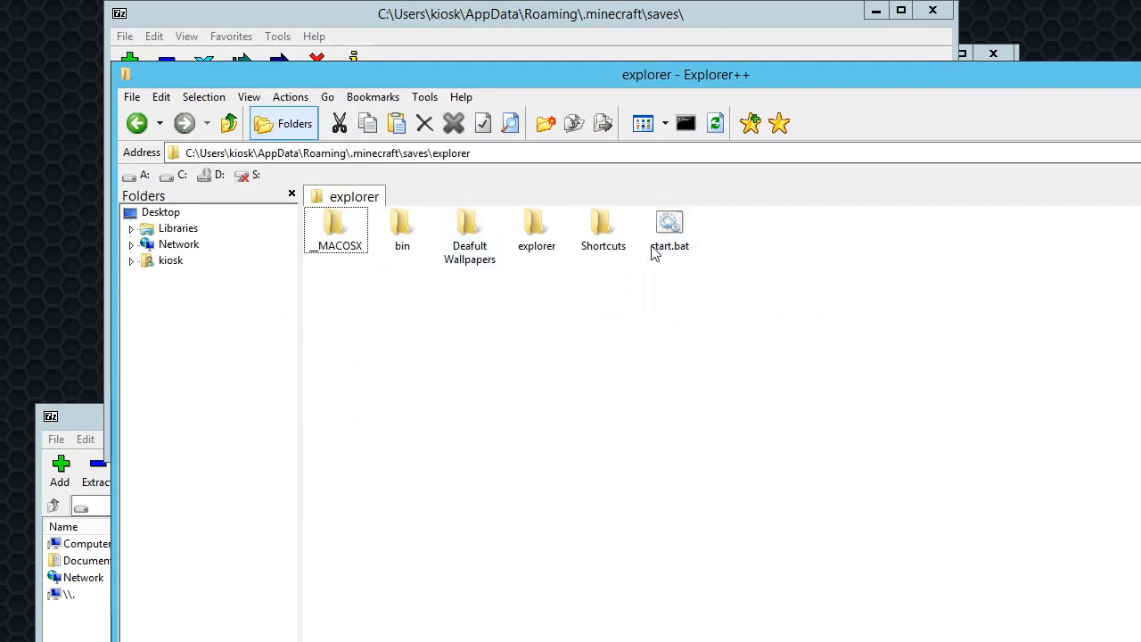
double_click(671, 228)
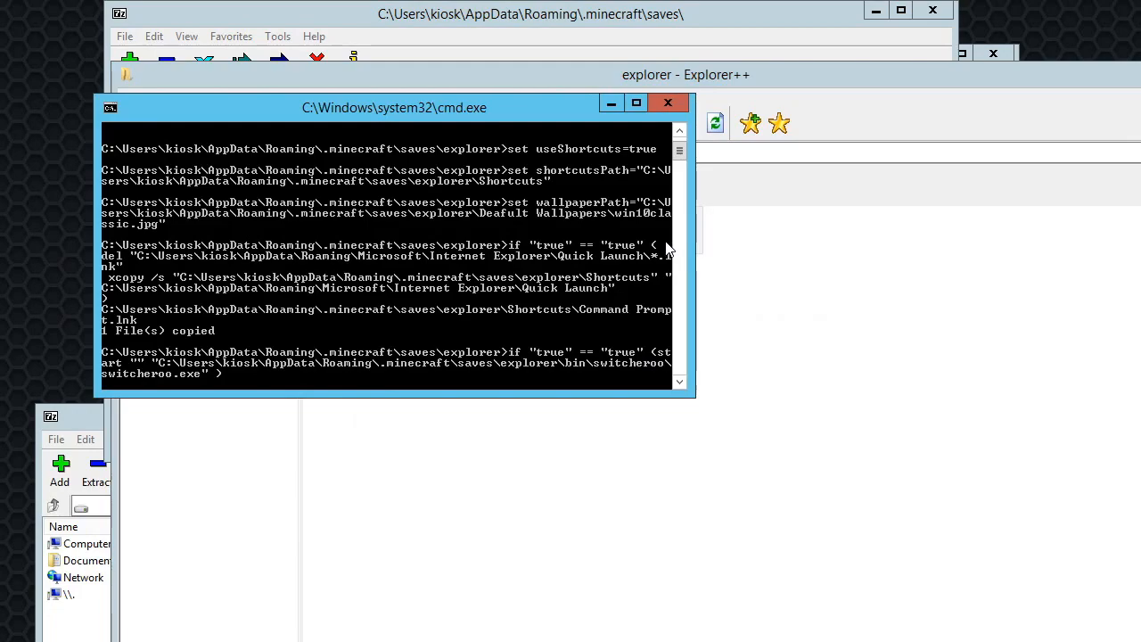